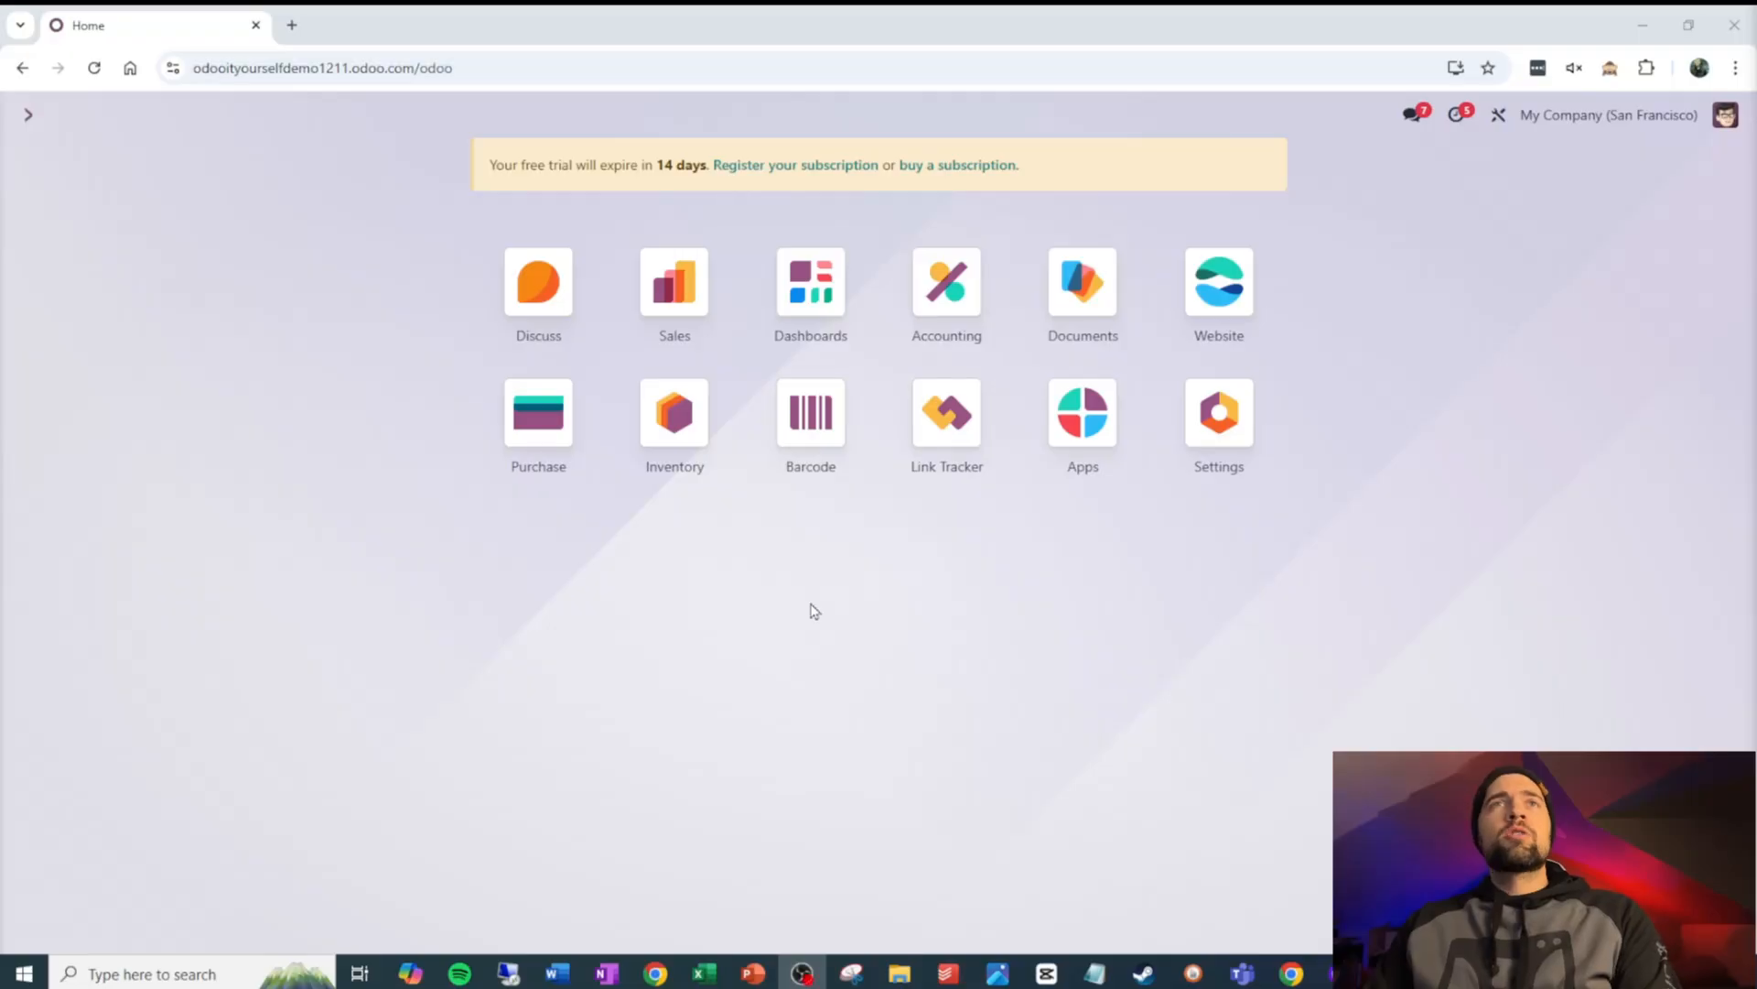
mouse_move(1515, 315)
text(?debug=1)
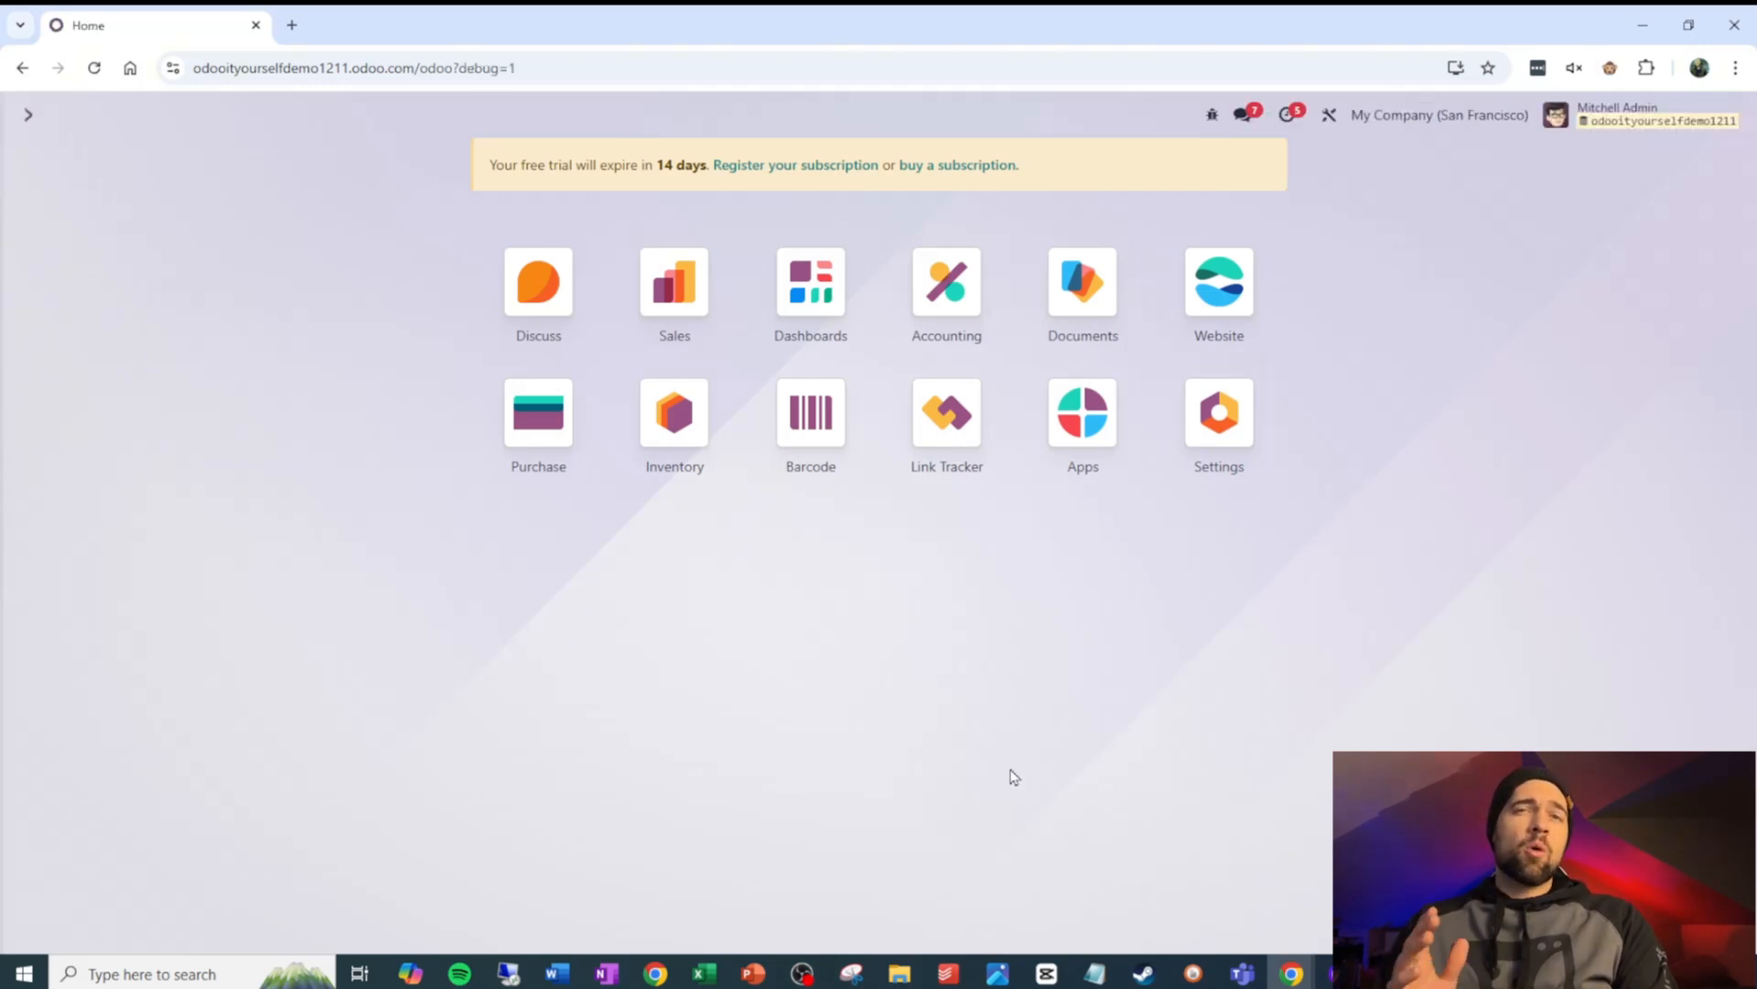
mouse_move(674, 281)
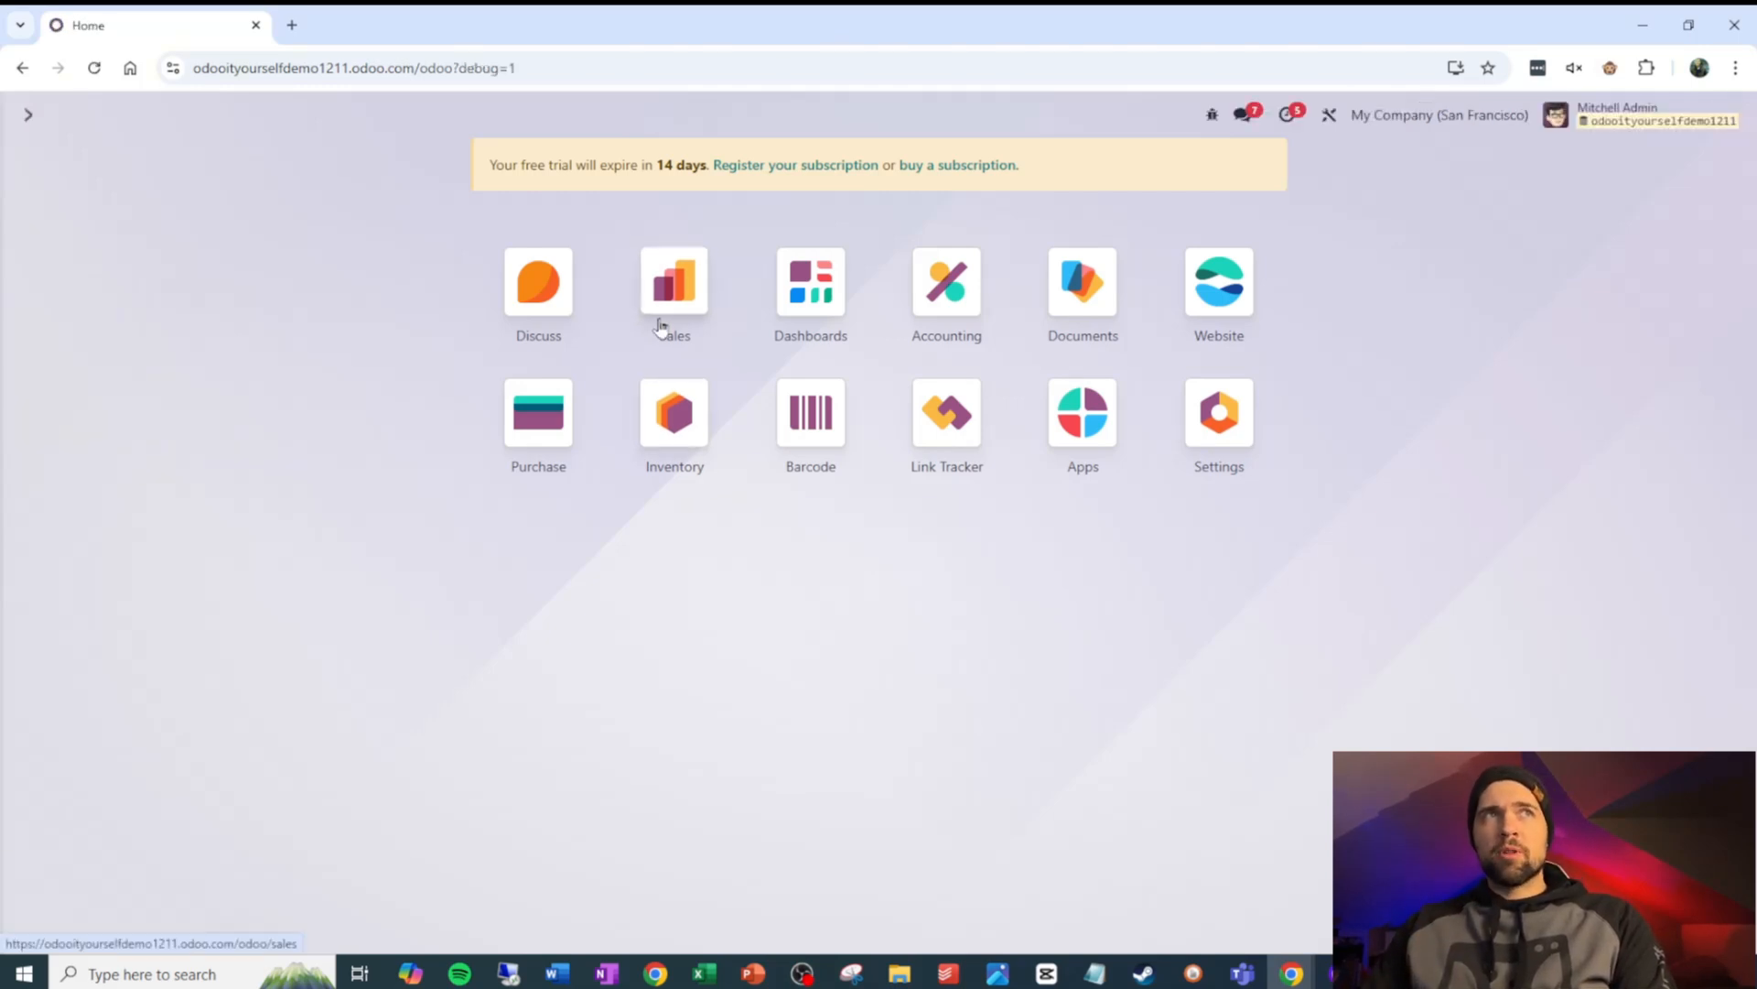
Go to Sales > Configuration > Quotation Templates to list the templates
click(451, 114)
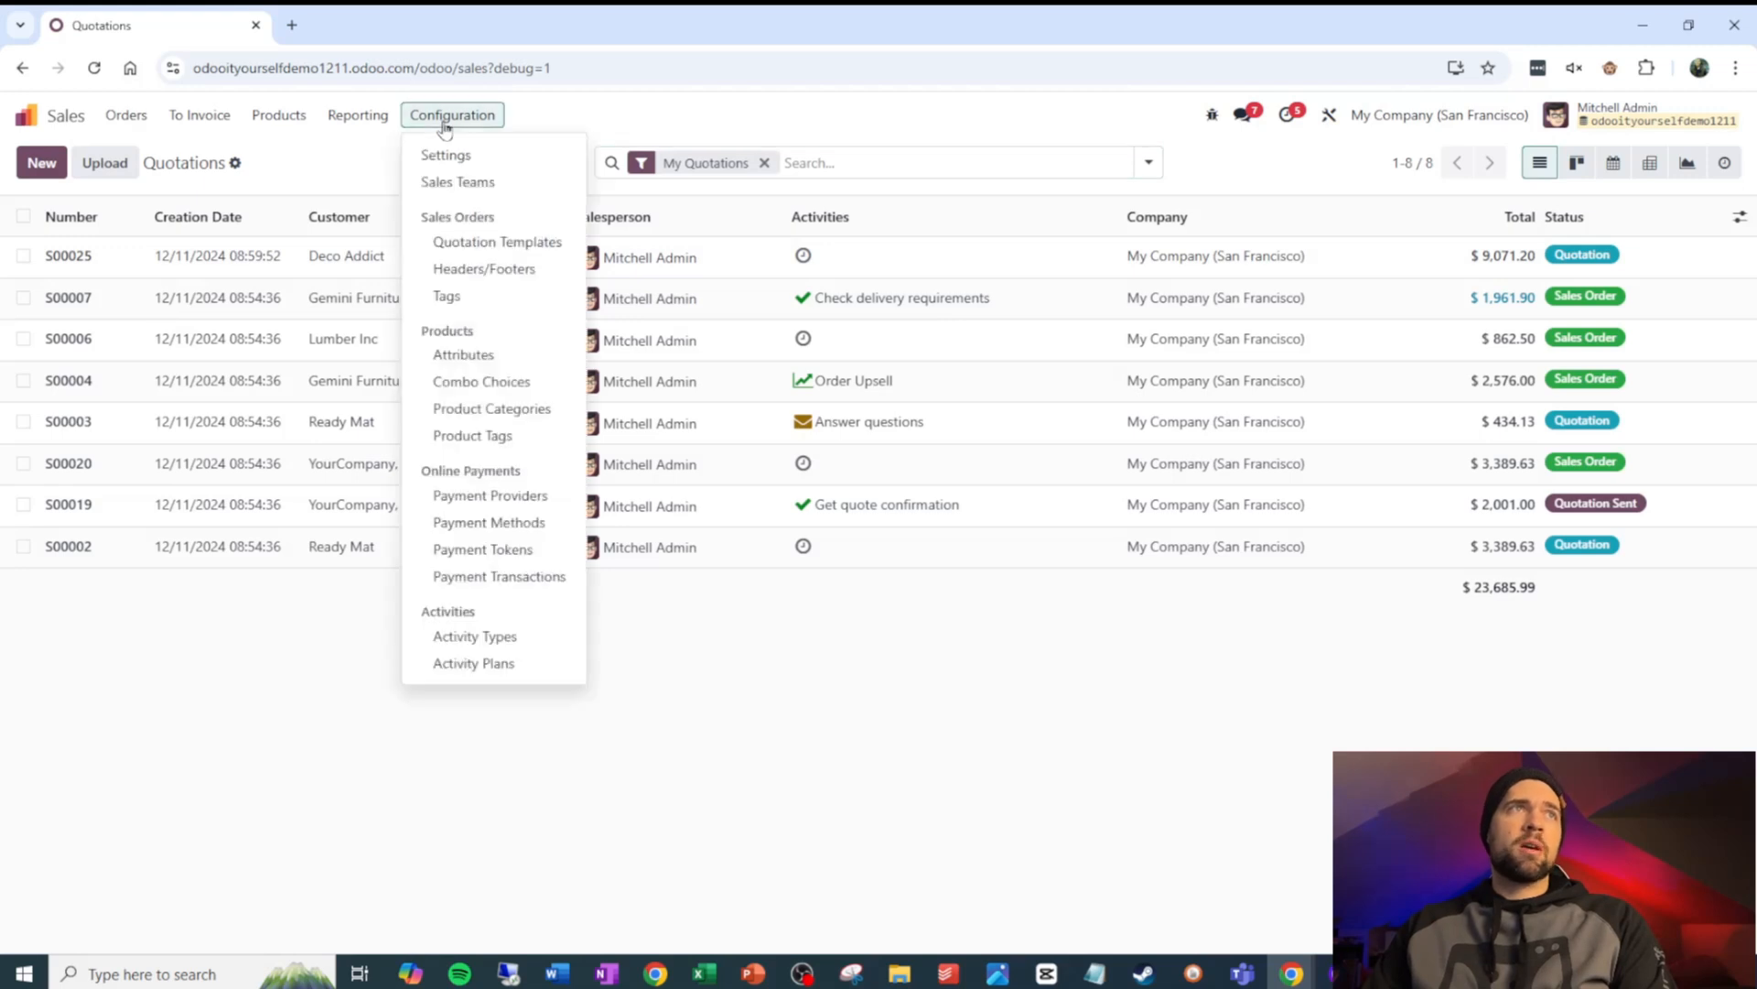
click(496, 241)
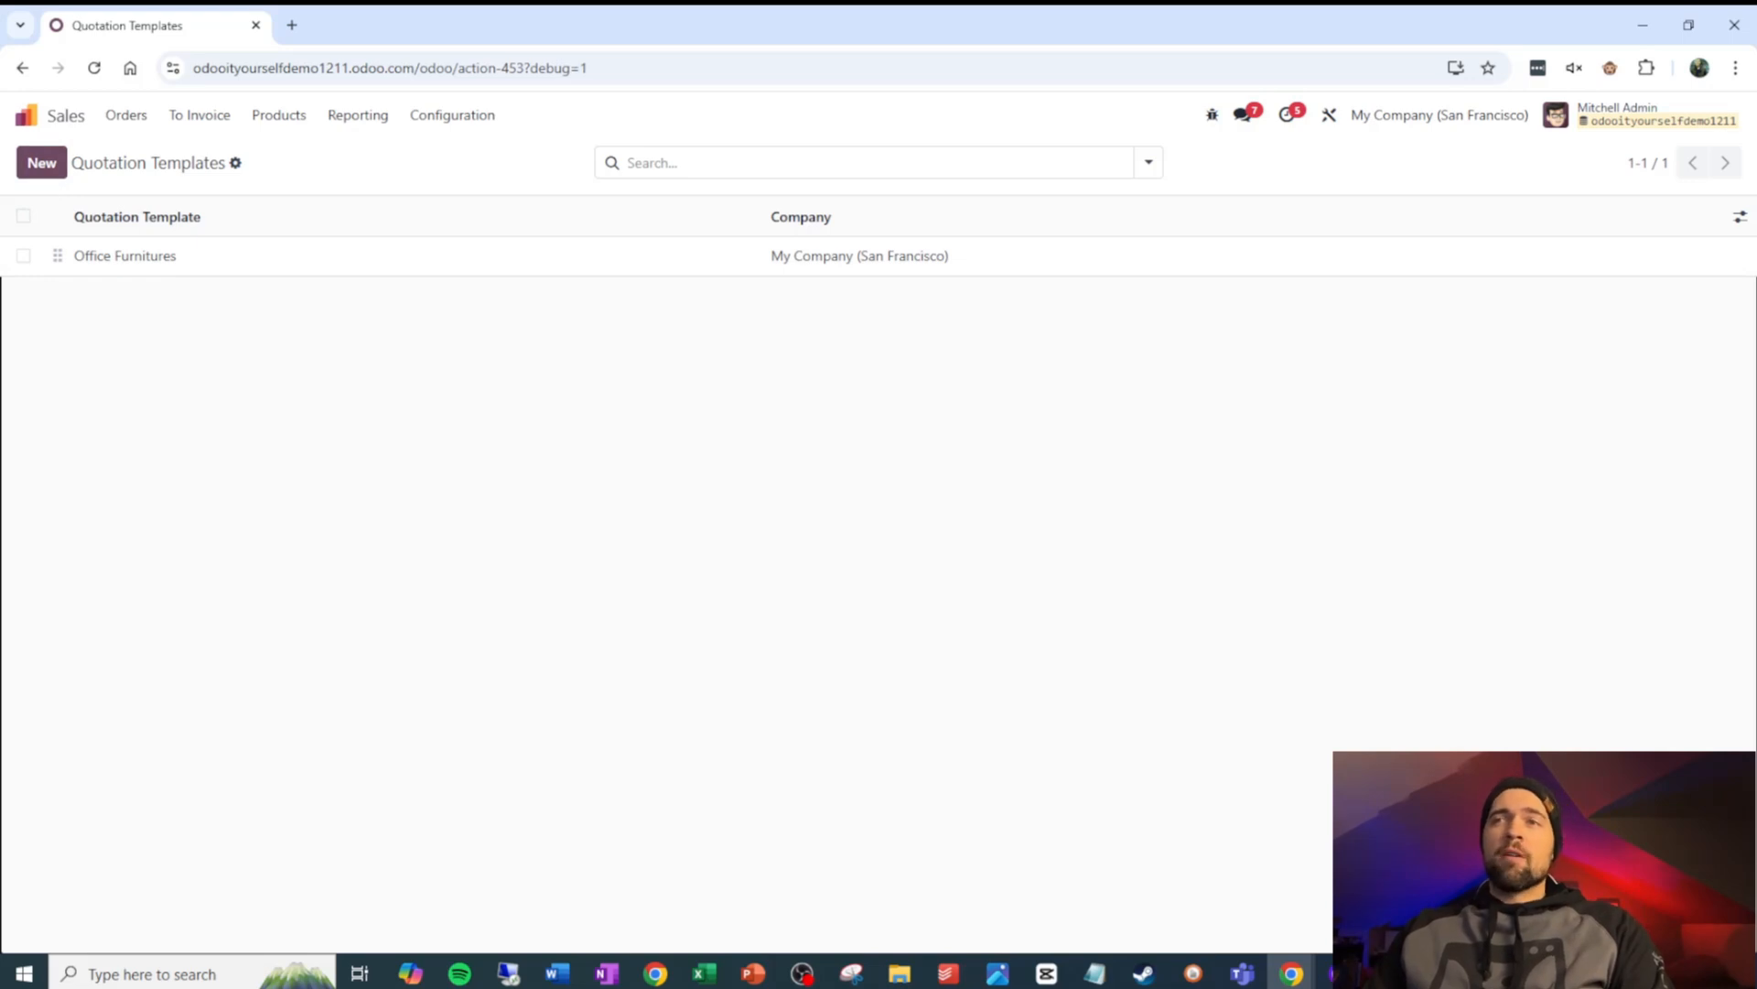
Create a new quotation template named 'Andrew's Super Awesome Office'
click(42, 163)
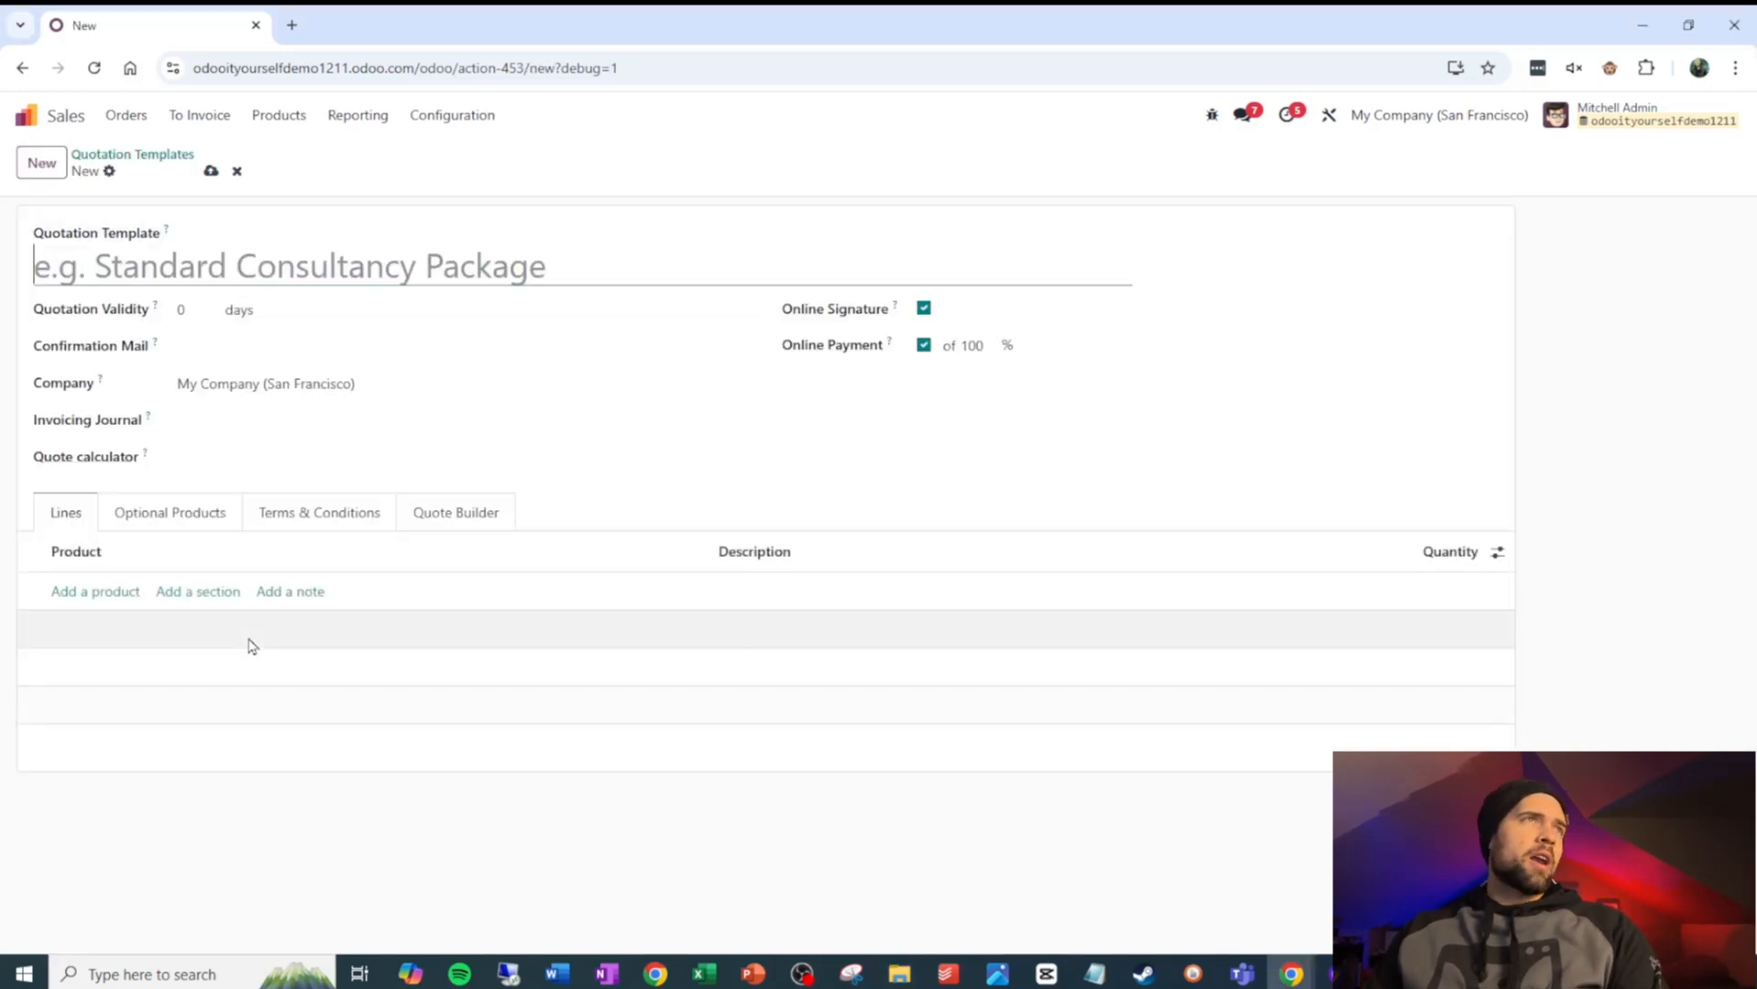
text(S)
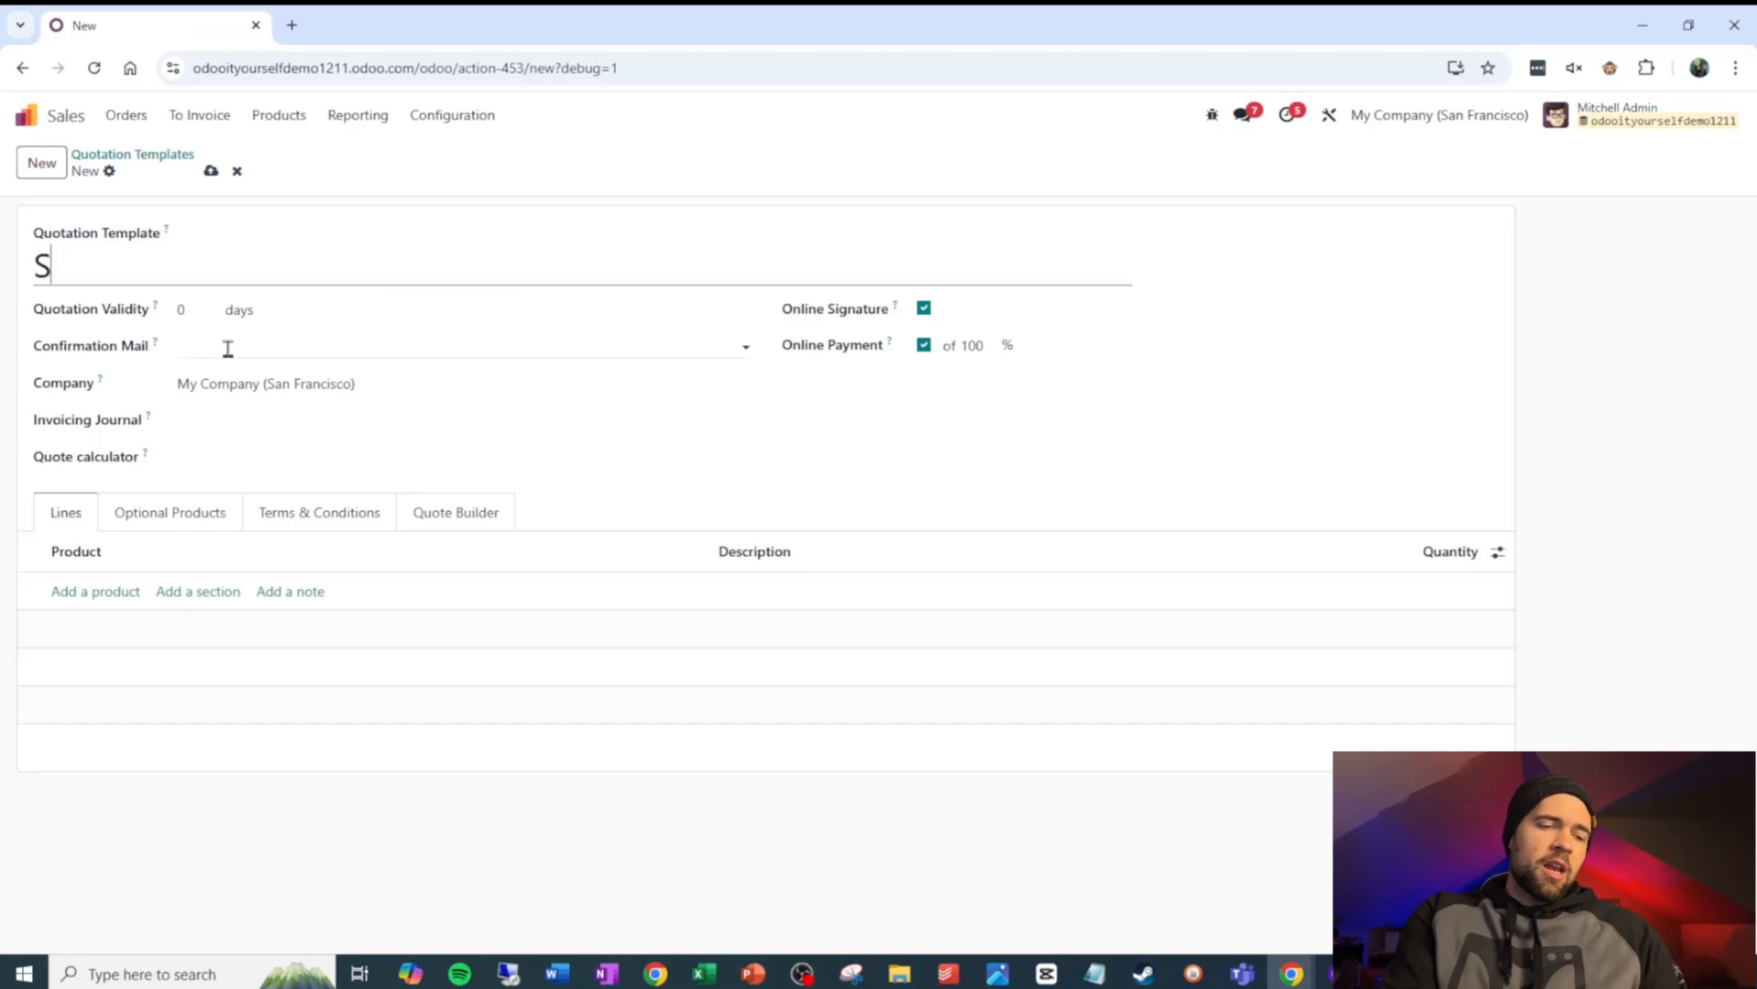
text(ndrew's Super)
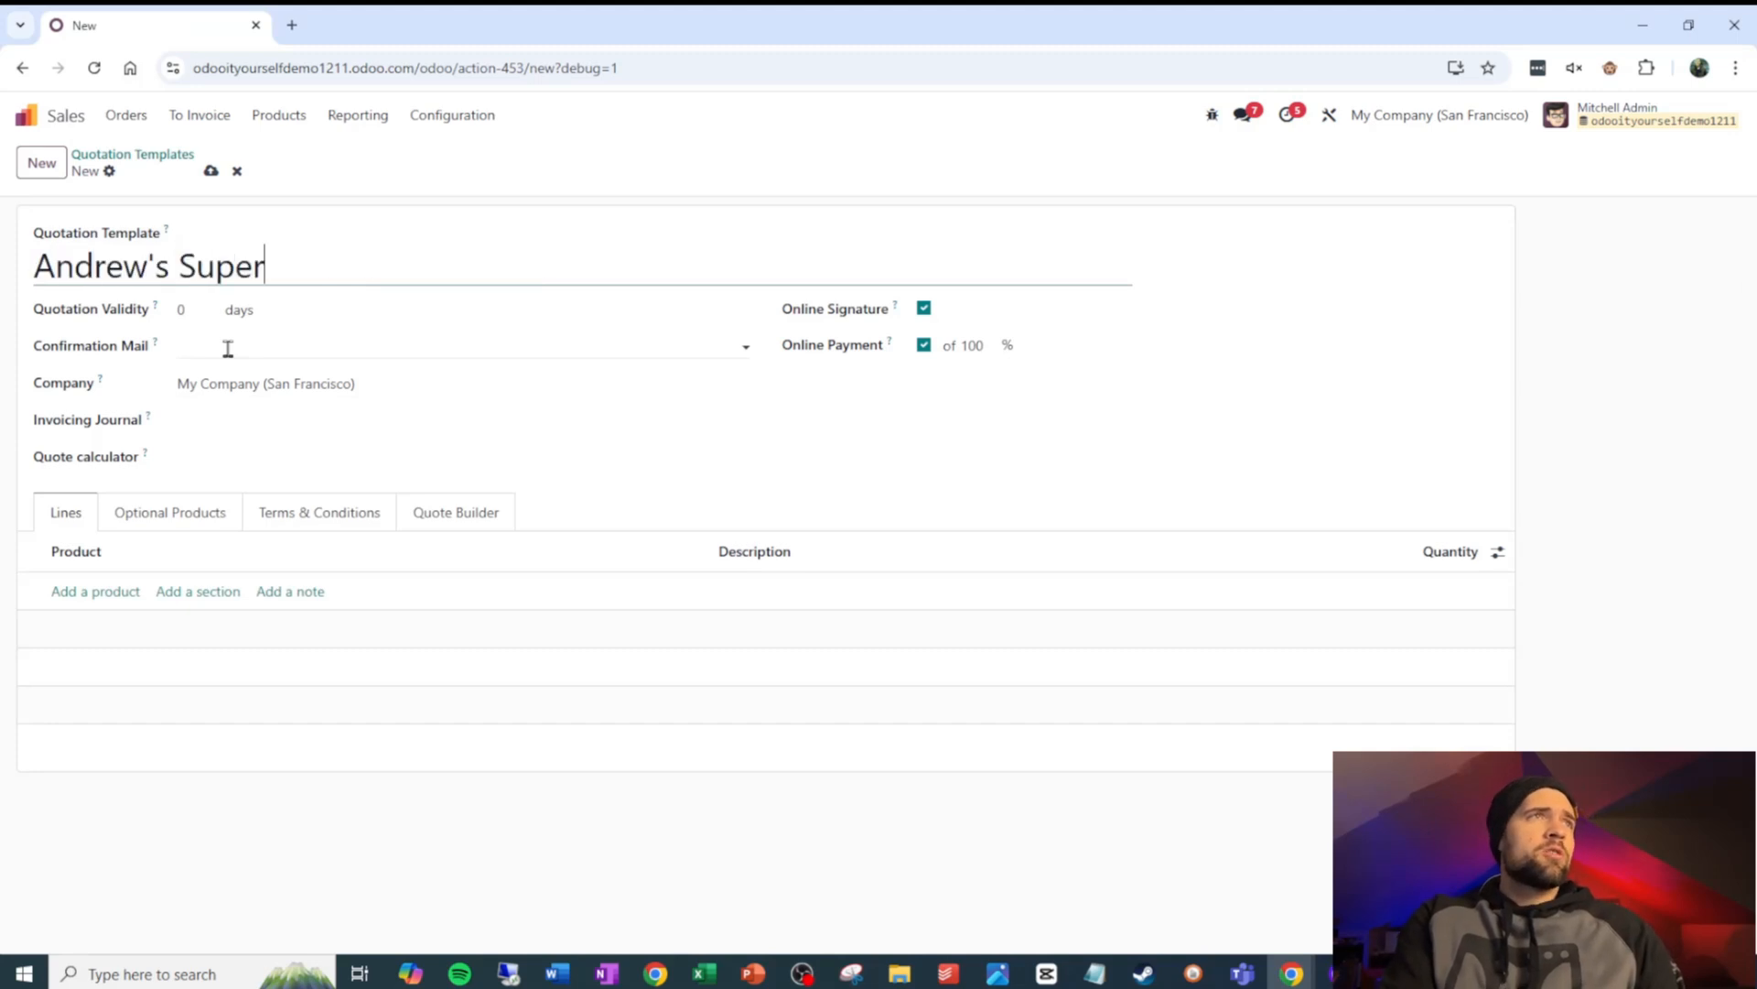
text(Awesome Office)
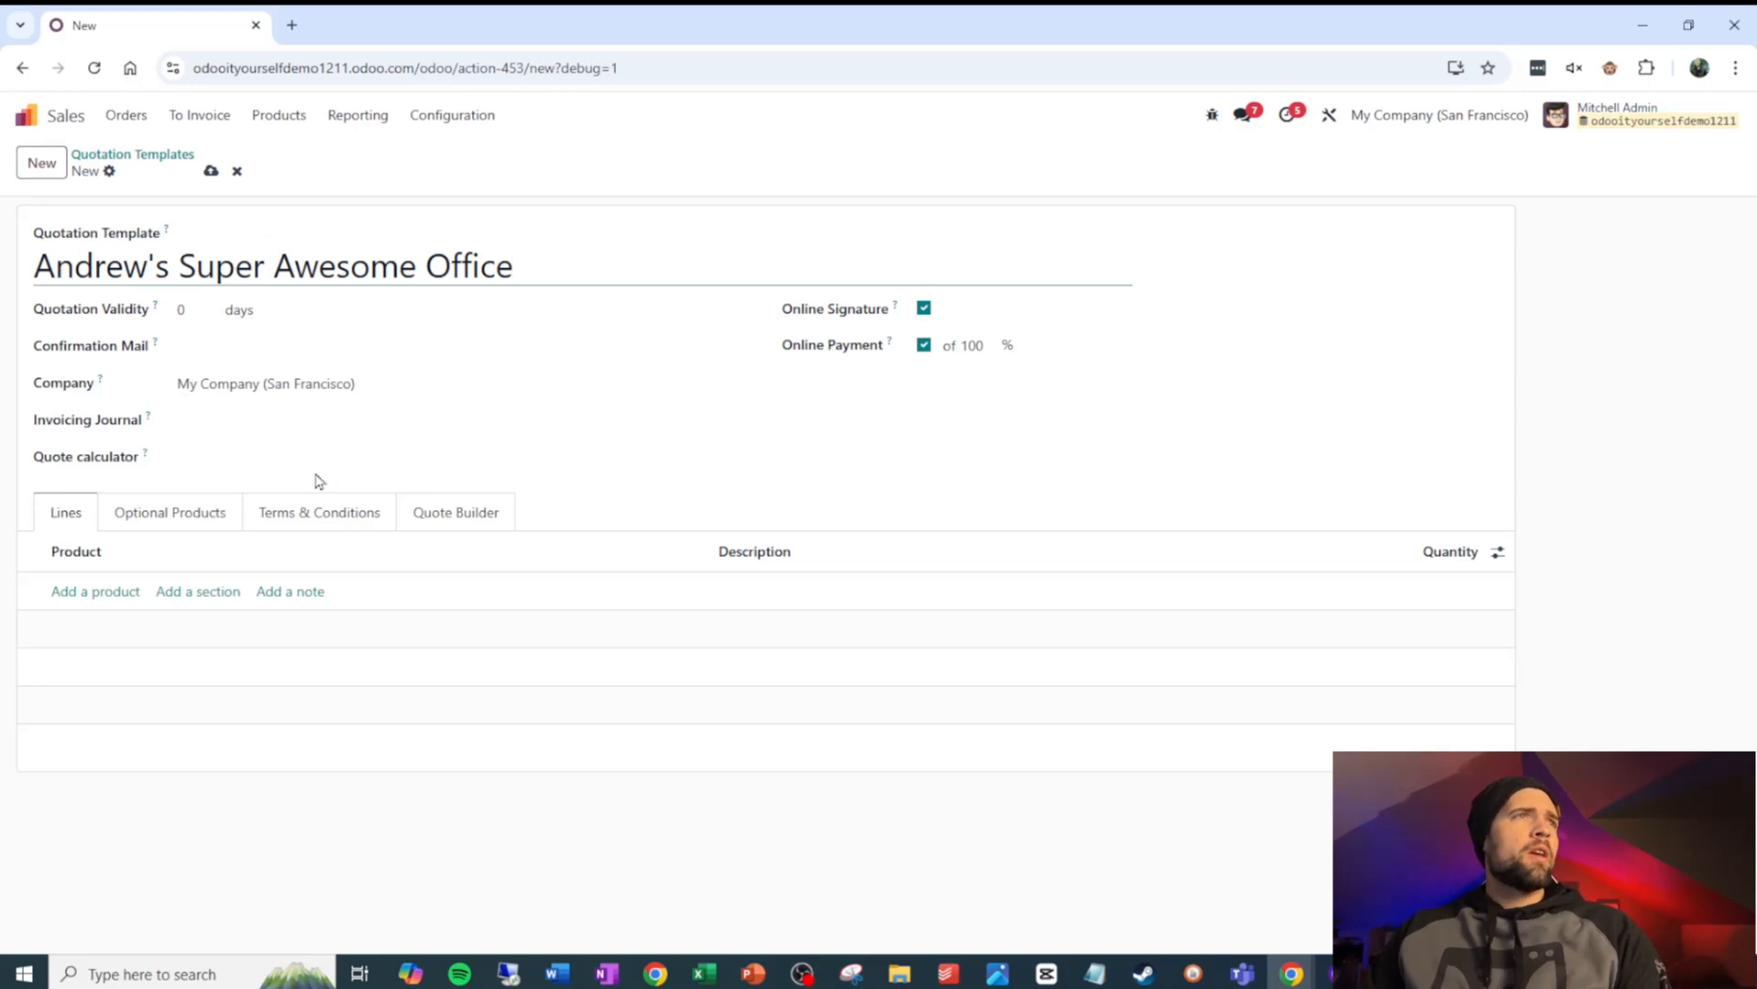
mouse_move(95, 336)
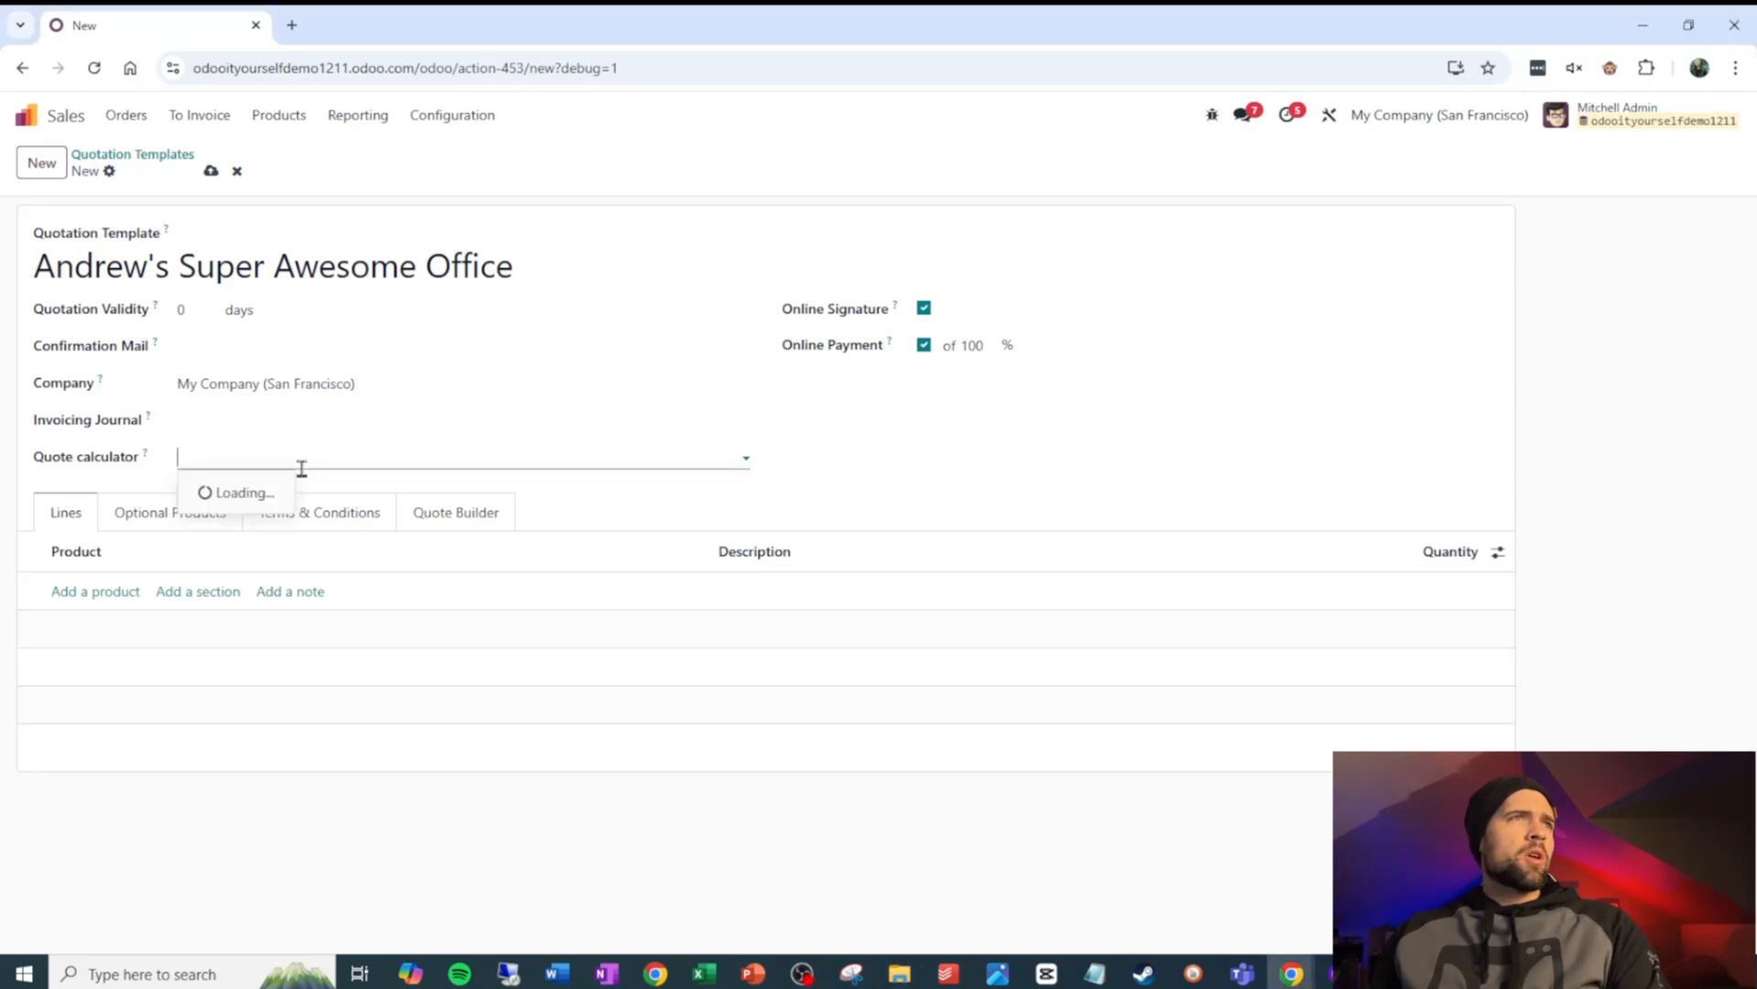
Create and link a quote calculator named 'Andrew's Super Awesome Office' to the template
text(Andrew's Super Awesome Office)
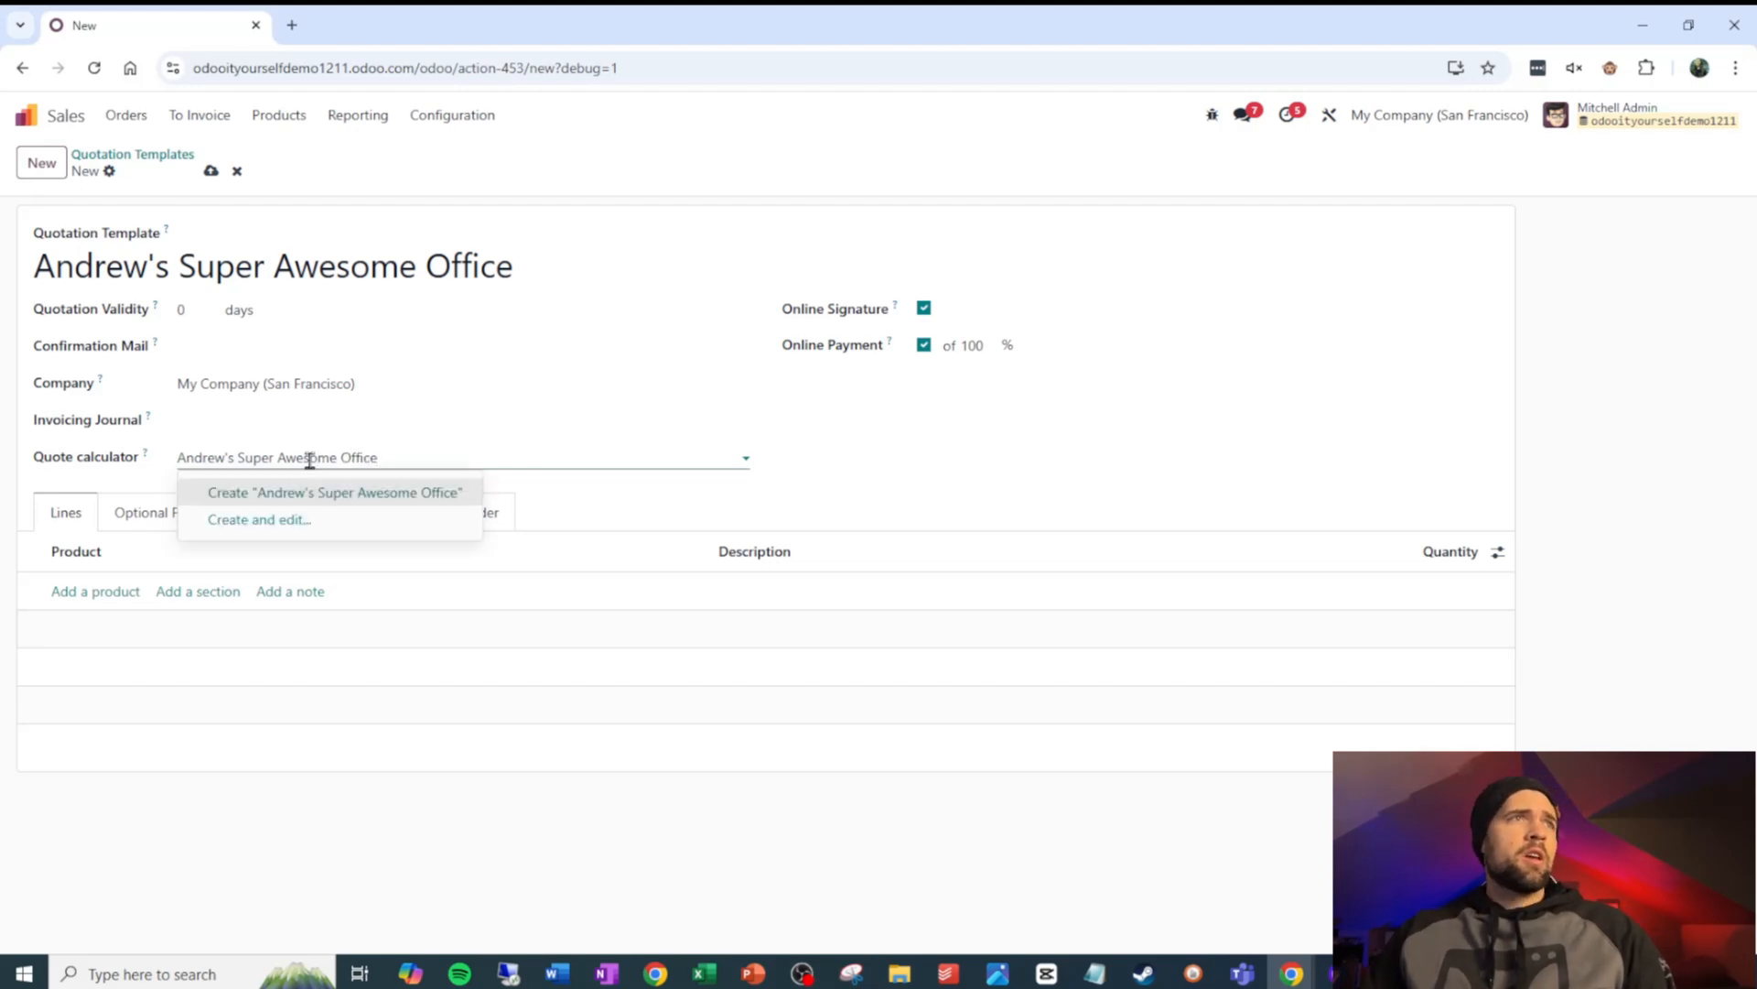
click(334, 492)
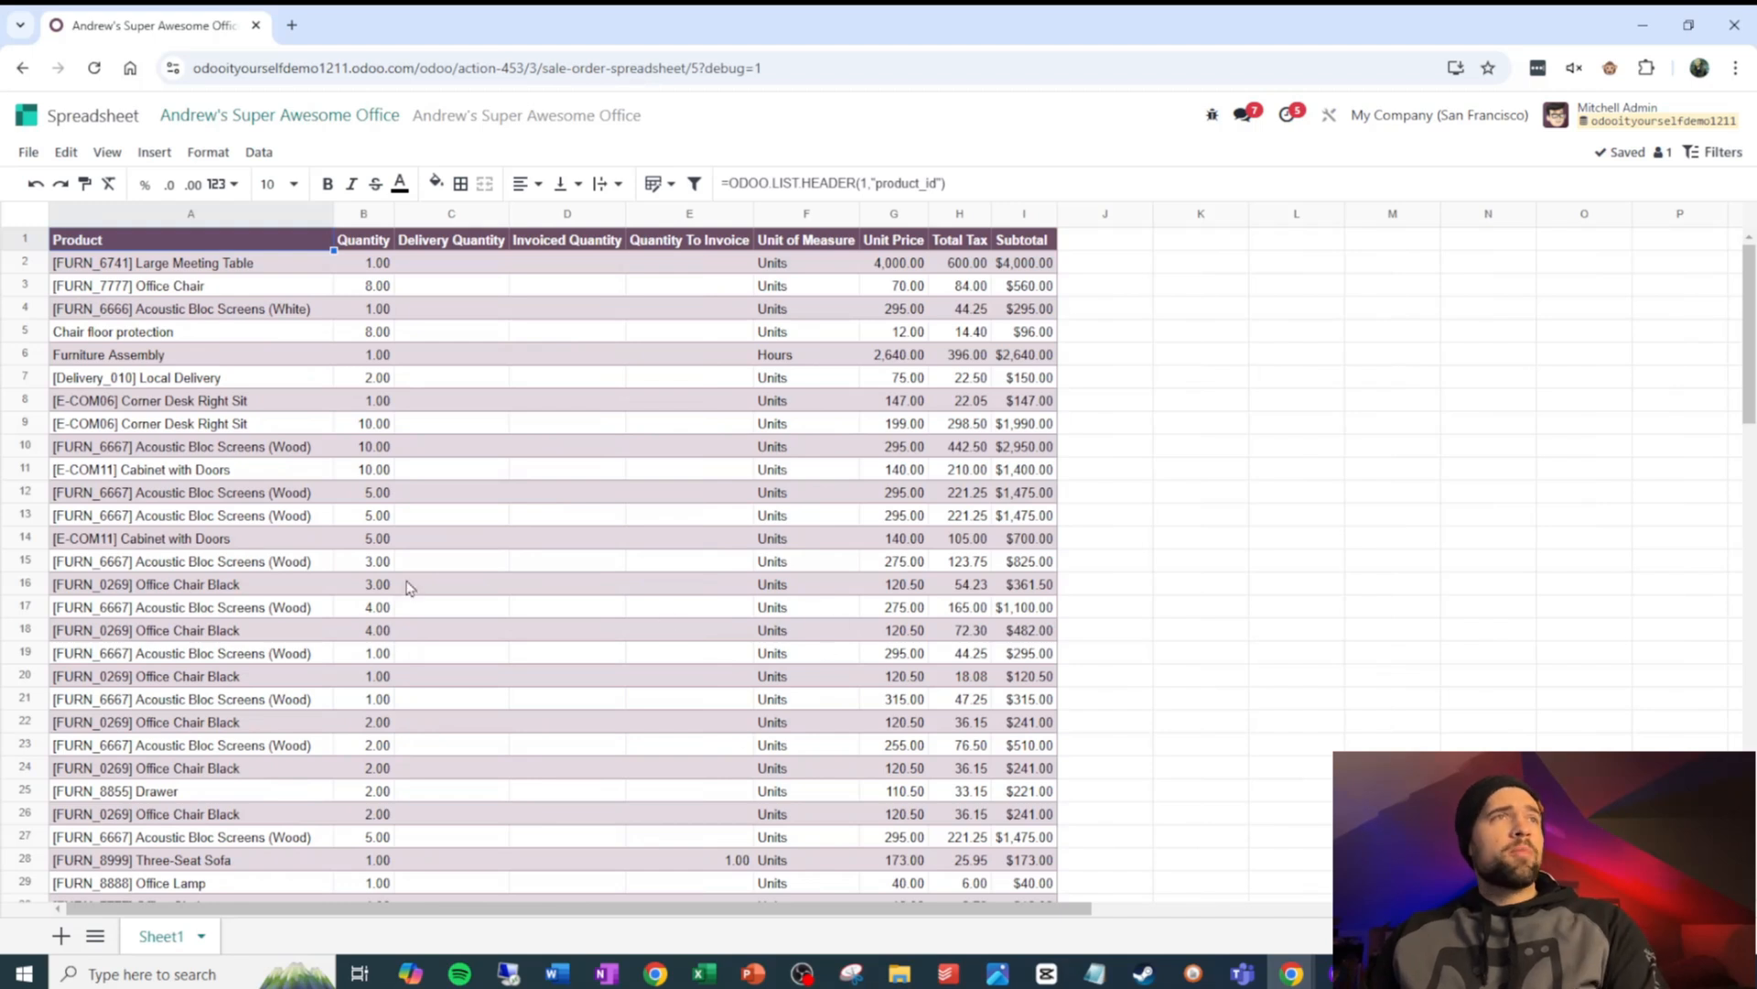
mouse_move(820, 569)
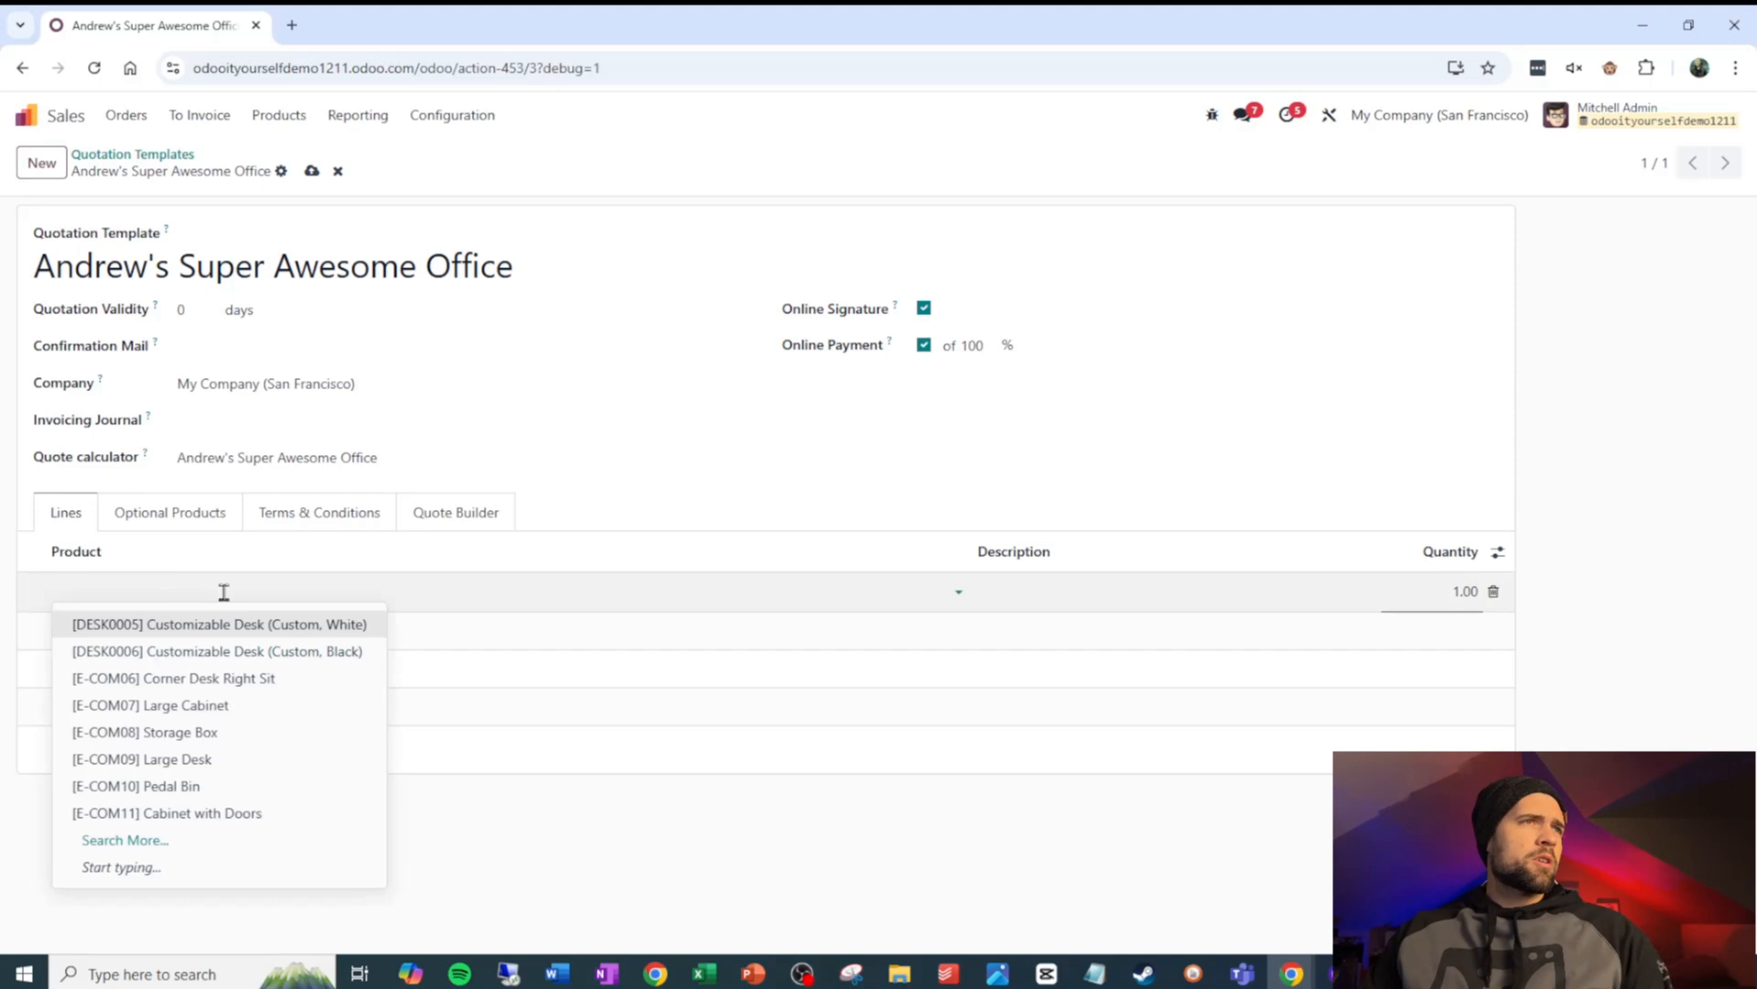
Add template lines for Large Cabinet and a new '100" Monitors' product at quantity 3
click(149, 704)
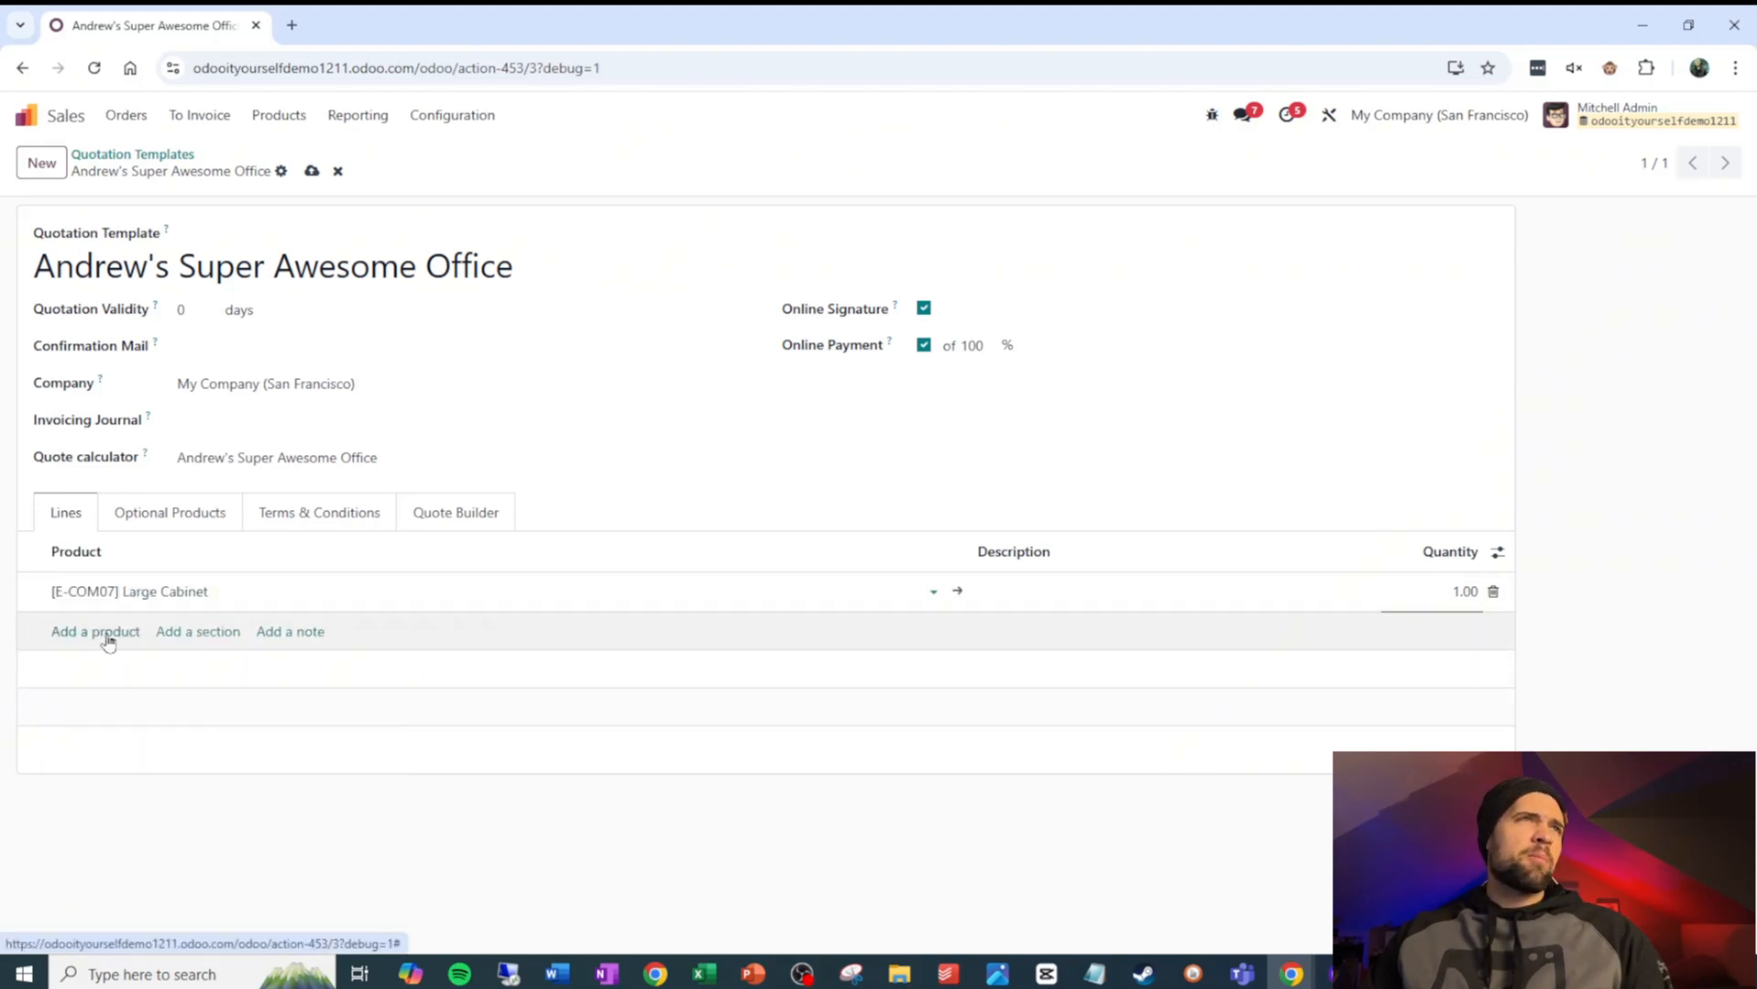
click(96, 631)
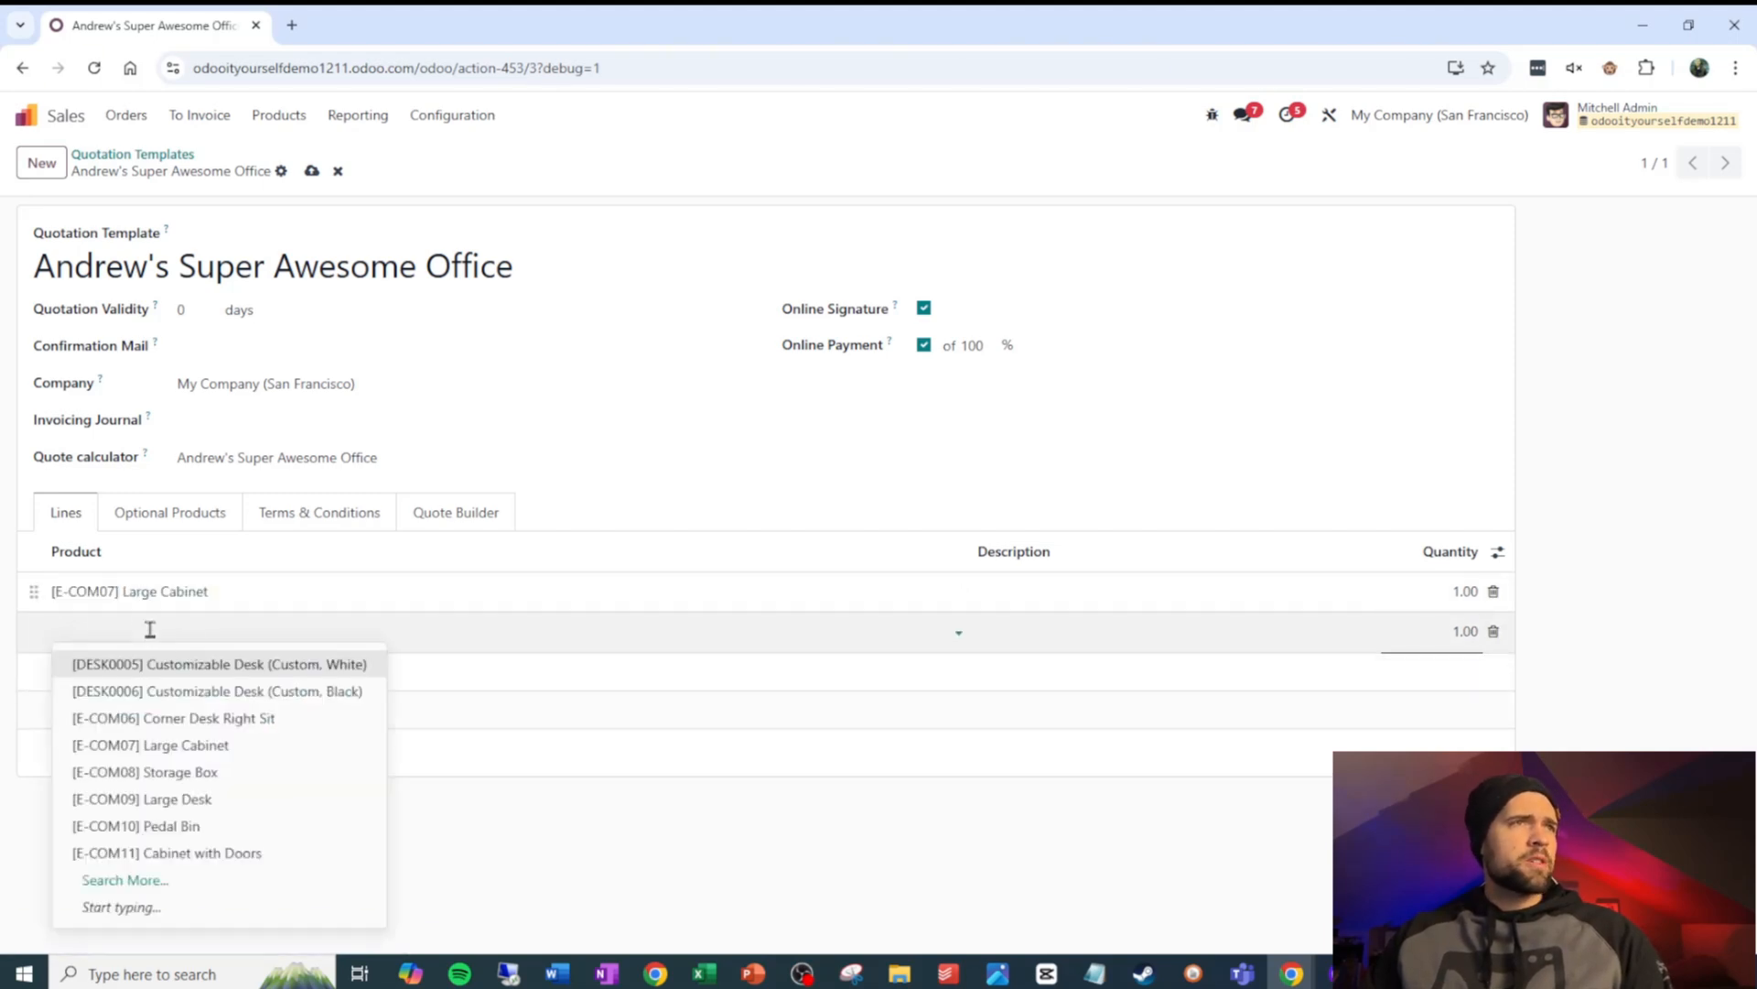
click(173, 717)
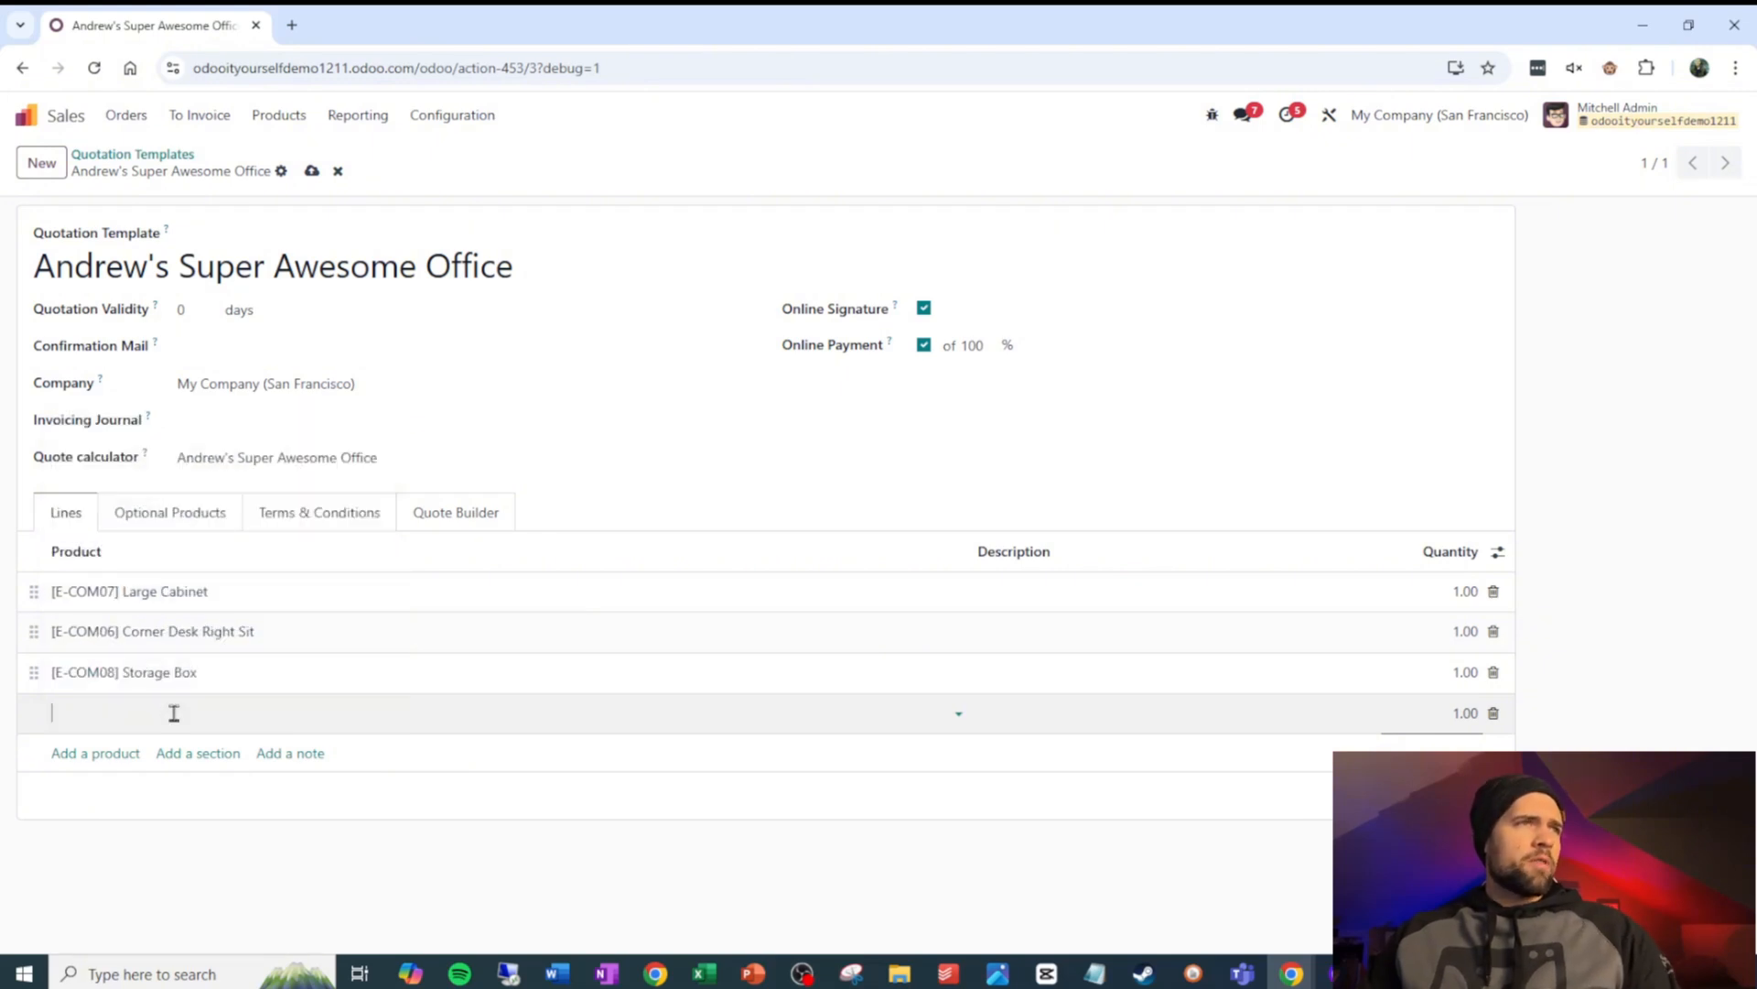
text(100)
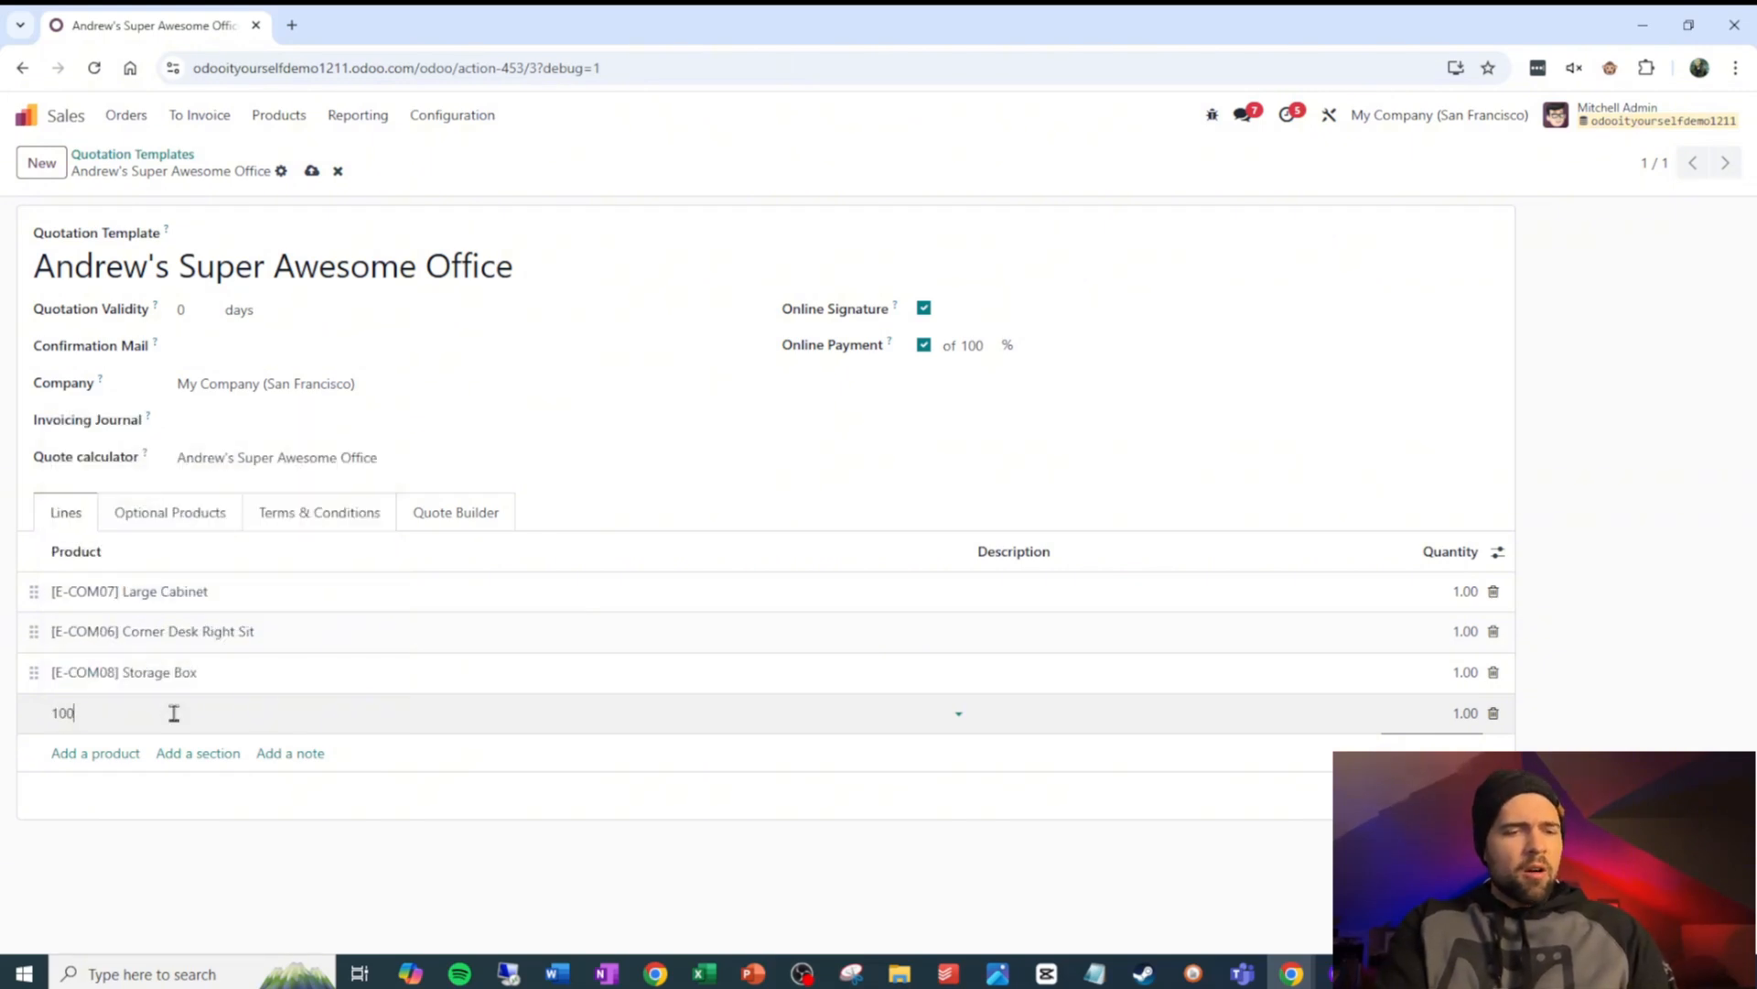
text(" Monit")
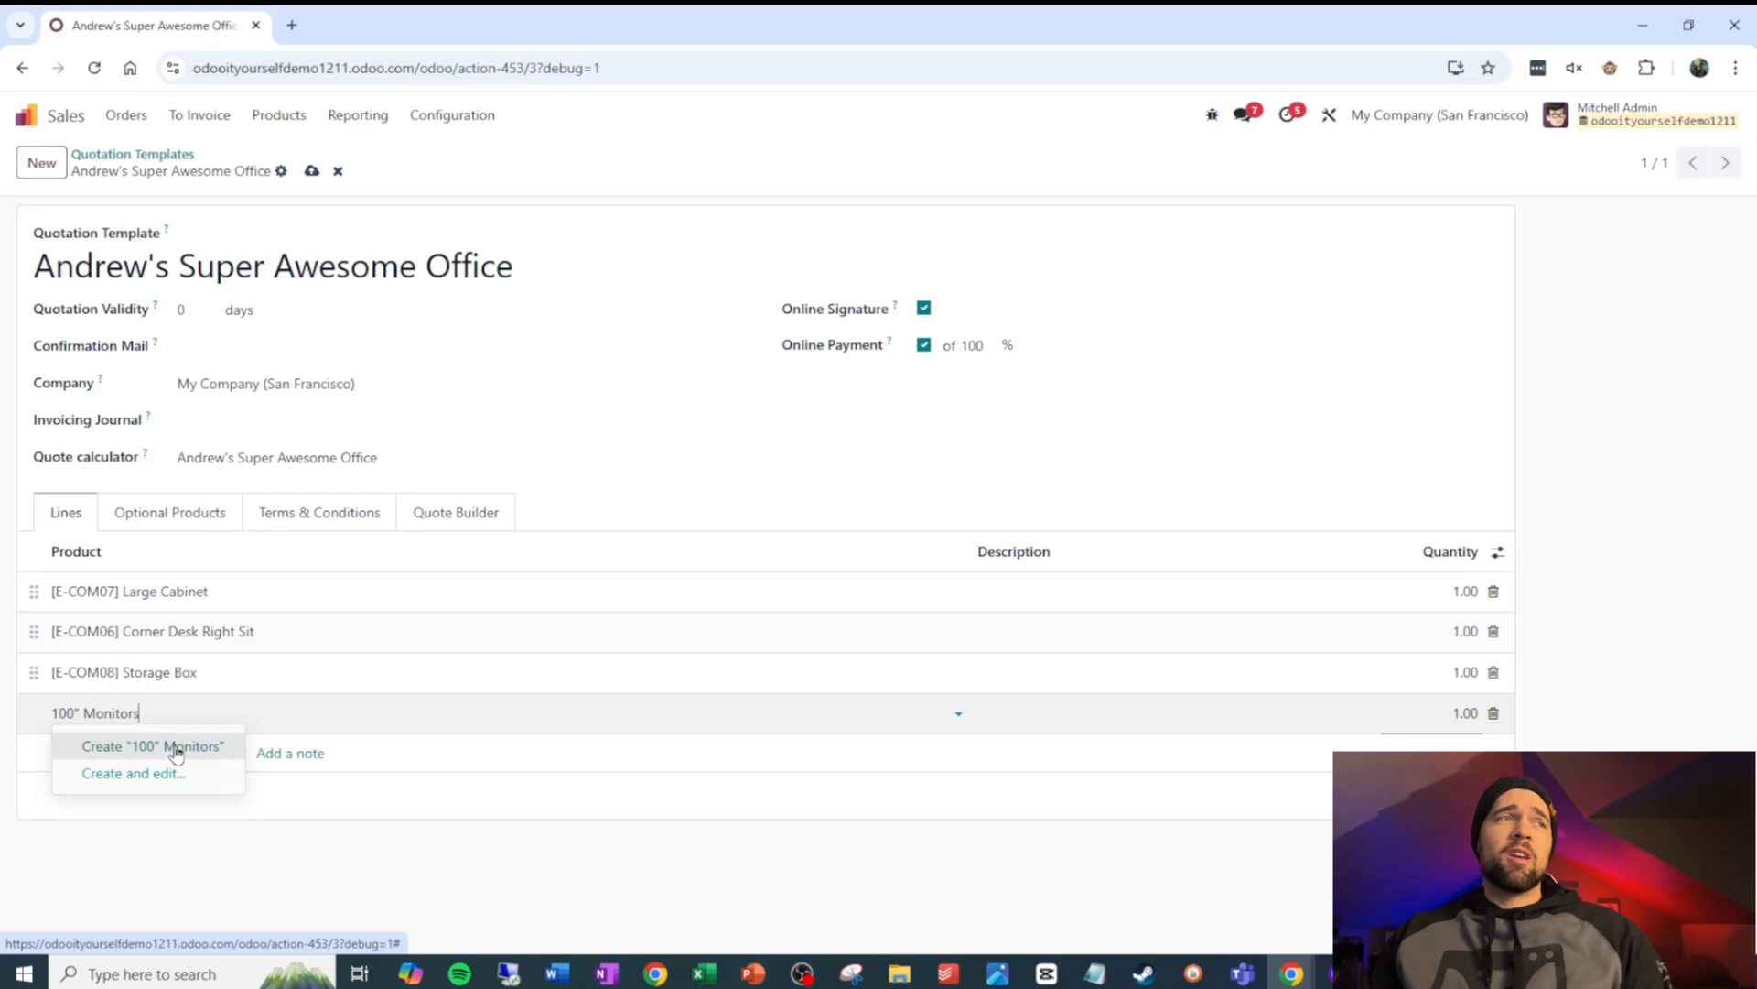
click(153, 745)
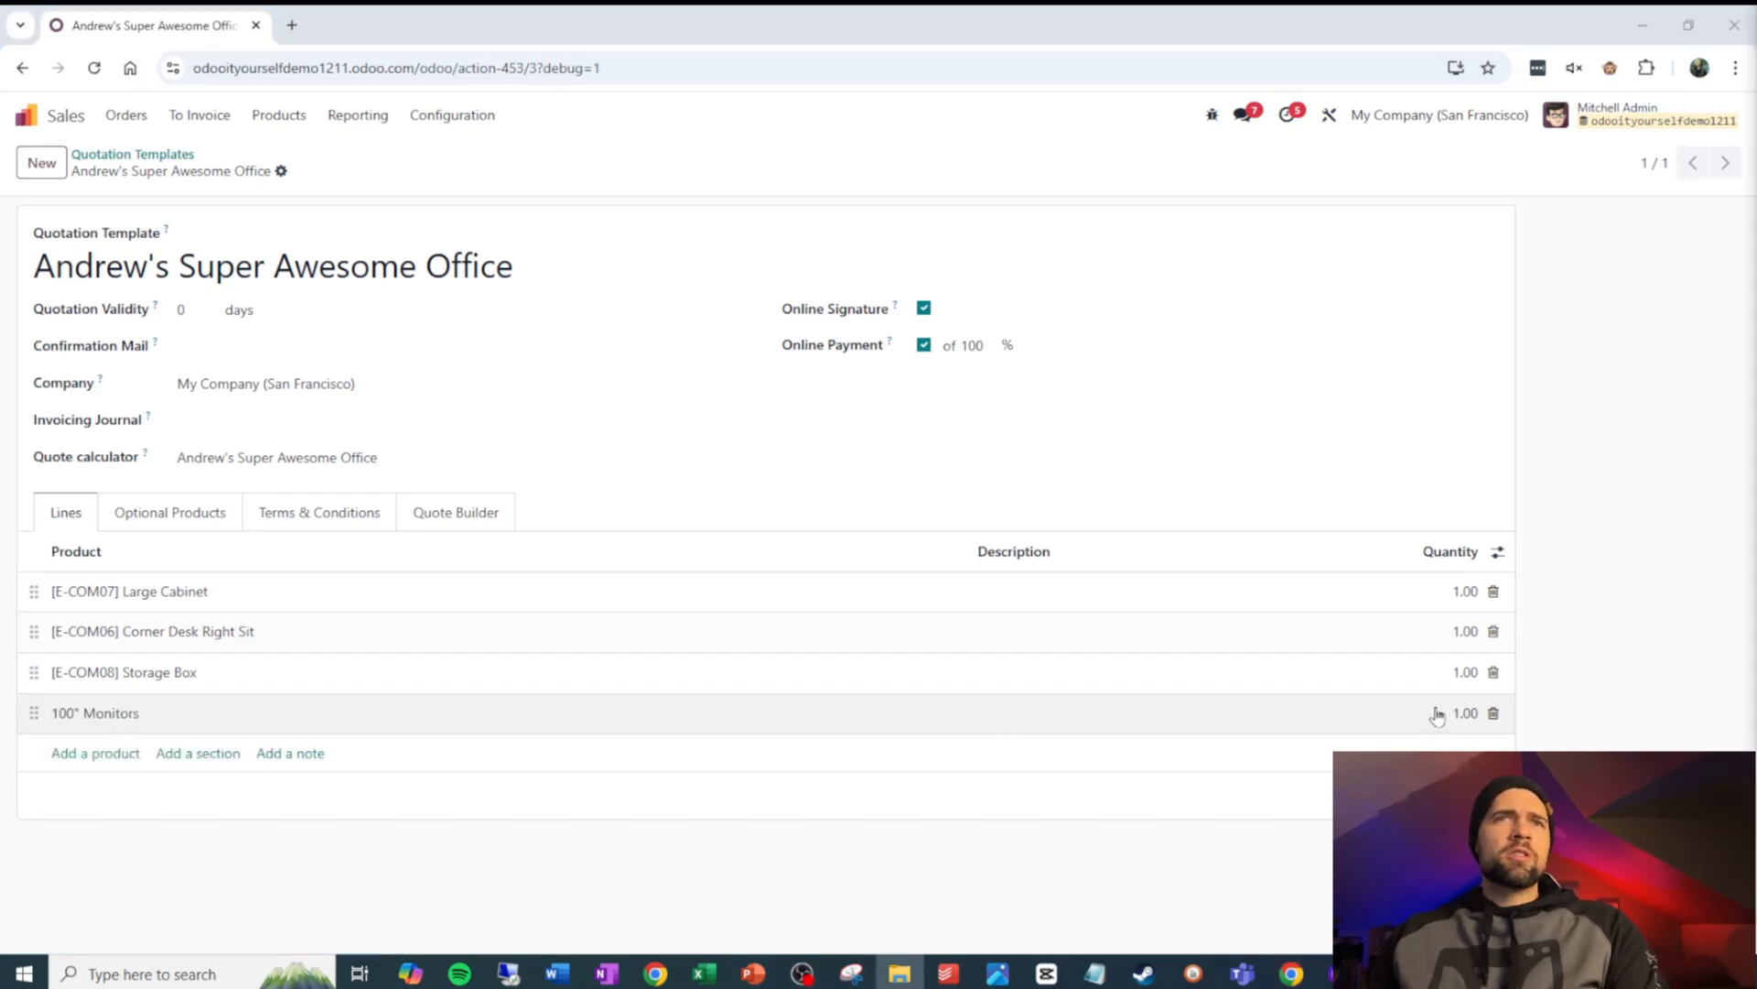
text(3)
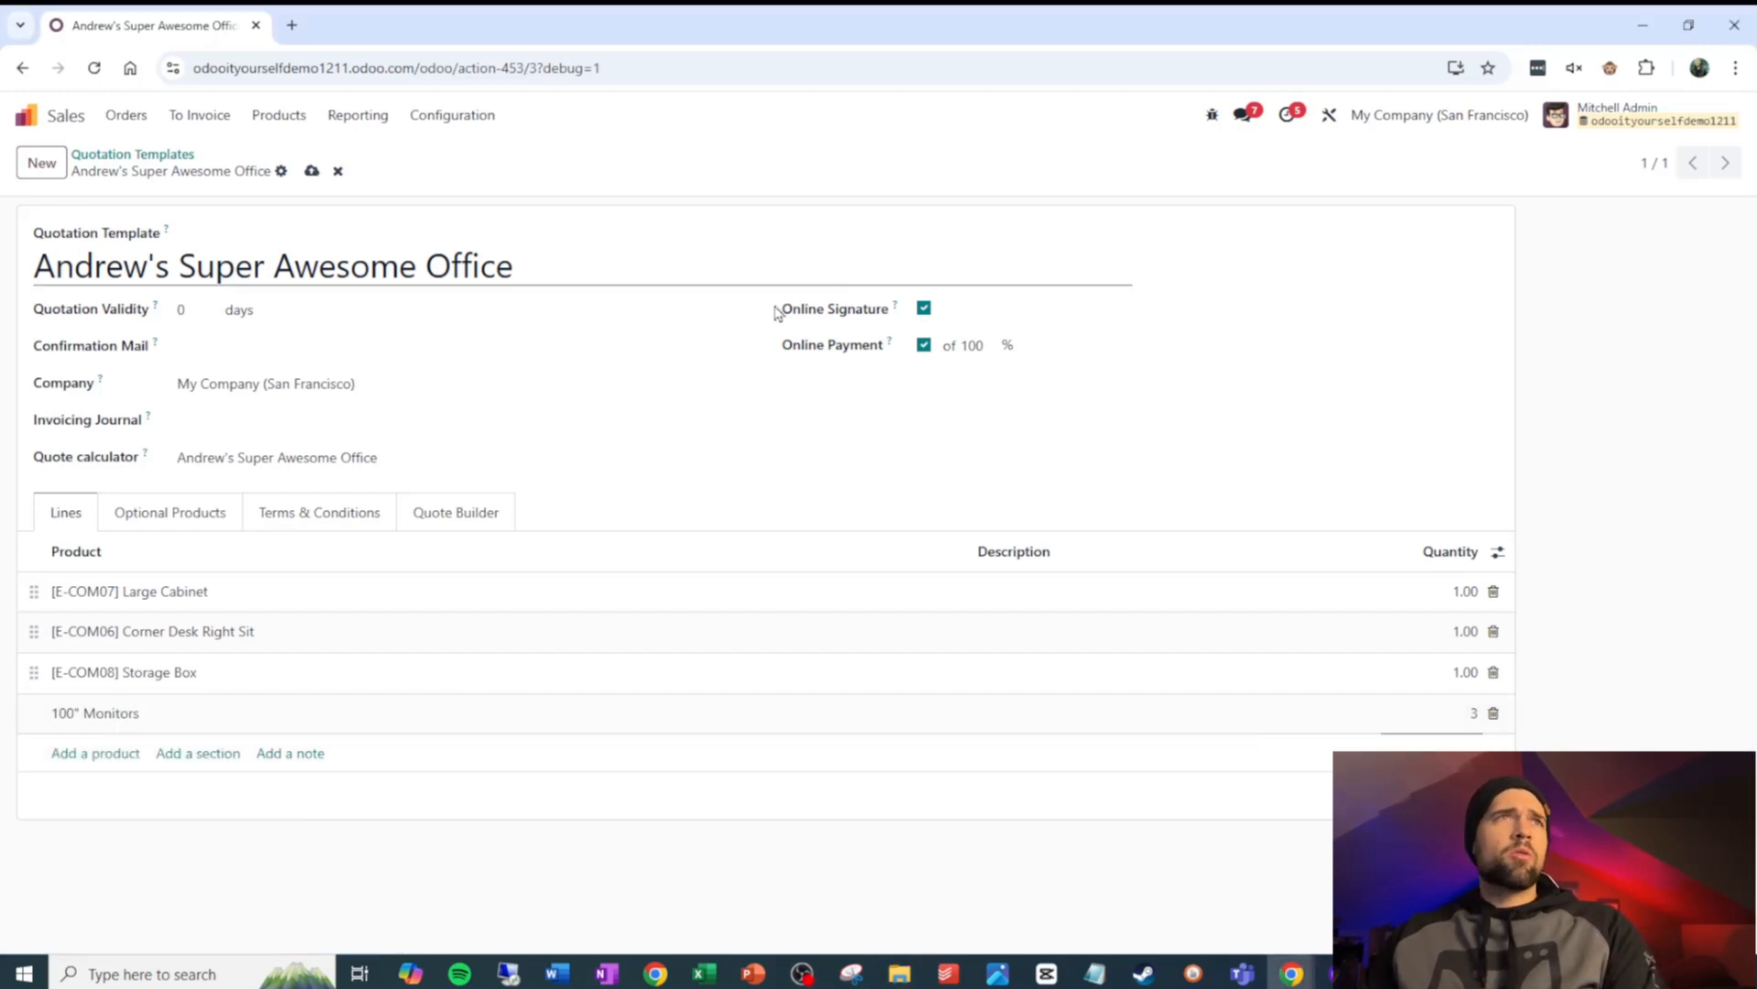
click(311, 170)
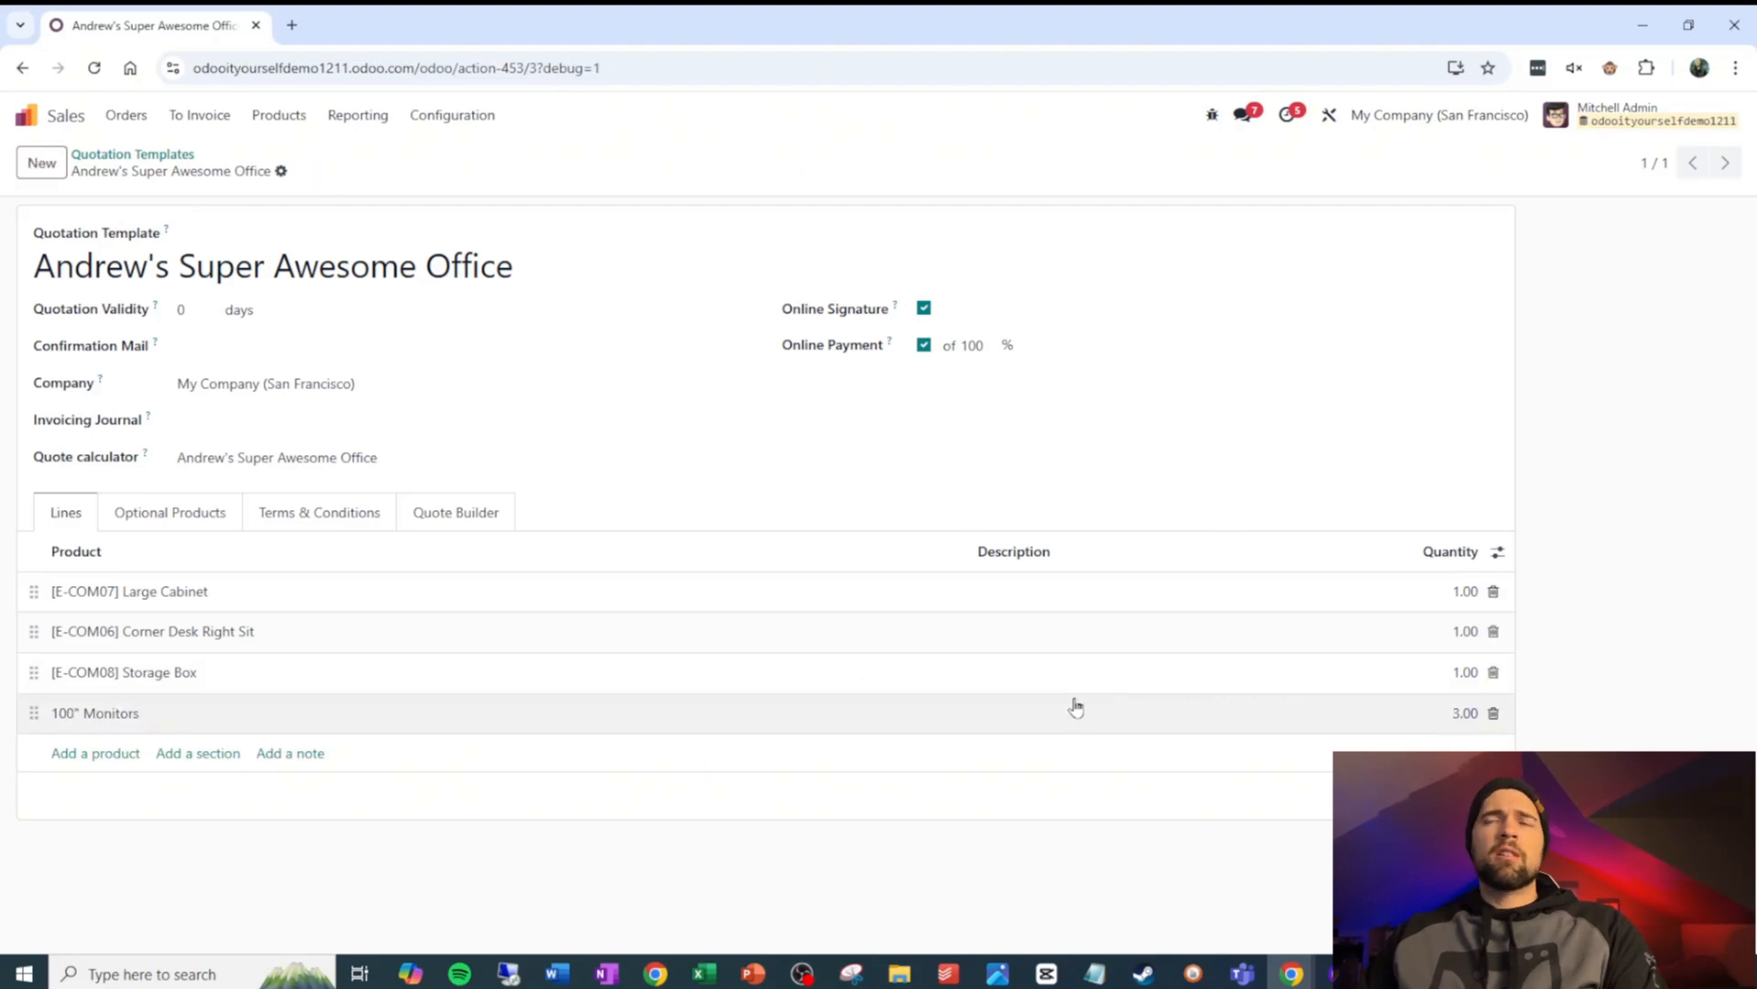
Go to the template's linked quote calculator spreadsheet
click(1724, 163)
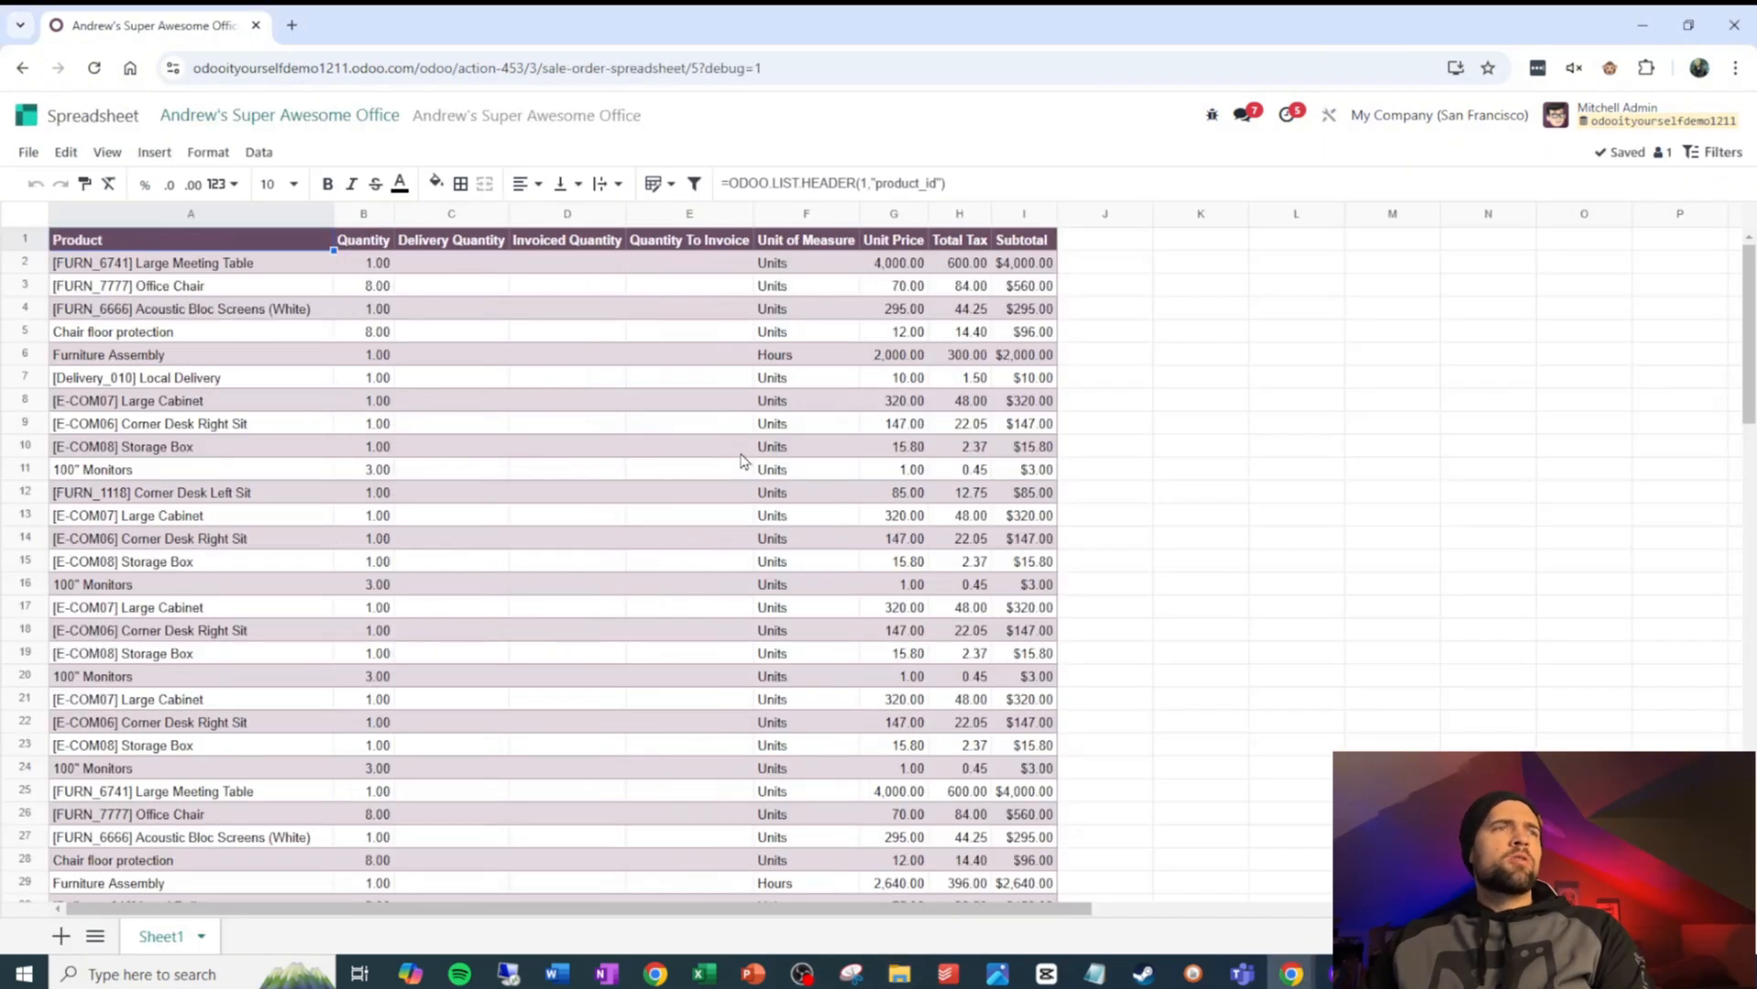
Inspect the ODOO.LIST formula behind the product cell A2
click(190, 263)
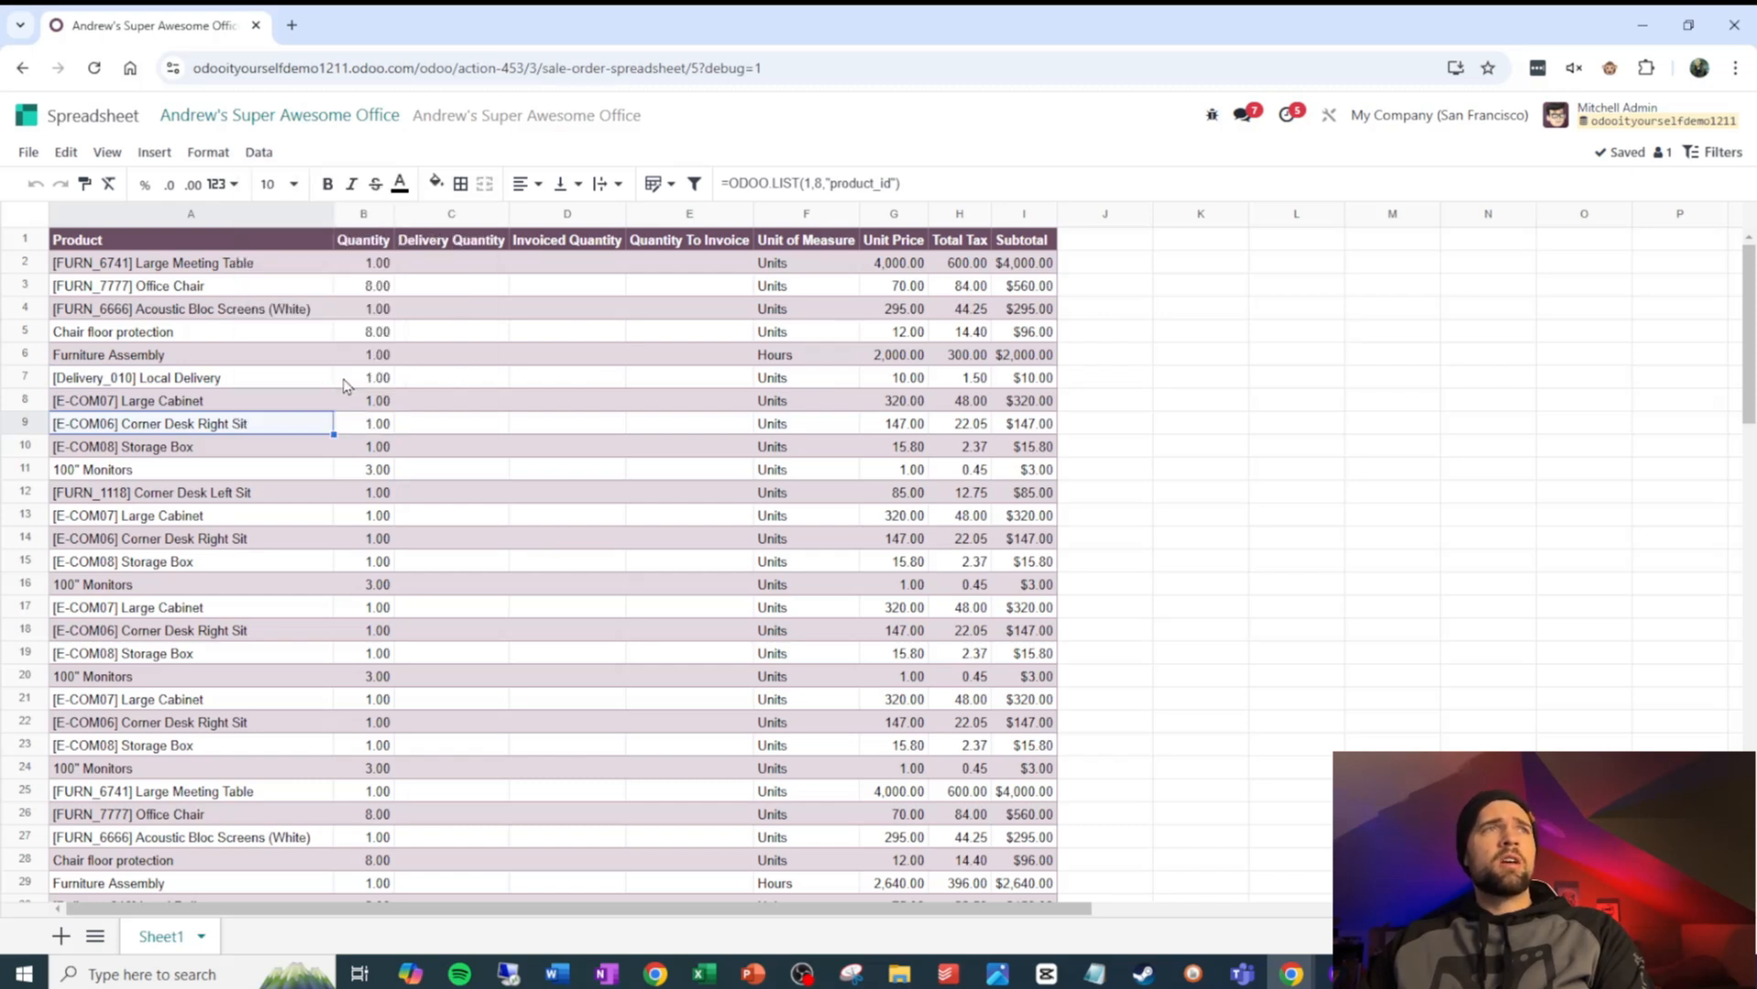
mouse_move(426, 441)
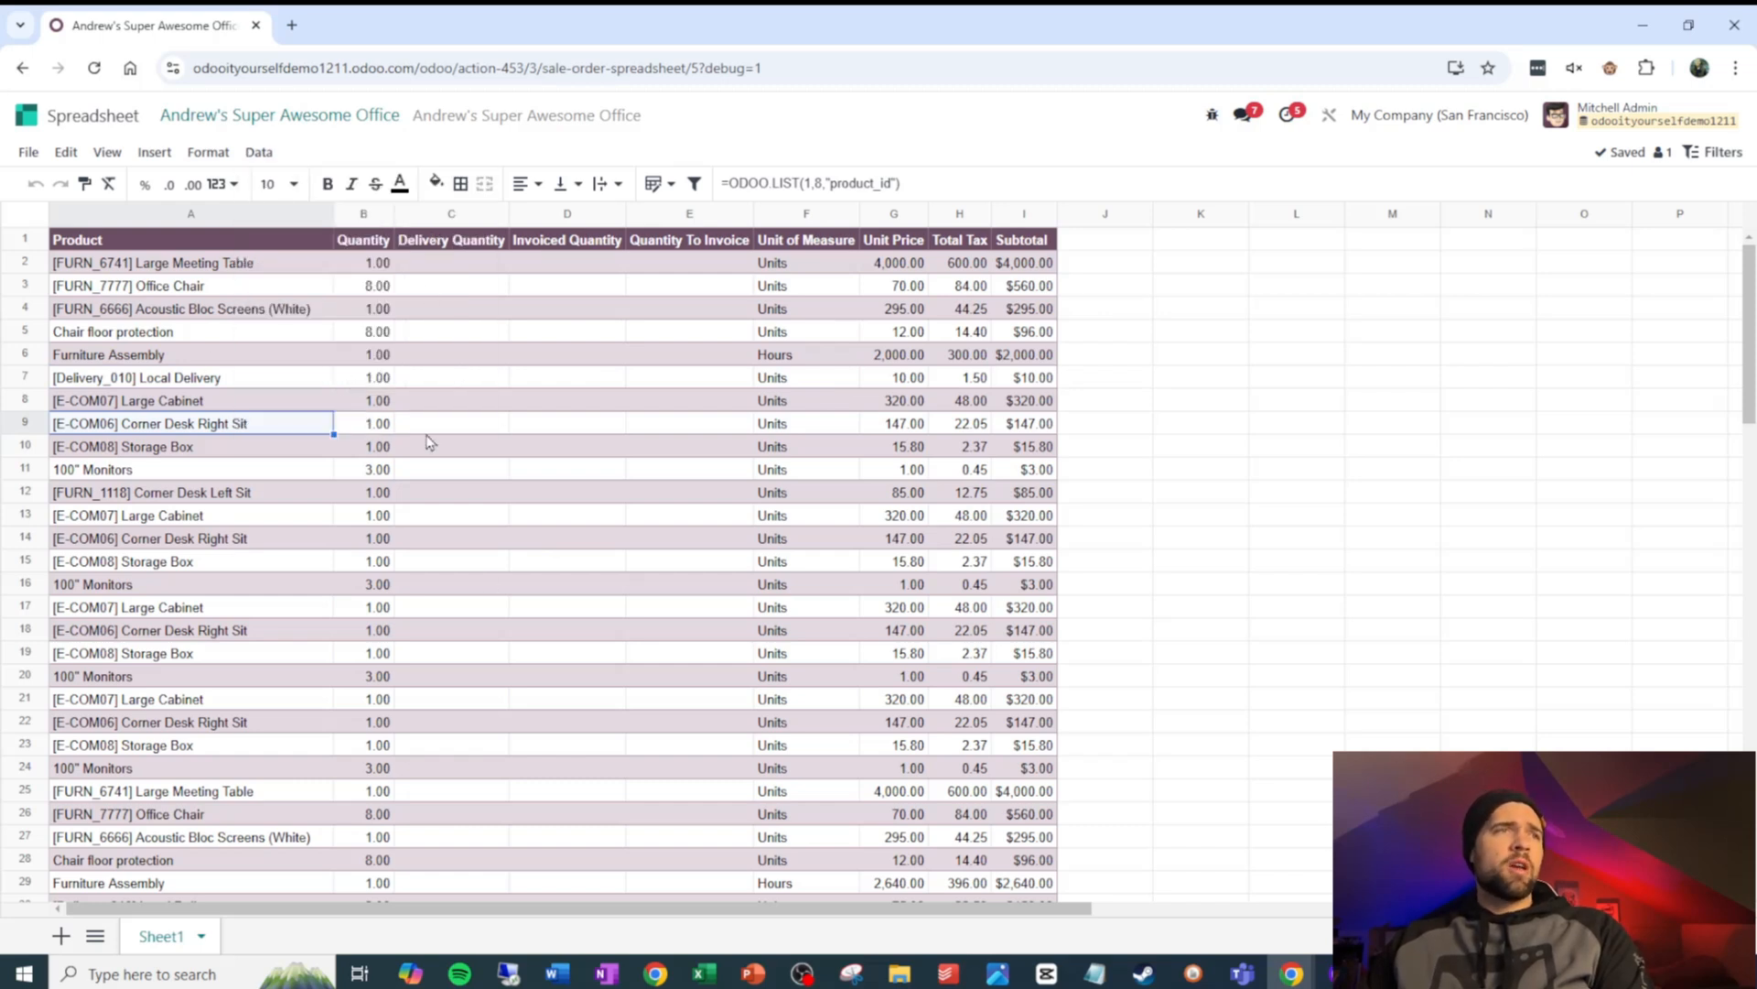
mouse_move(813, 345)
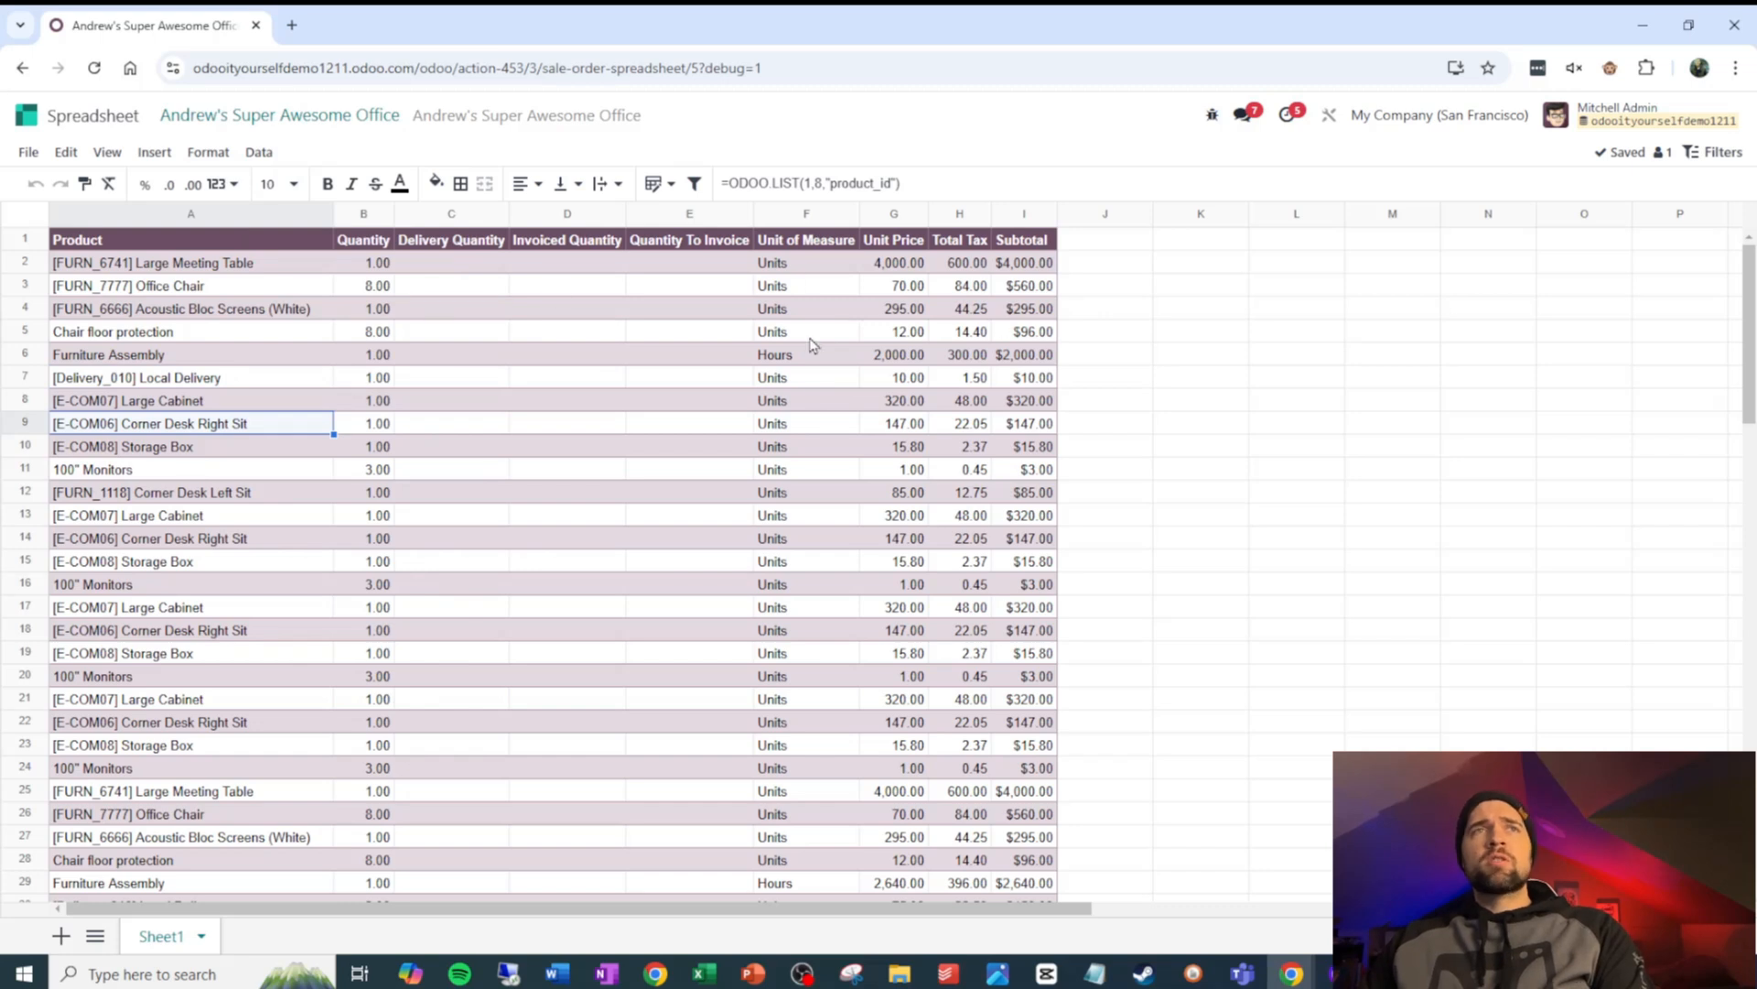
mouse_move(489, 448)
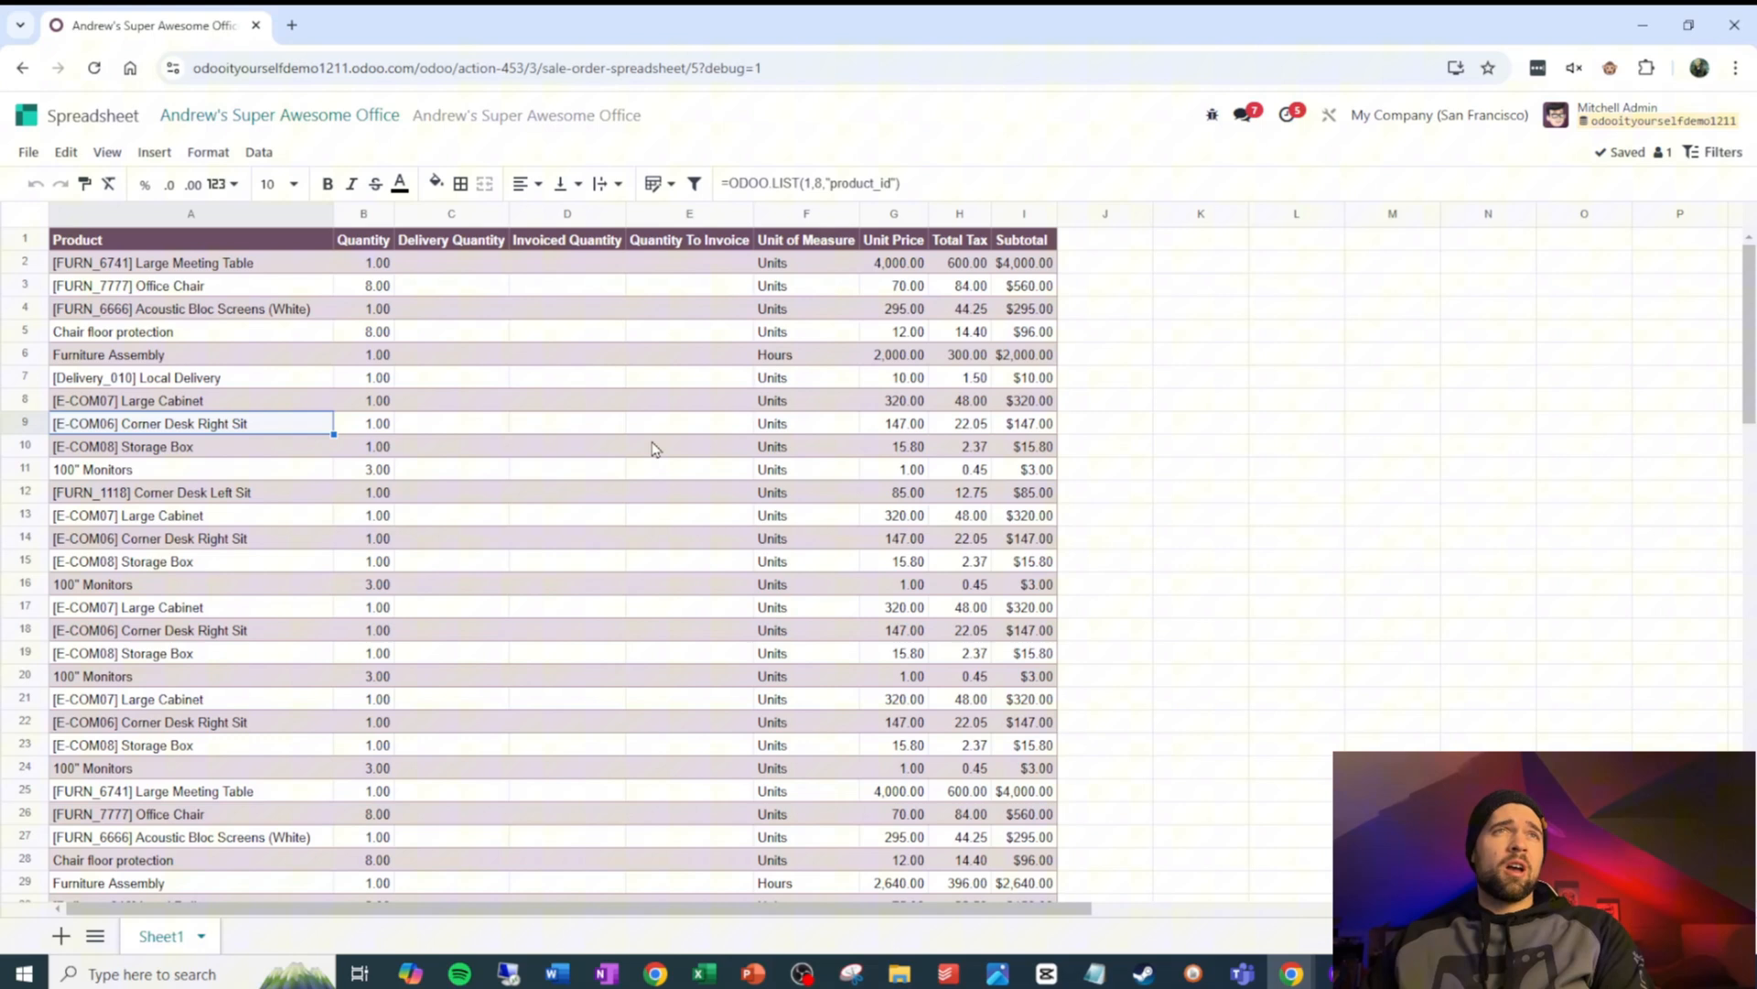
click(1488, 330)
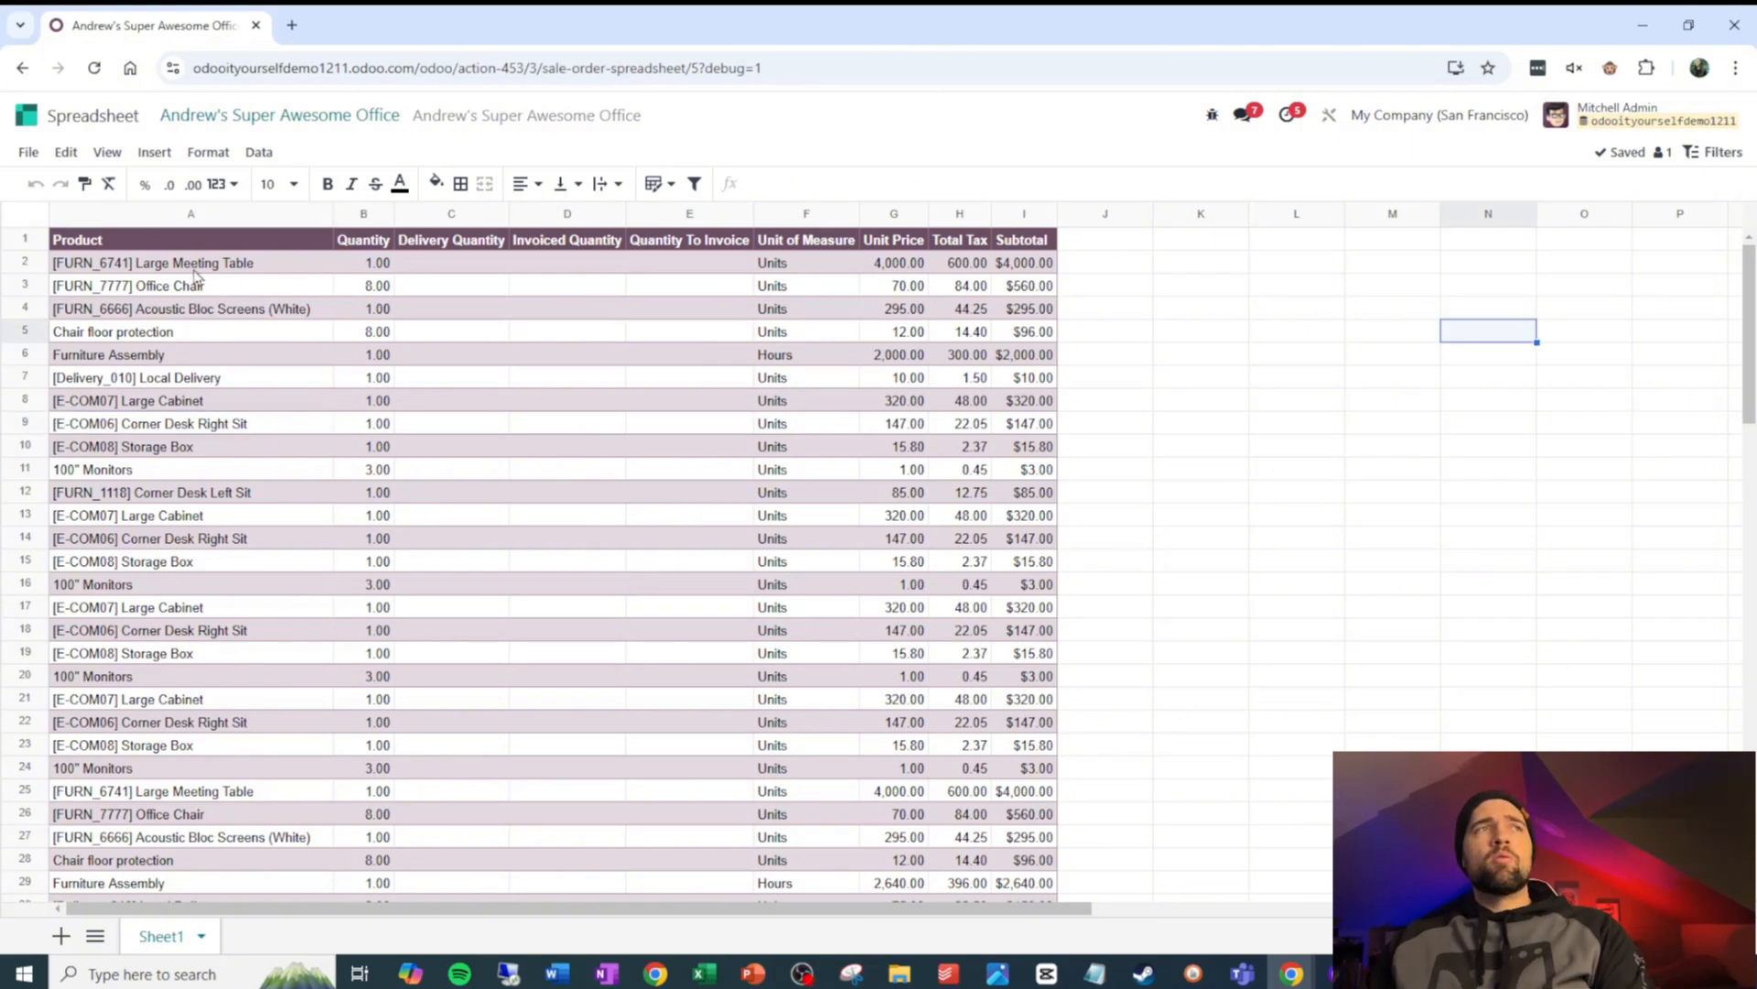
click(190, 263)
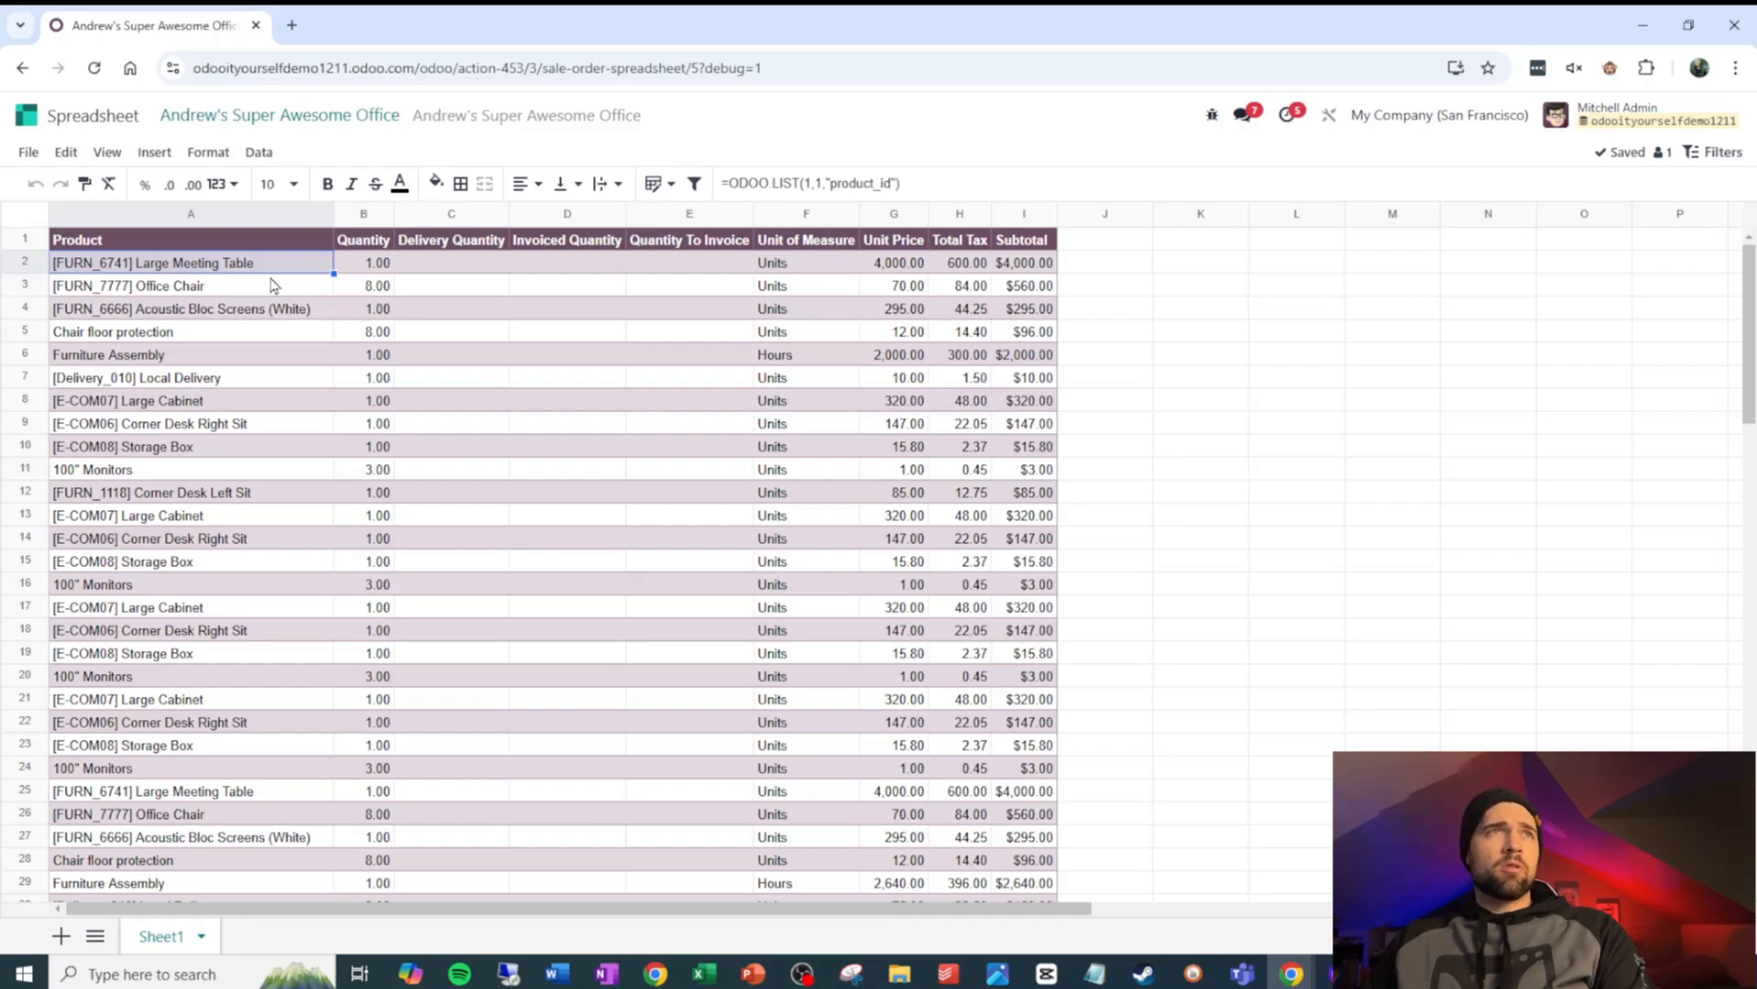
Duplicate the browser tab and return to the quotation template form there
right_click(151, 25)
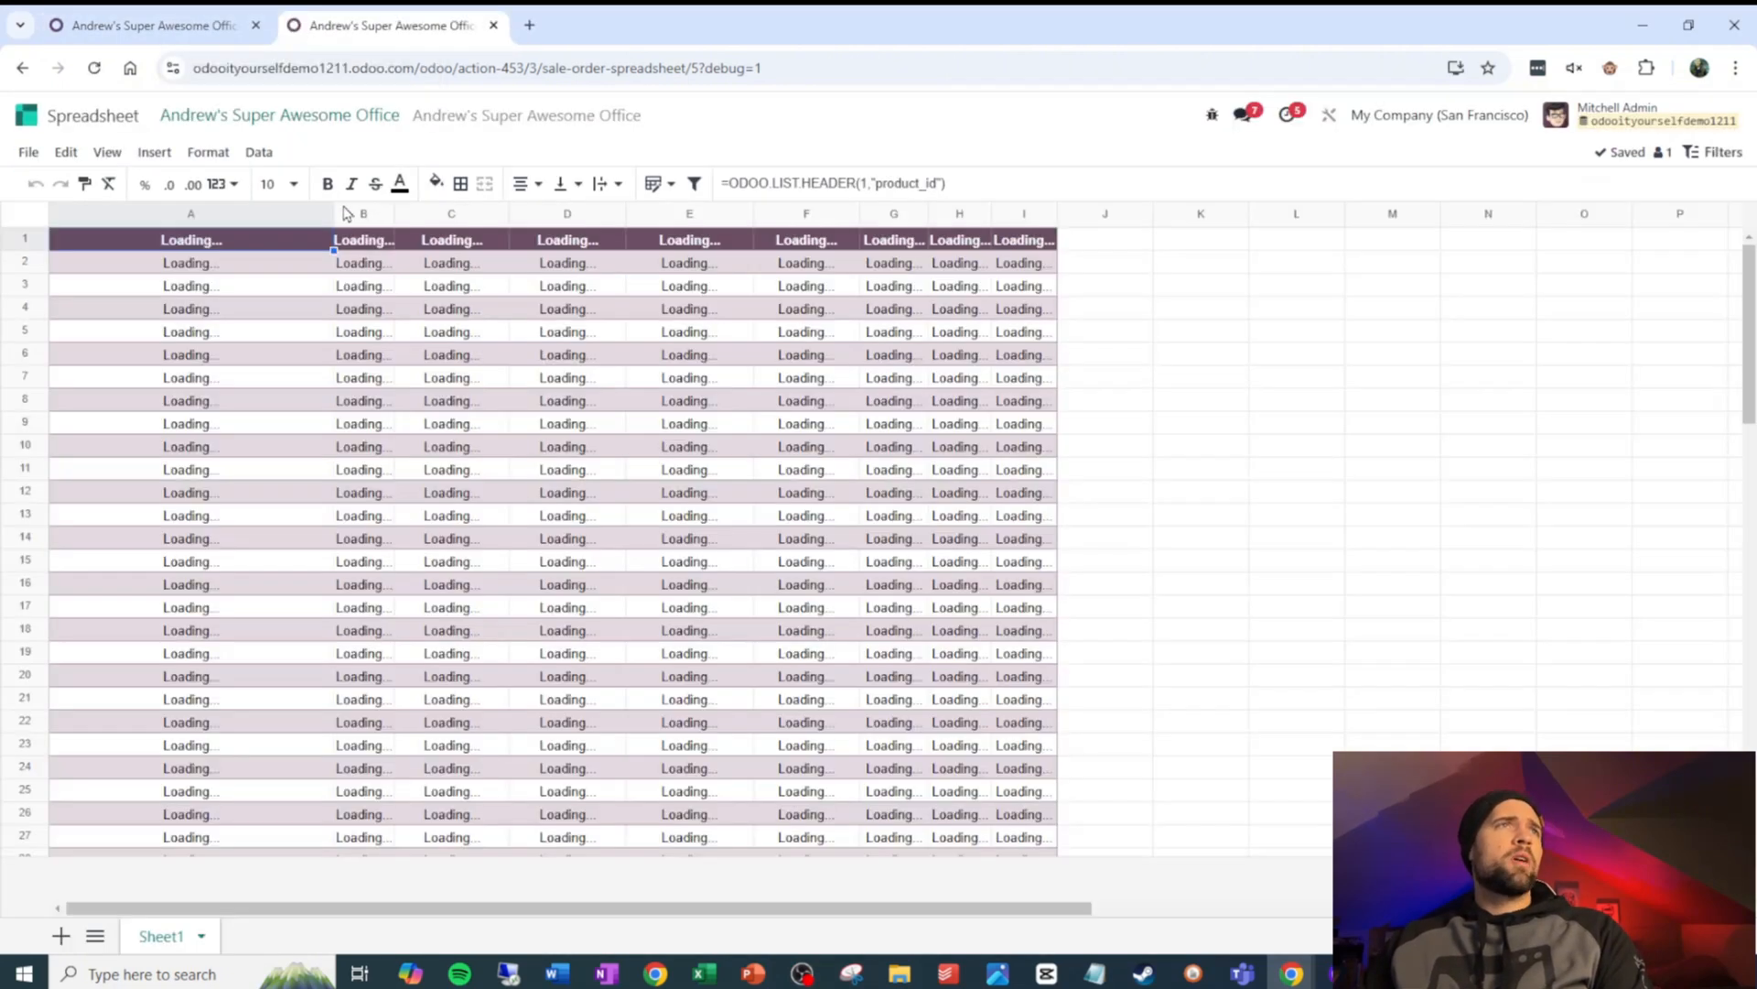
click(22, 68)
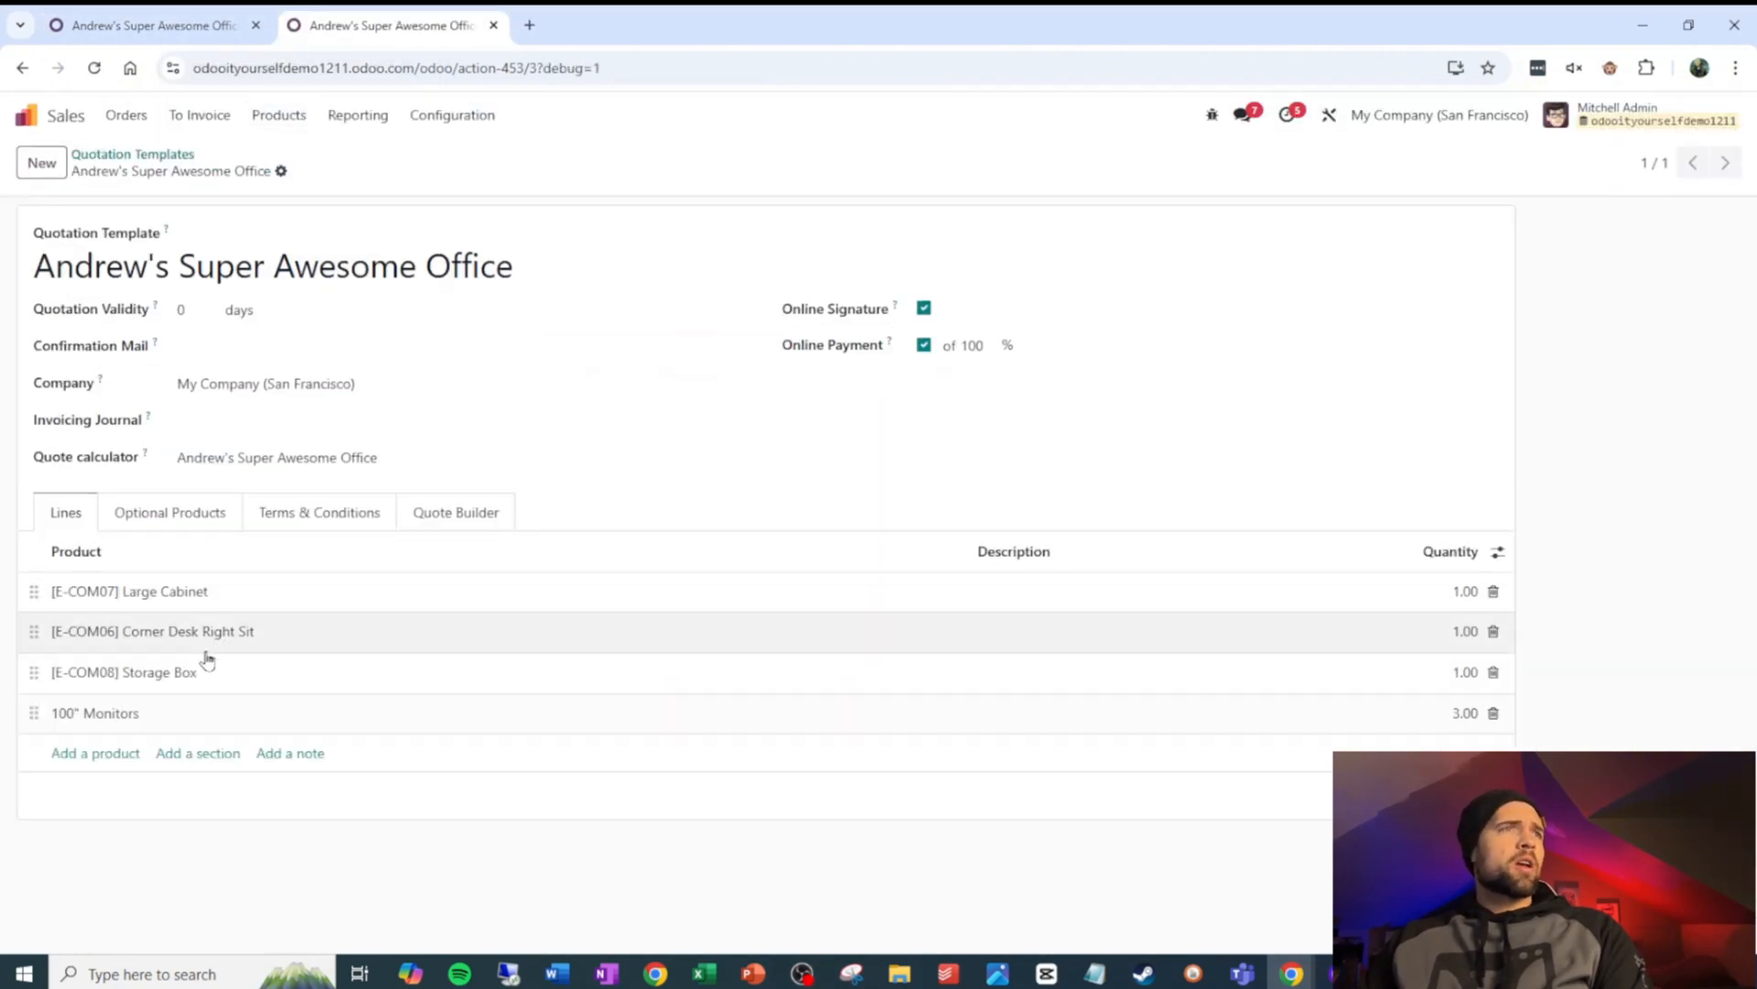
mouse_move(330, 605)
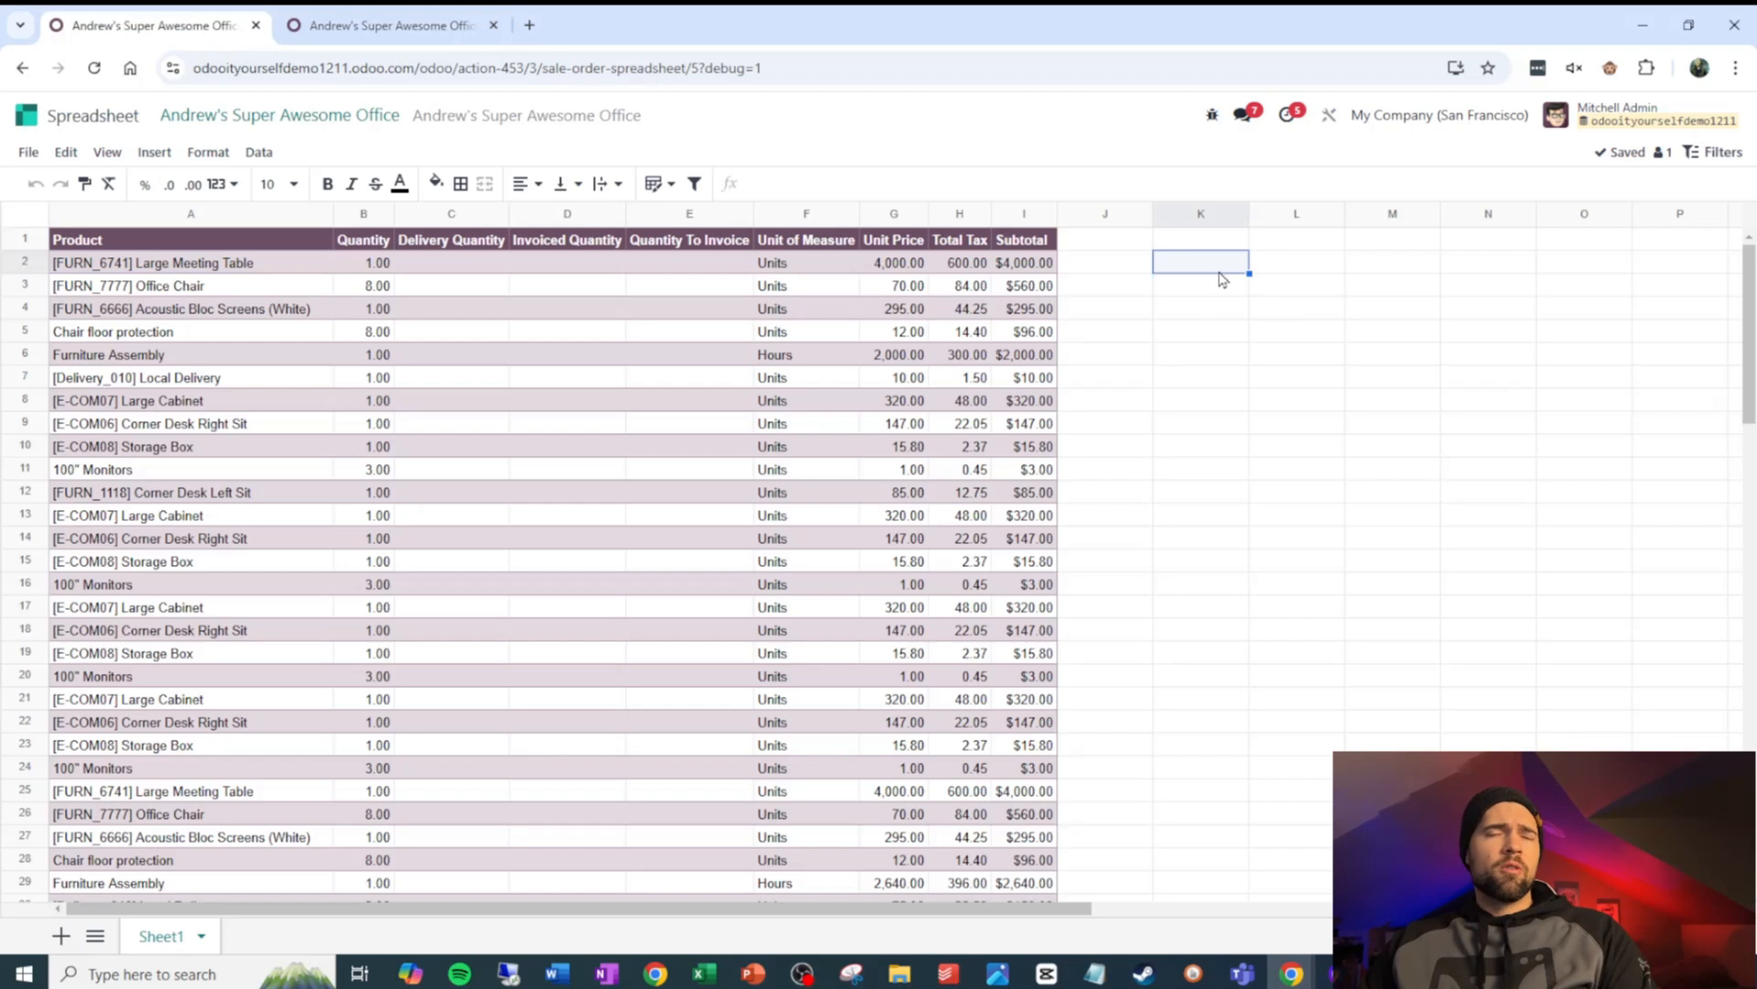
List Large Cabinet, Corner Desk Right Sit, Storage Box and 100" Monitors in column K, then add a blank sheet
text(Large)
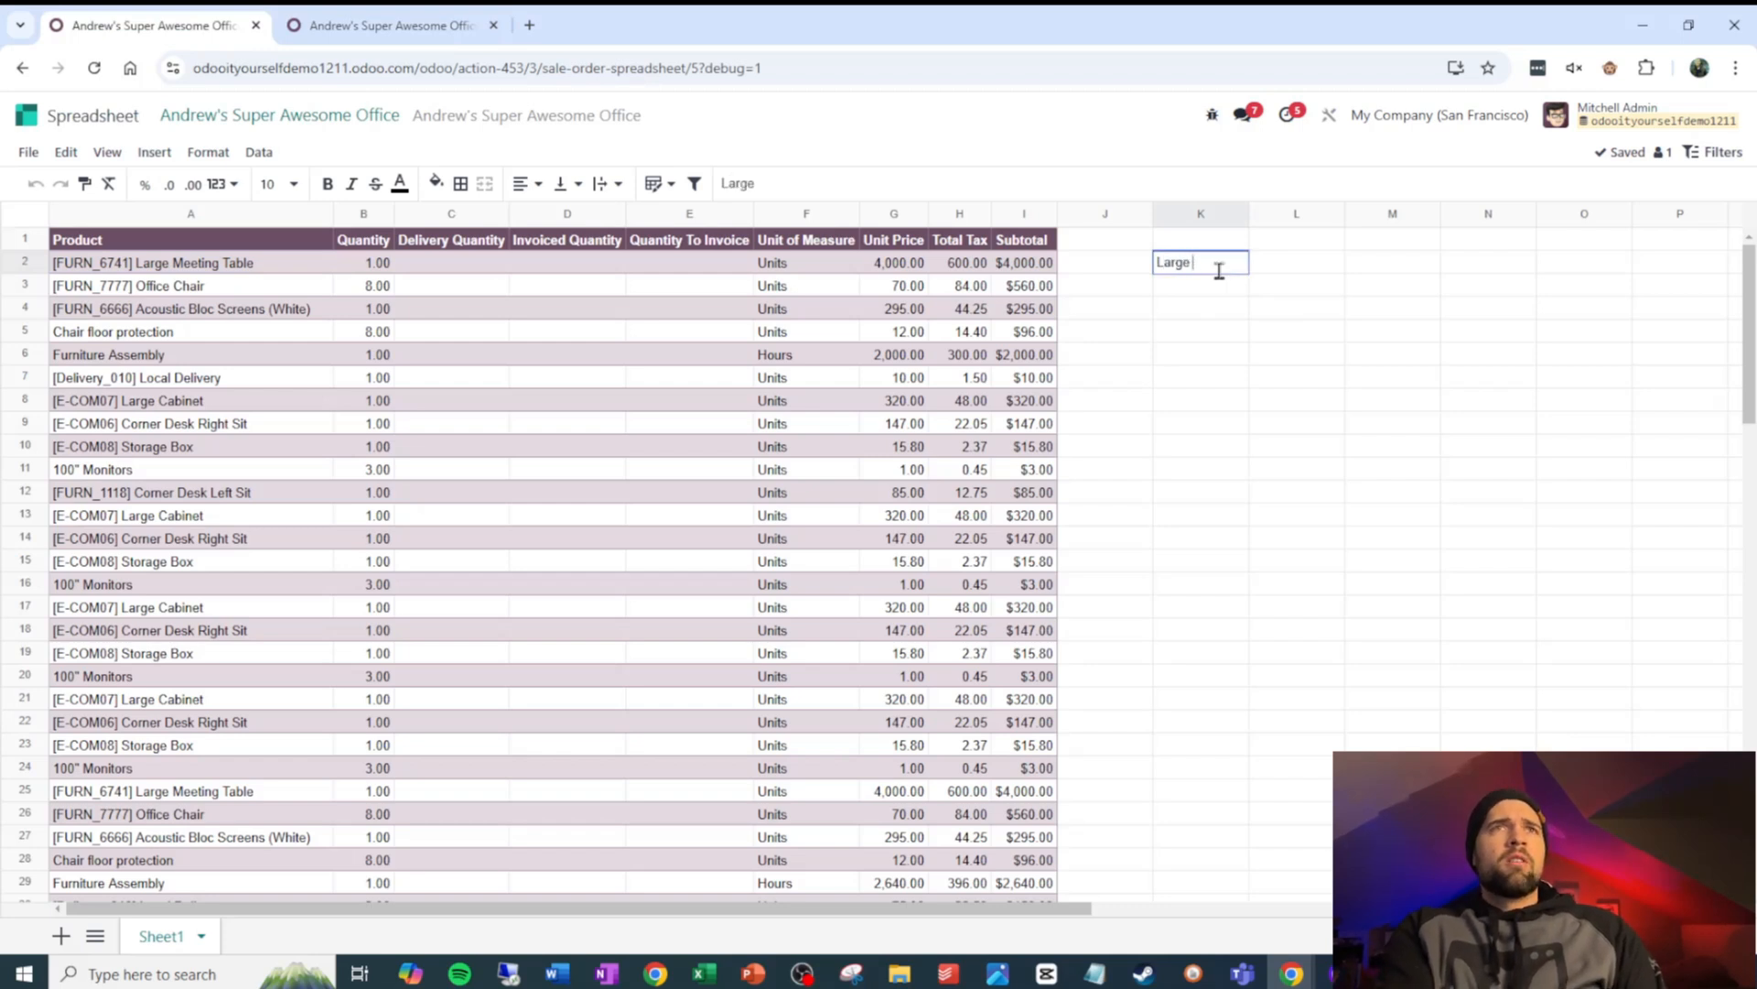
text(Corner Desk Right S)
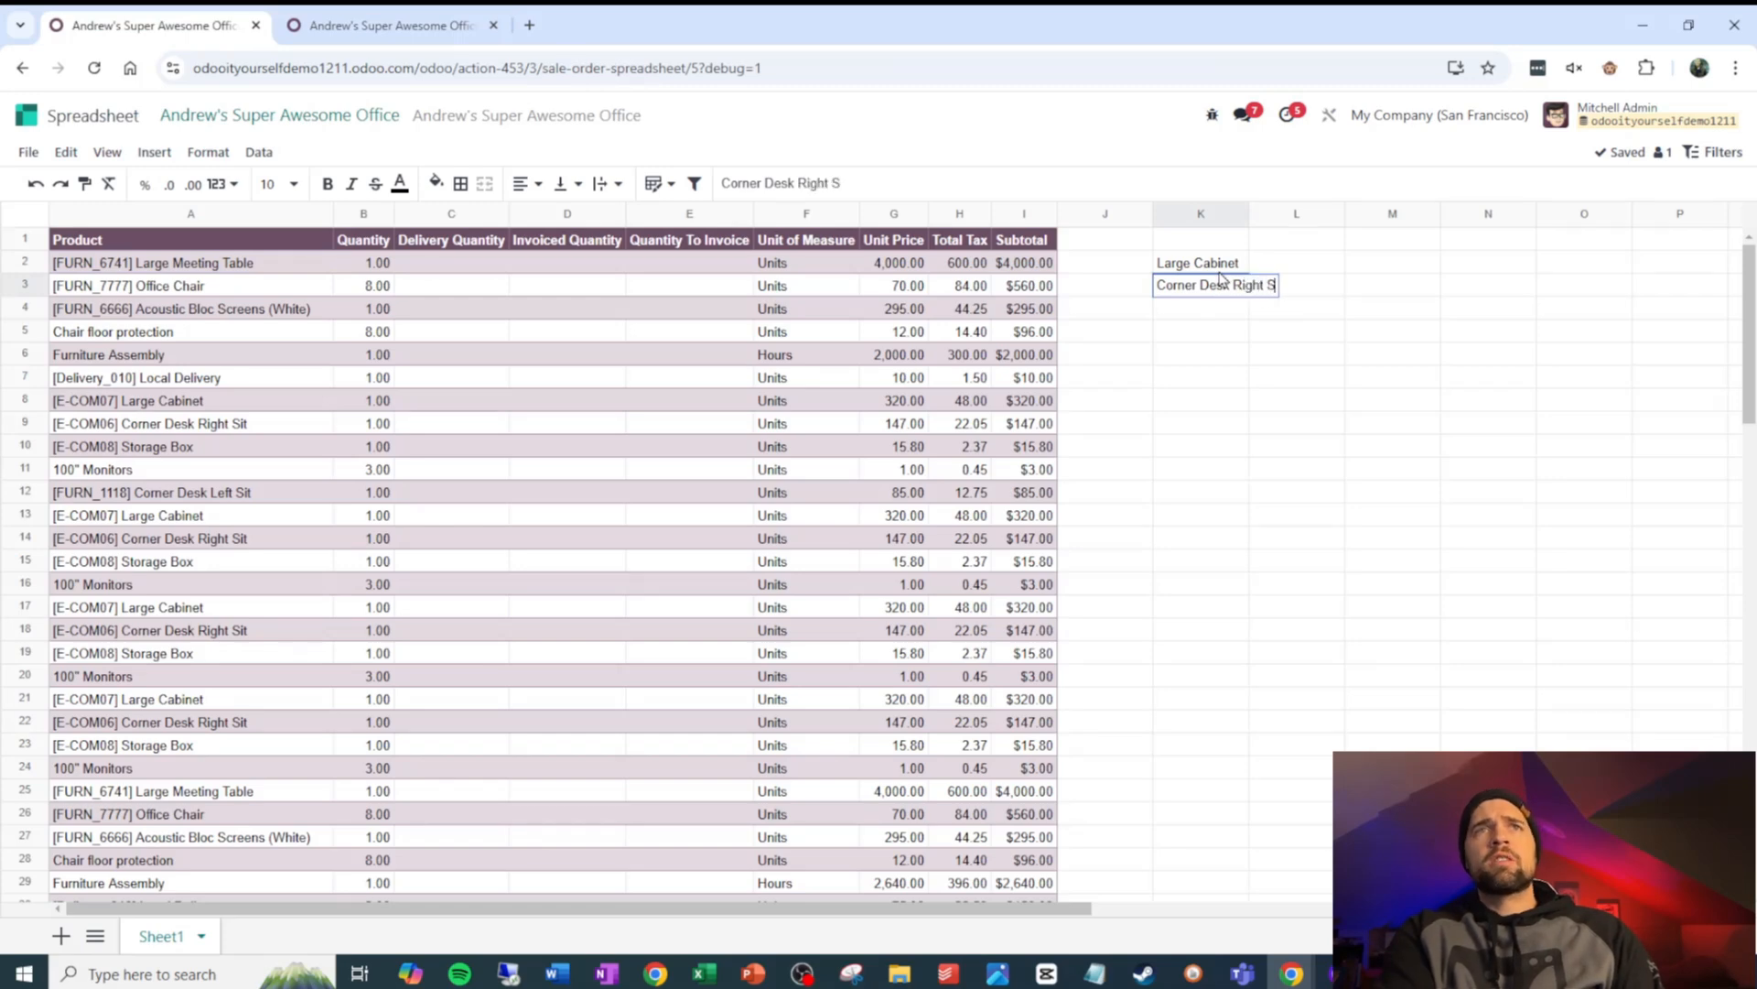
click(387, 25)
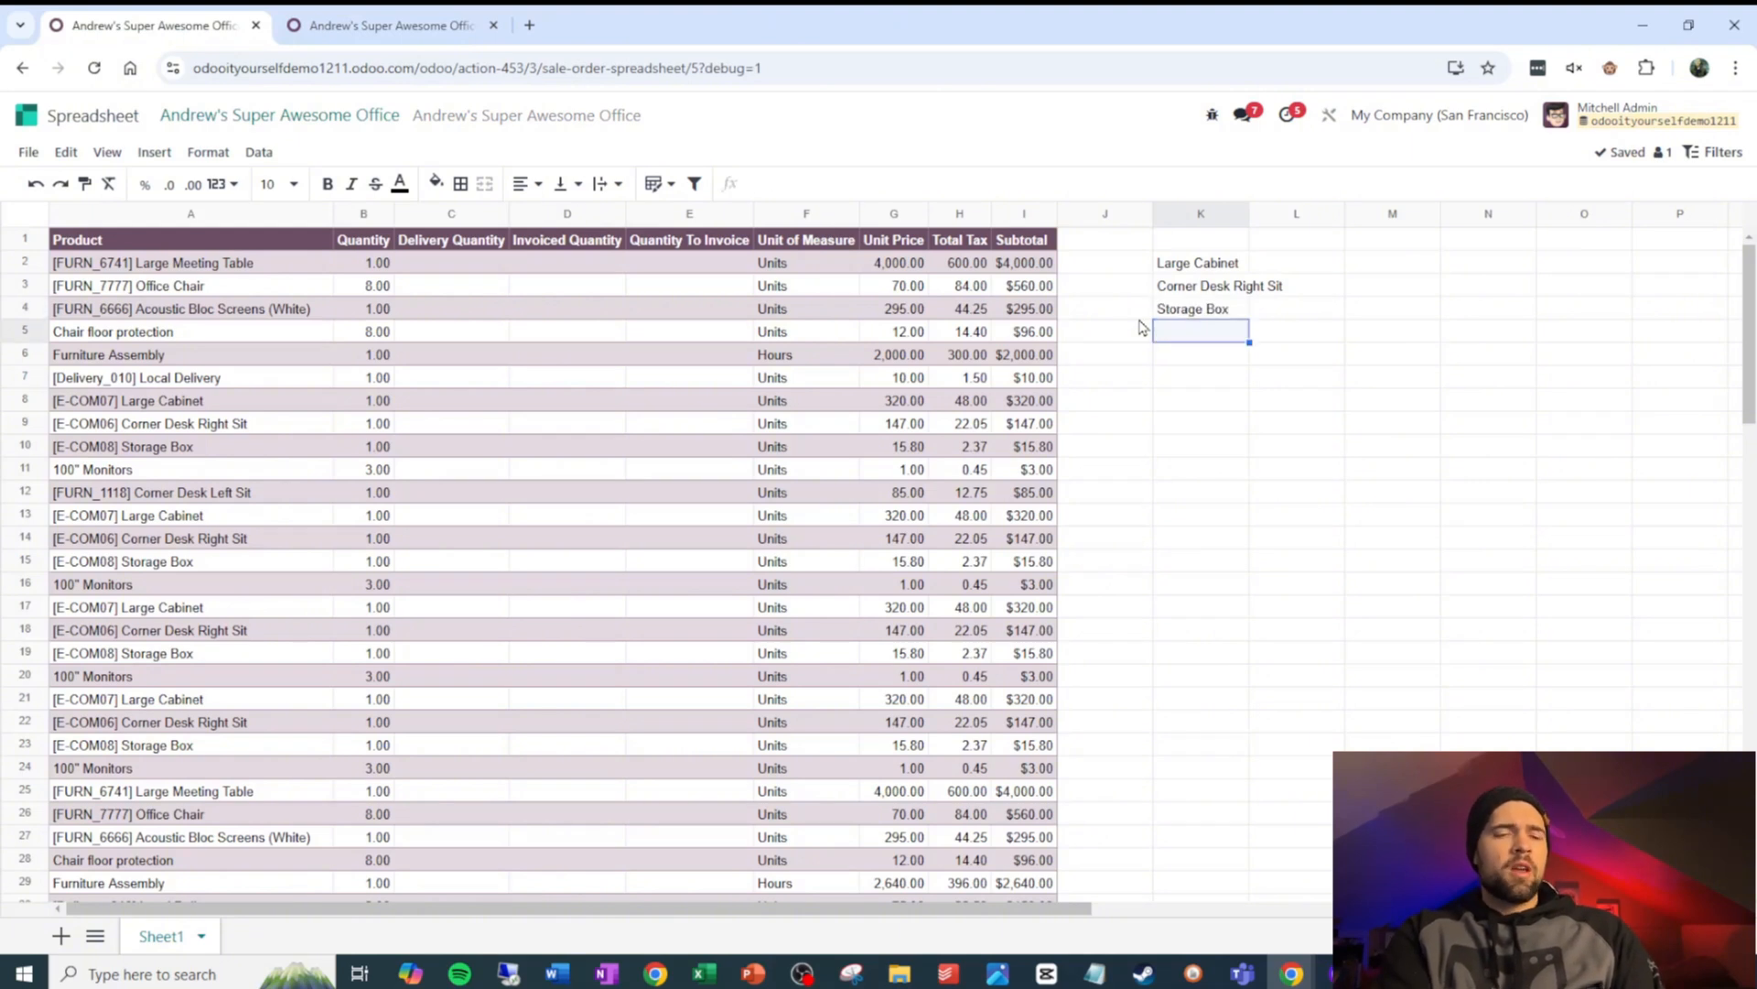
text(100" mo)
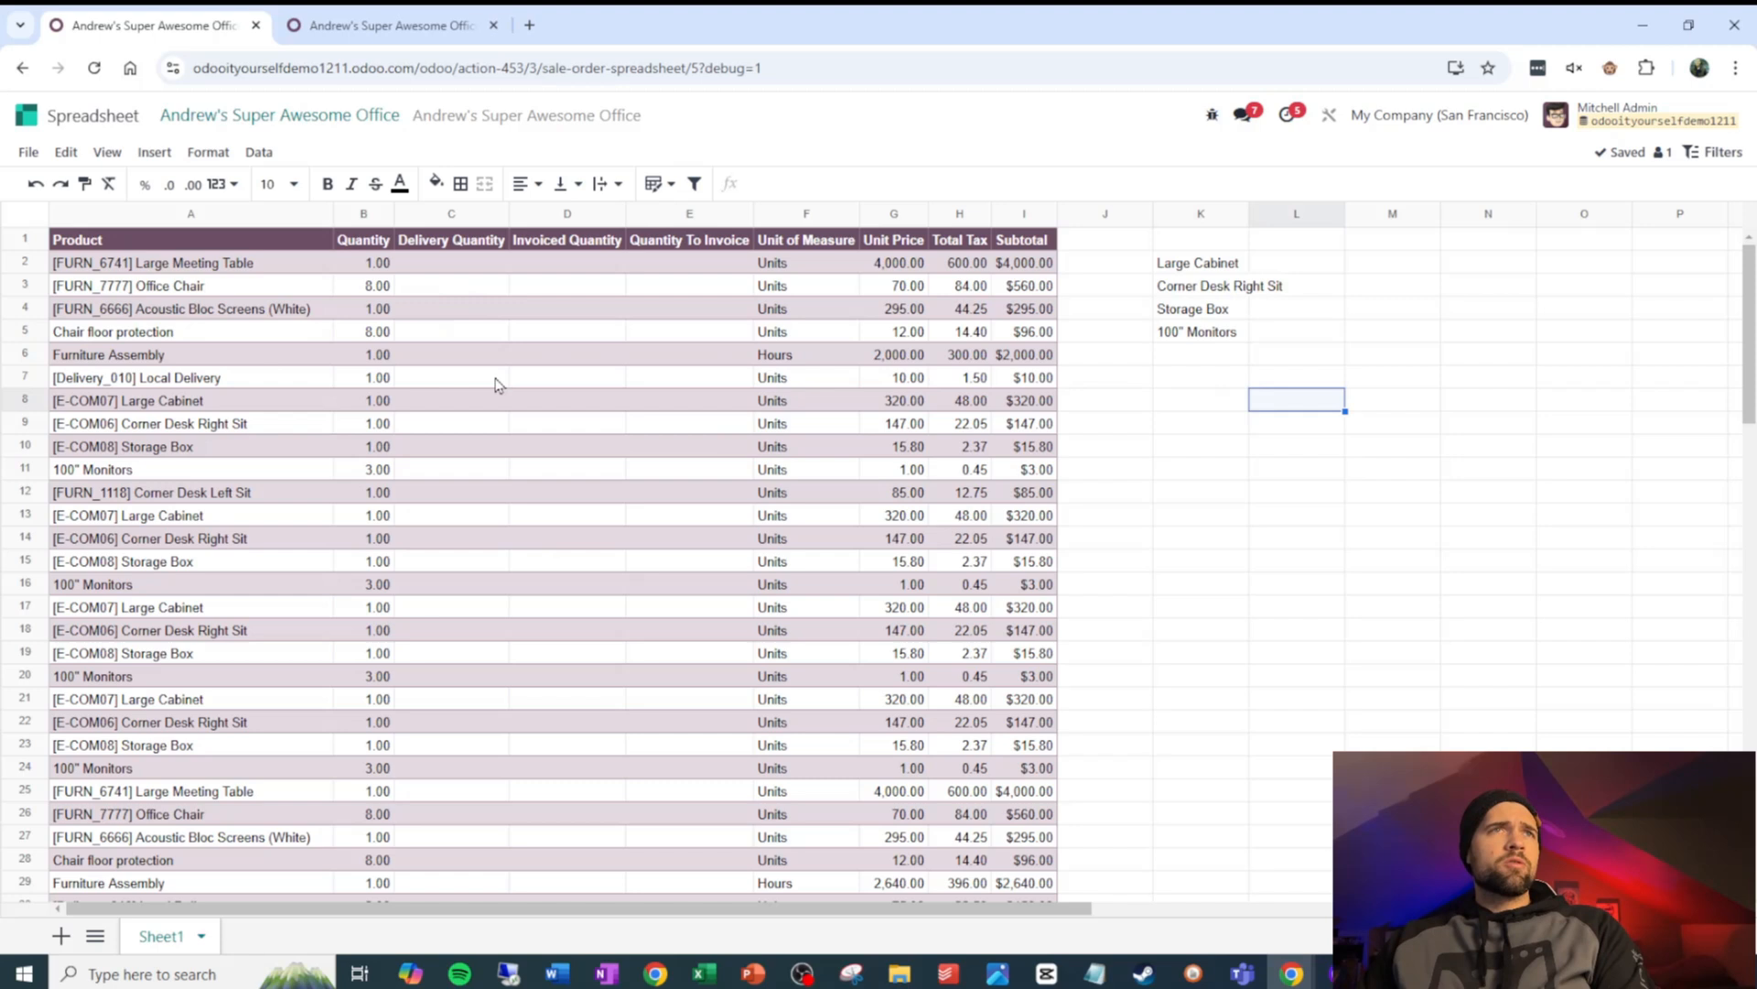
mouse_move(908, 355)
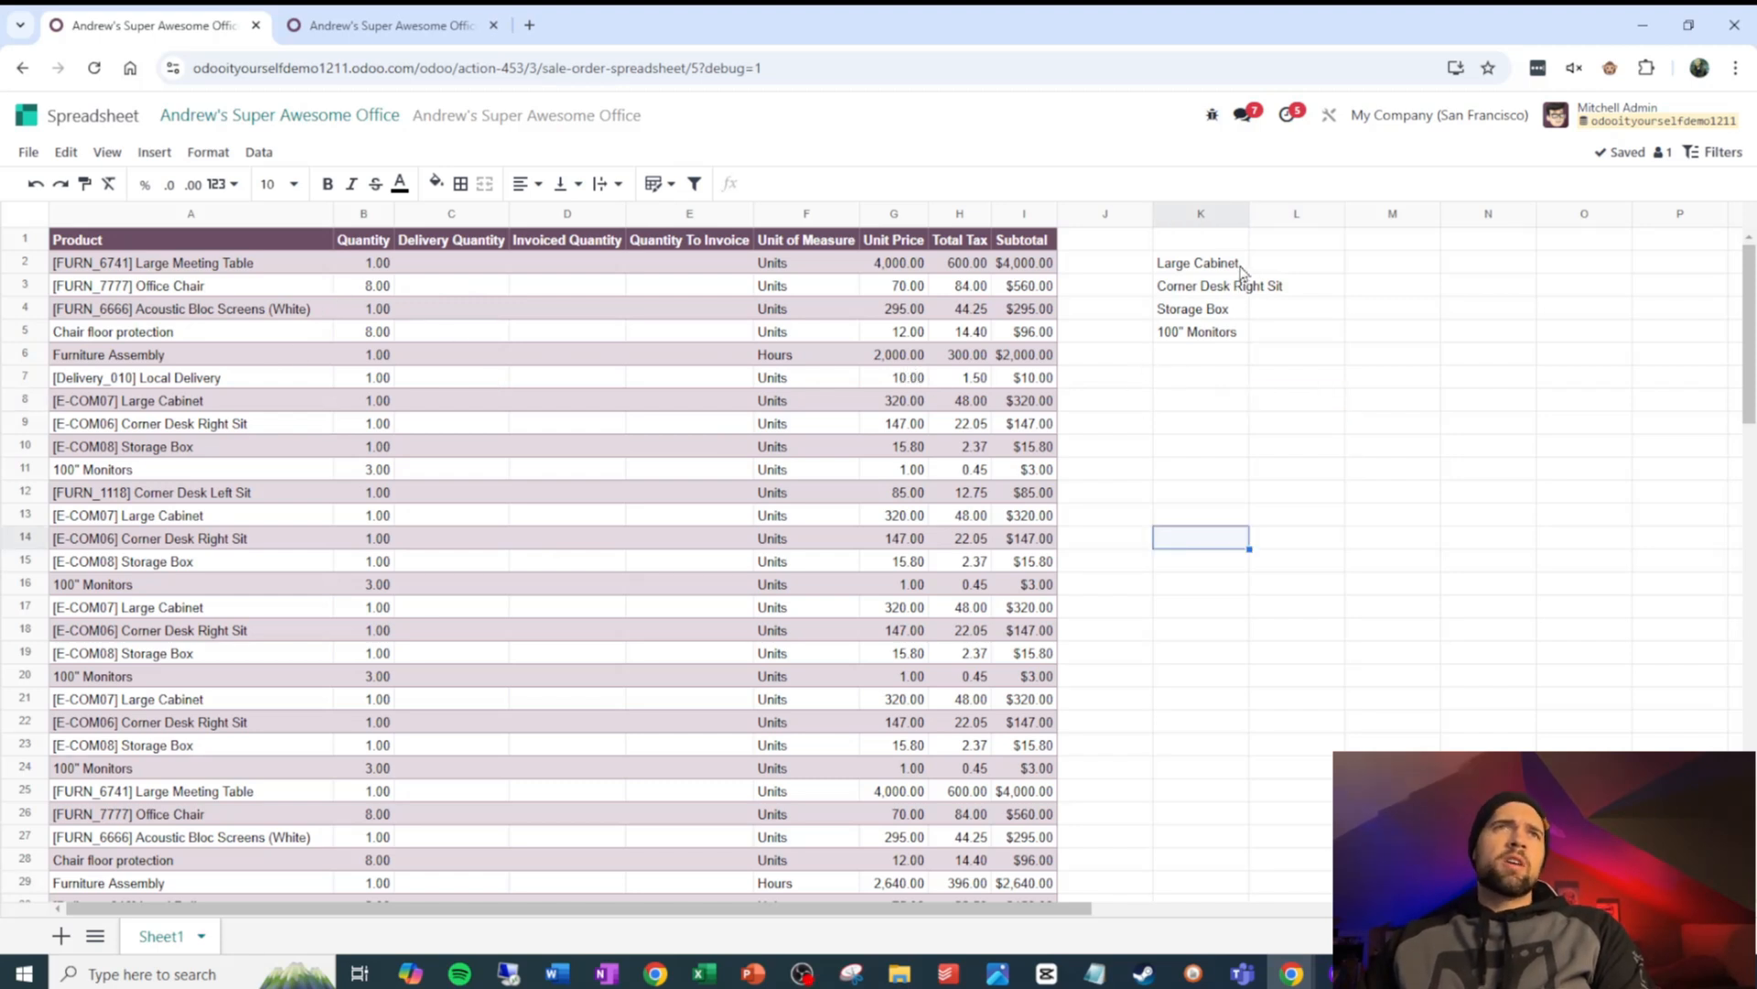
click(1199, 309)
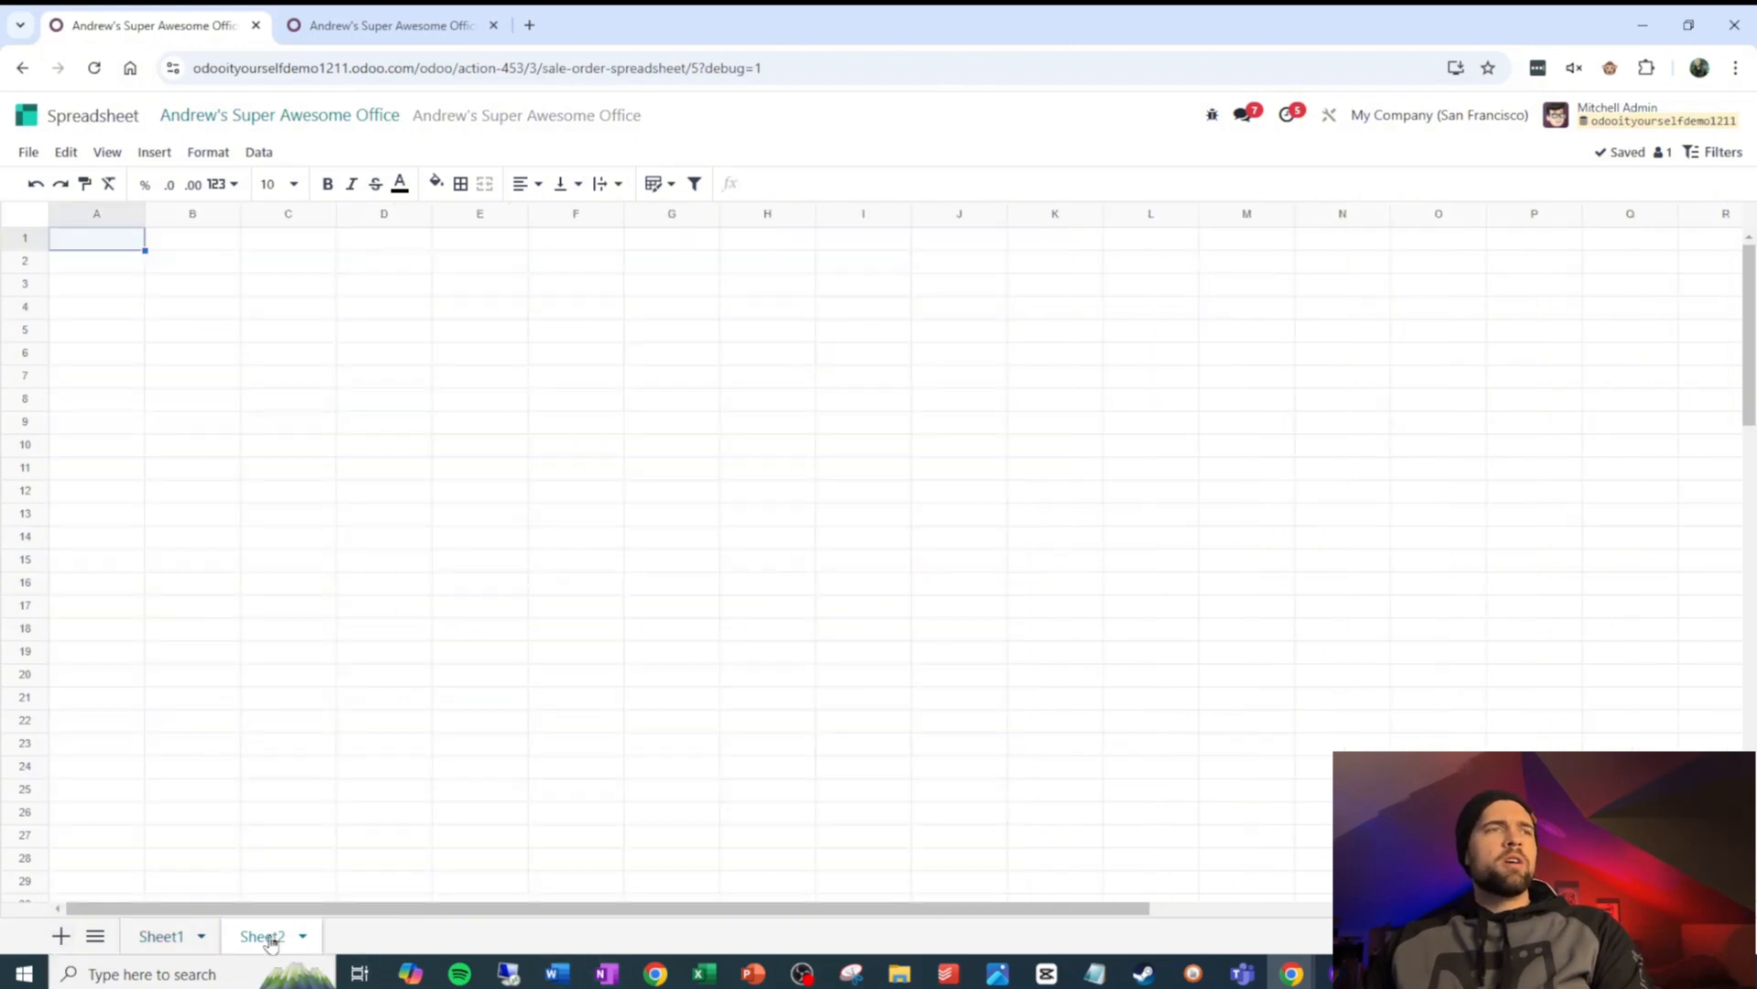
Rename Sheet2 to 'Quotation Builder'
click(301, 935)
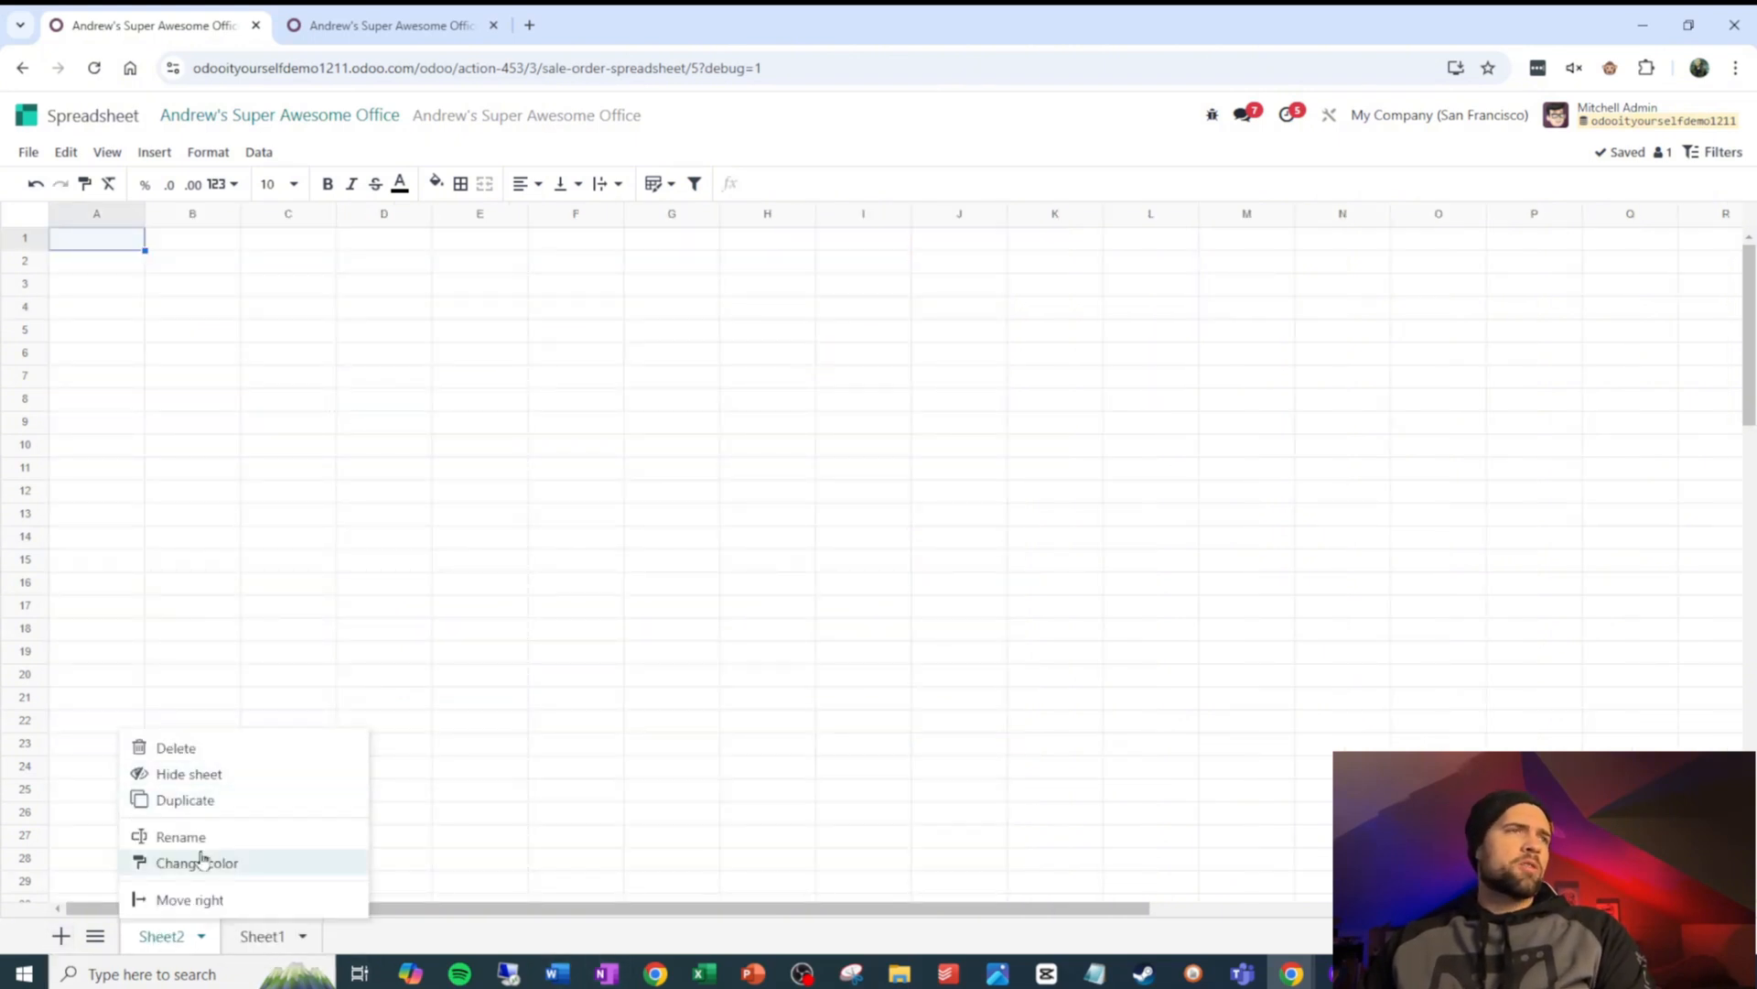
click(179, 836)
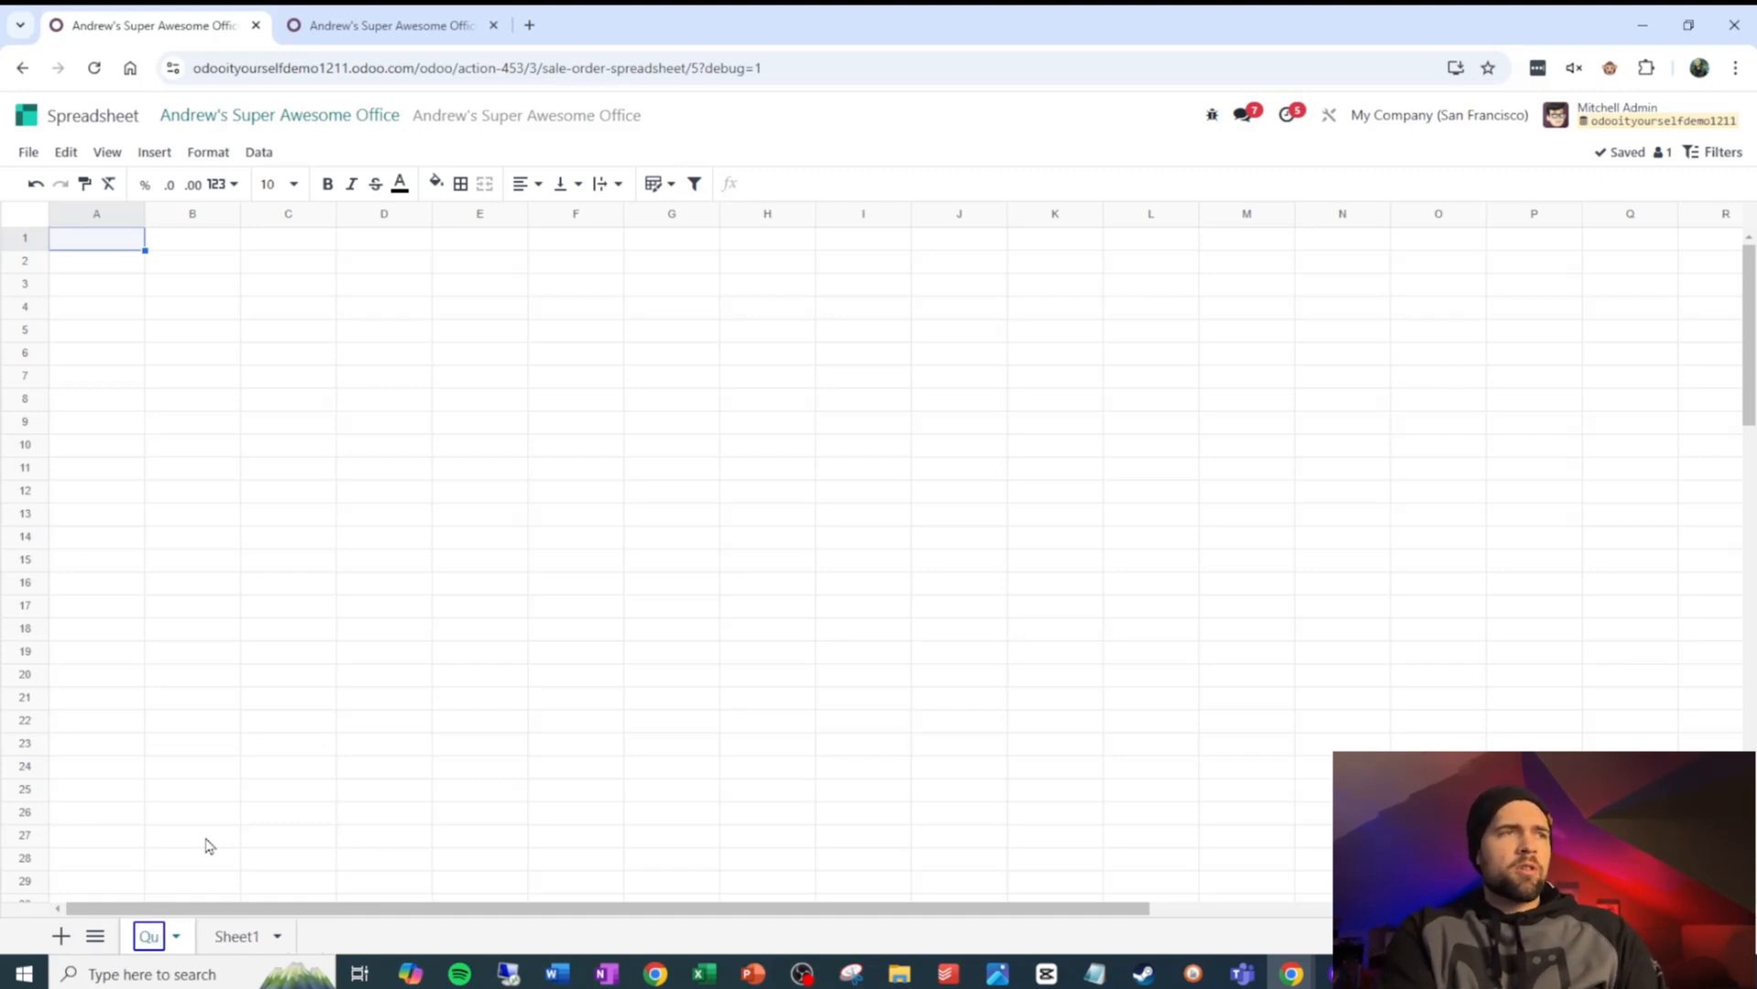
text(Quotation Te)
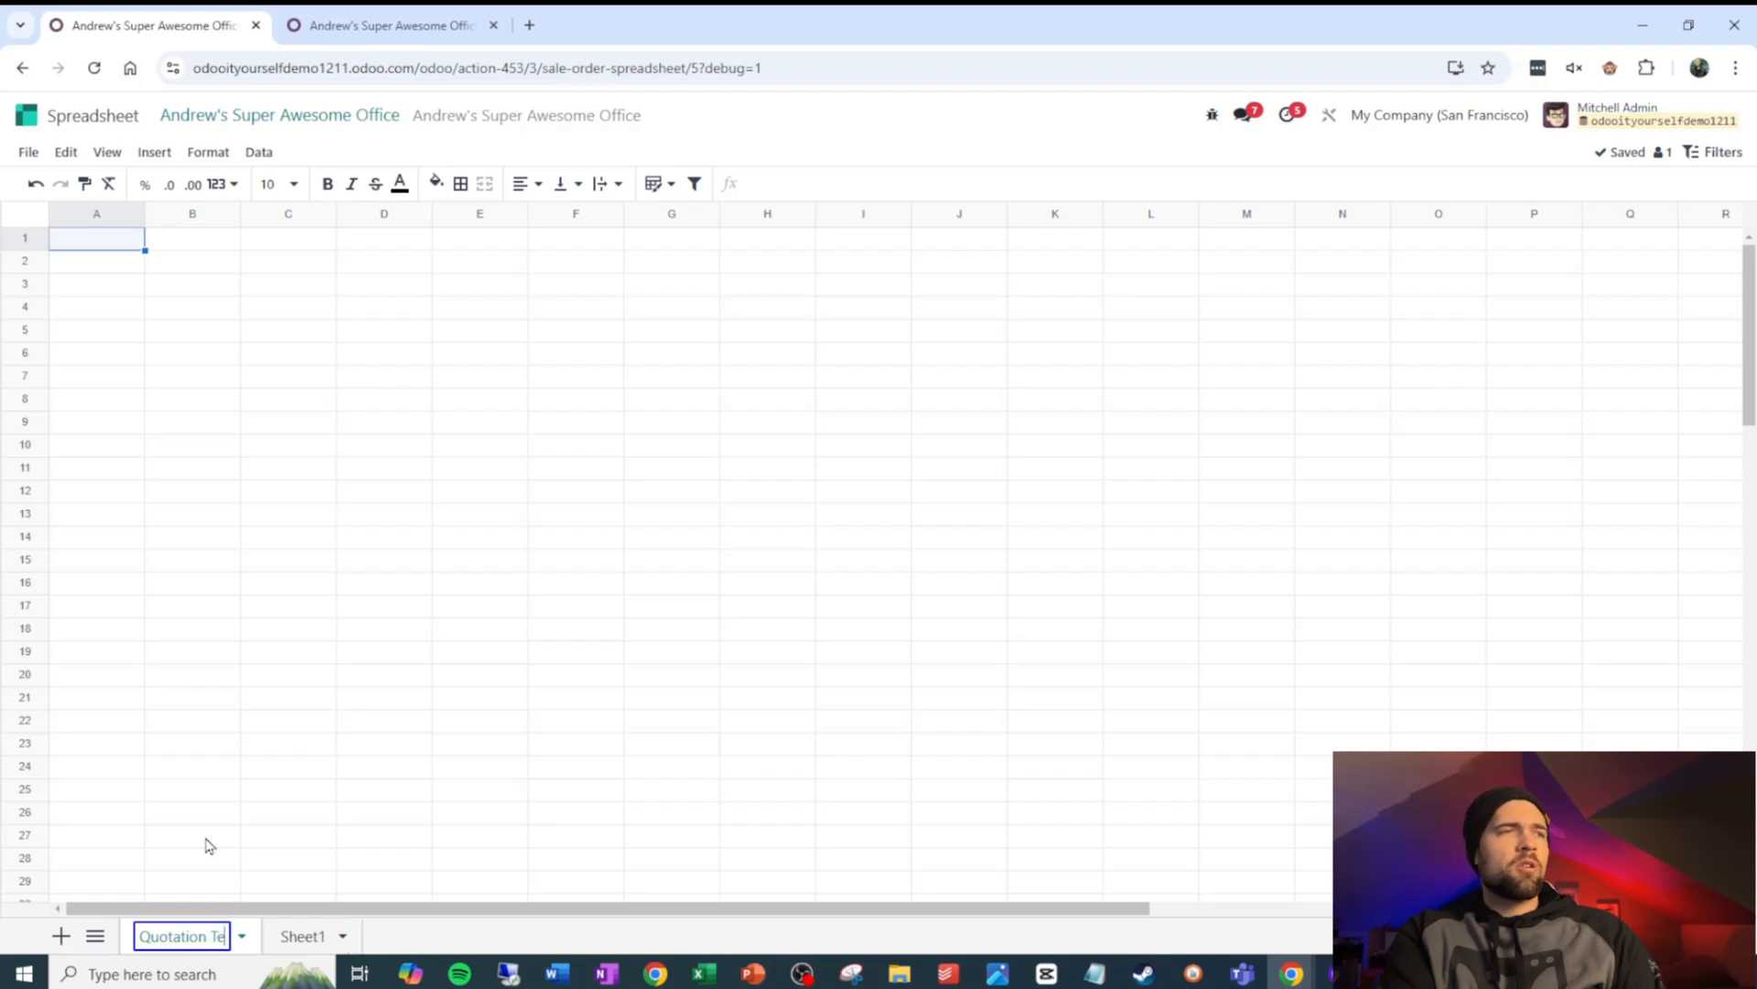
text(Builder)
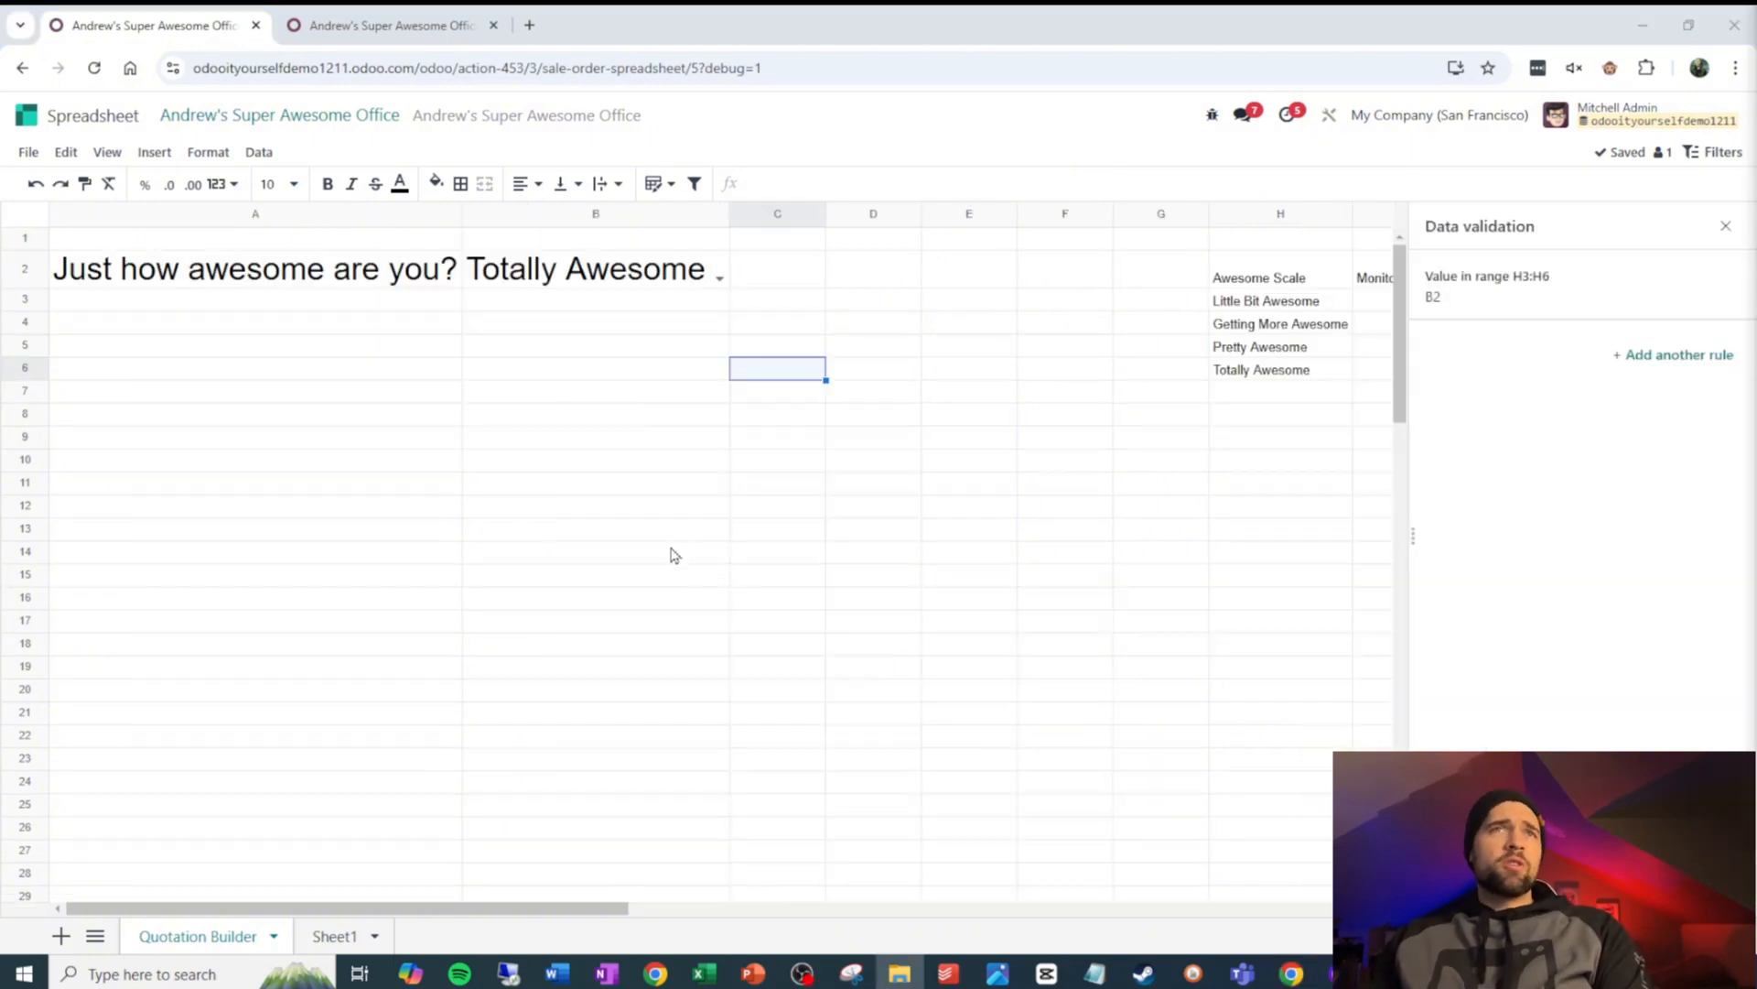
Choose 'Totally Awesome' in the question's B2 dropdown and confirm it stays selected
click(595, 390)
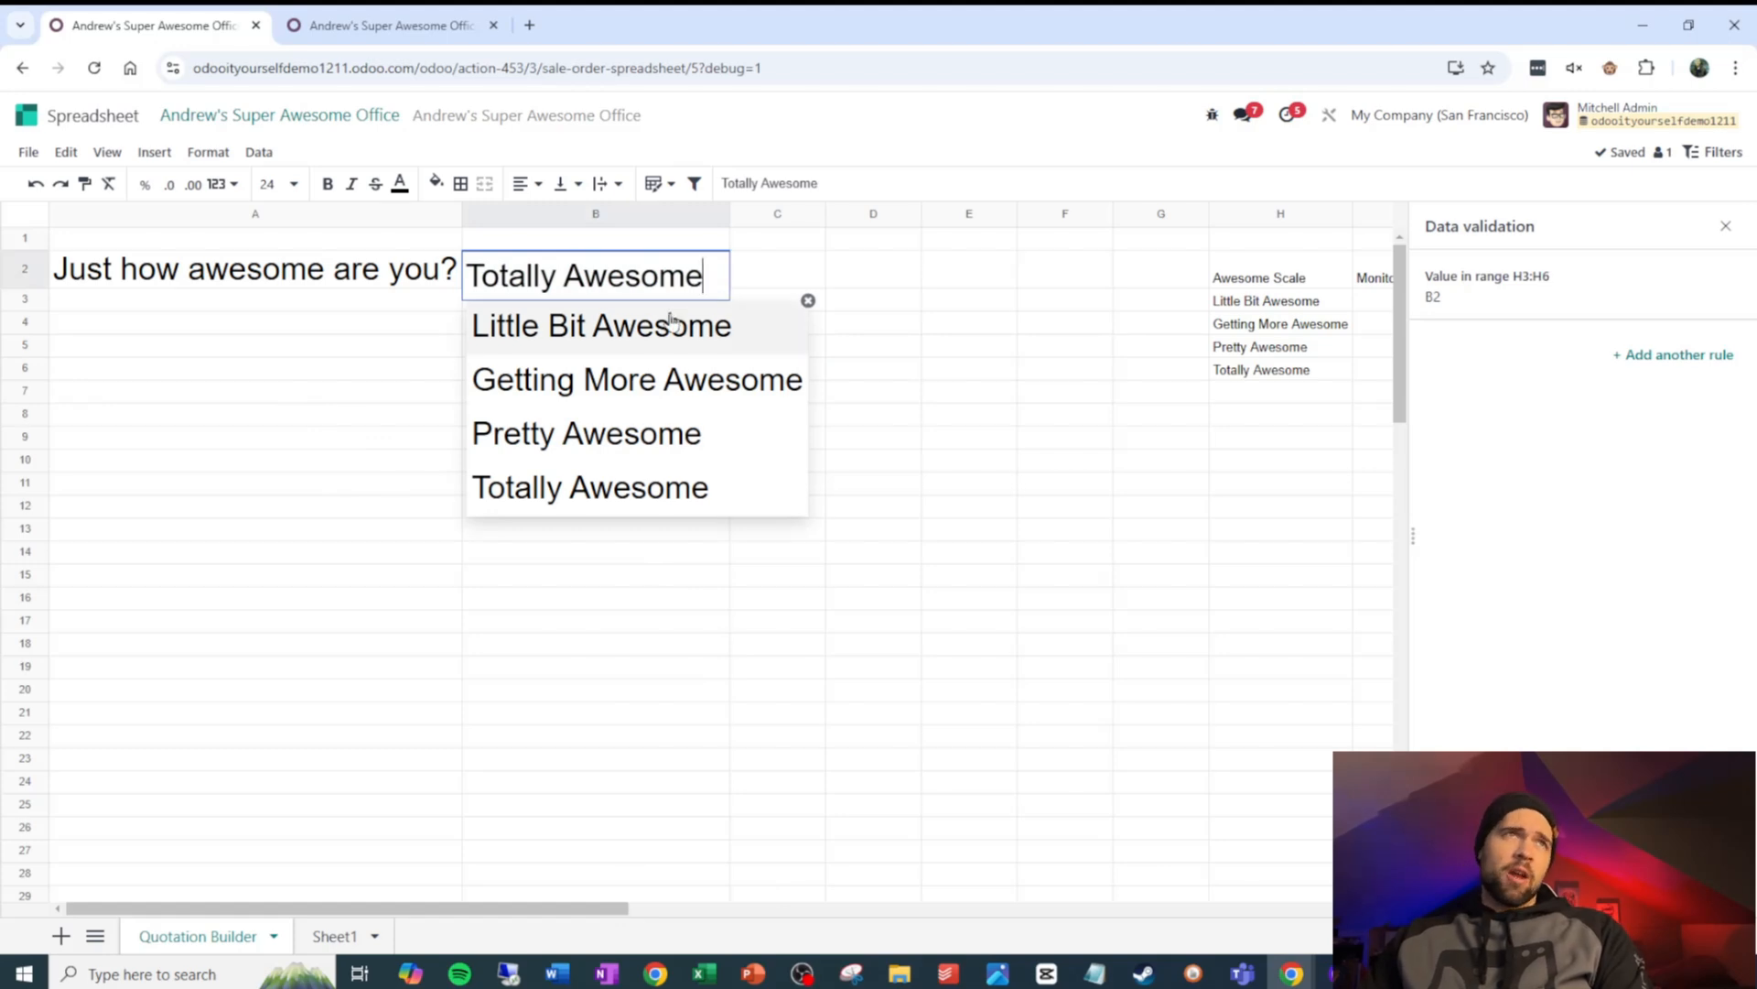
mouse_move(658, 421)
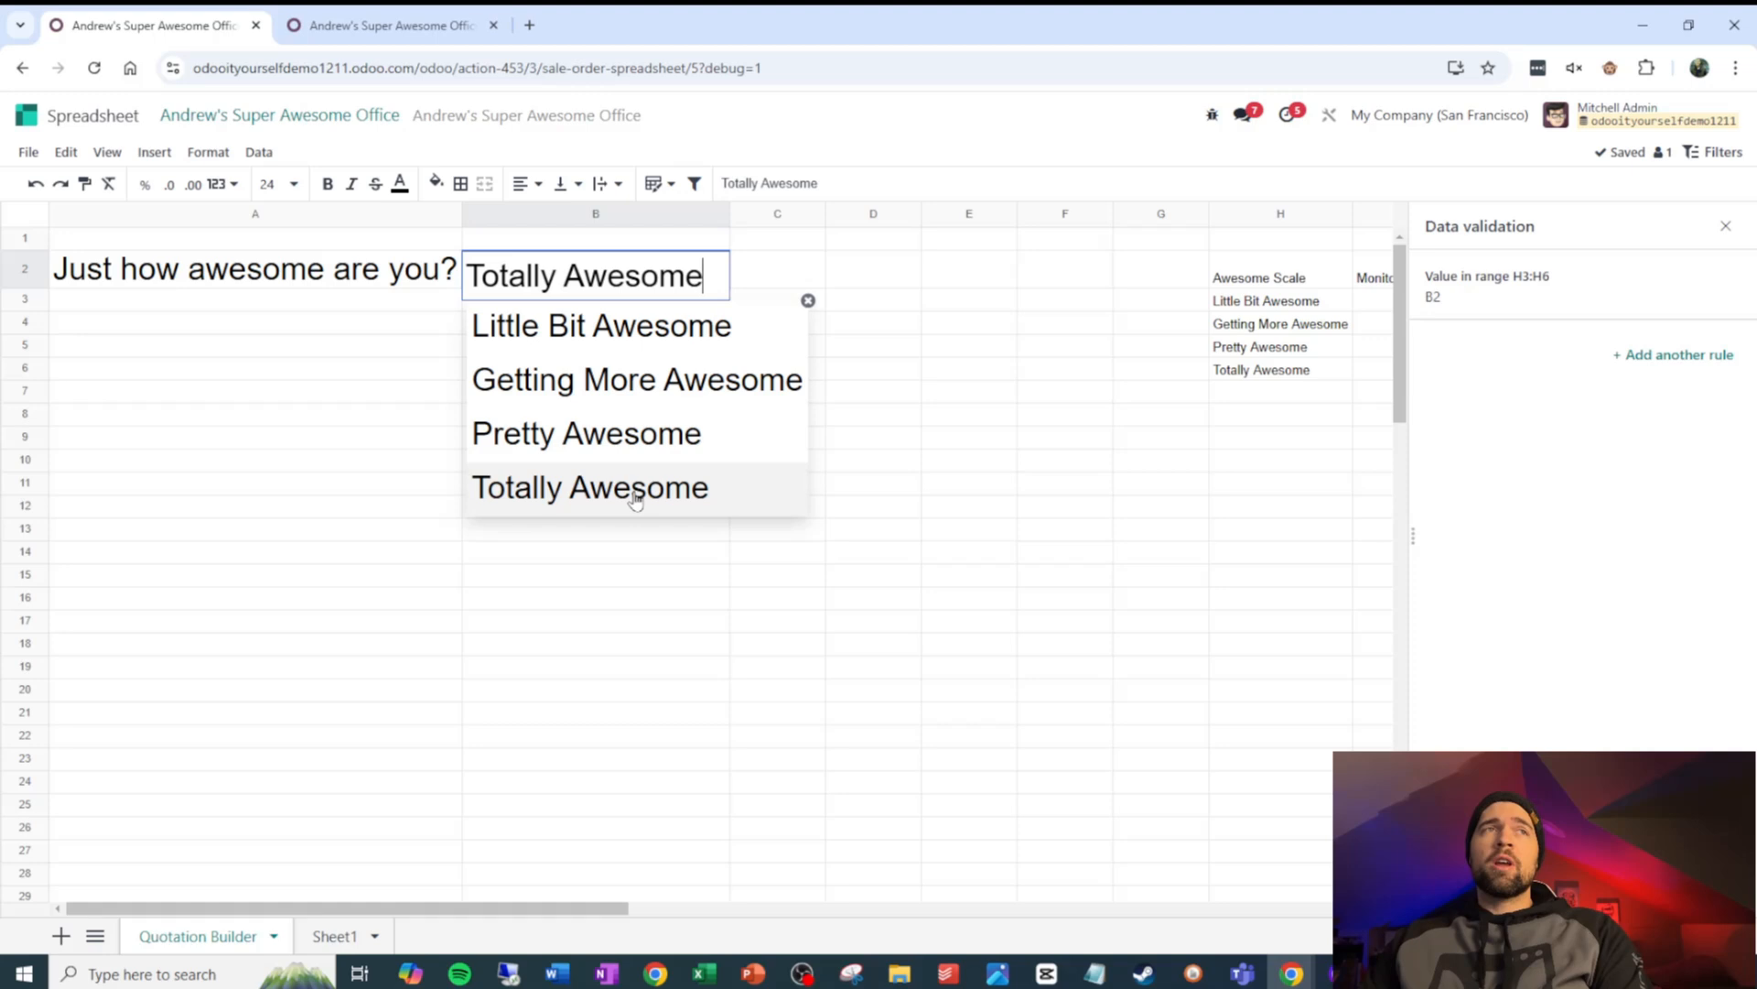
click(589, 486)
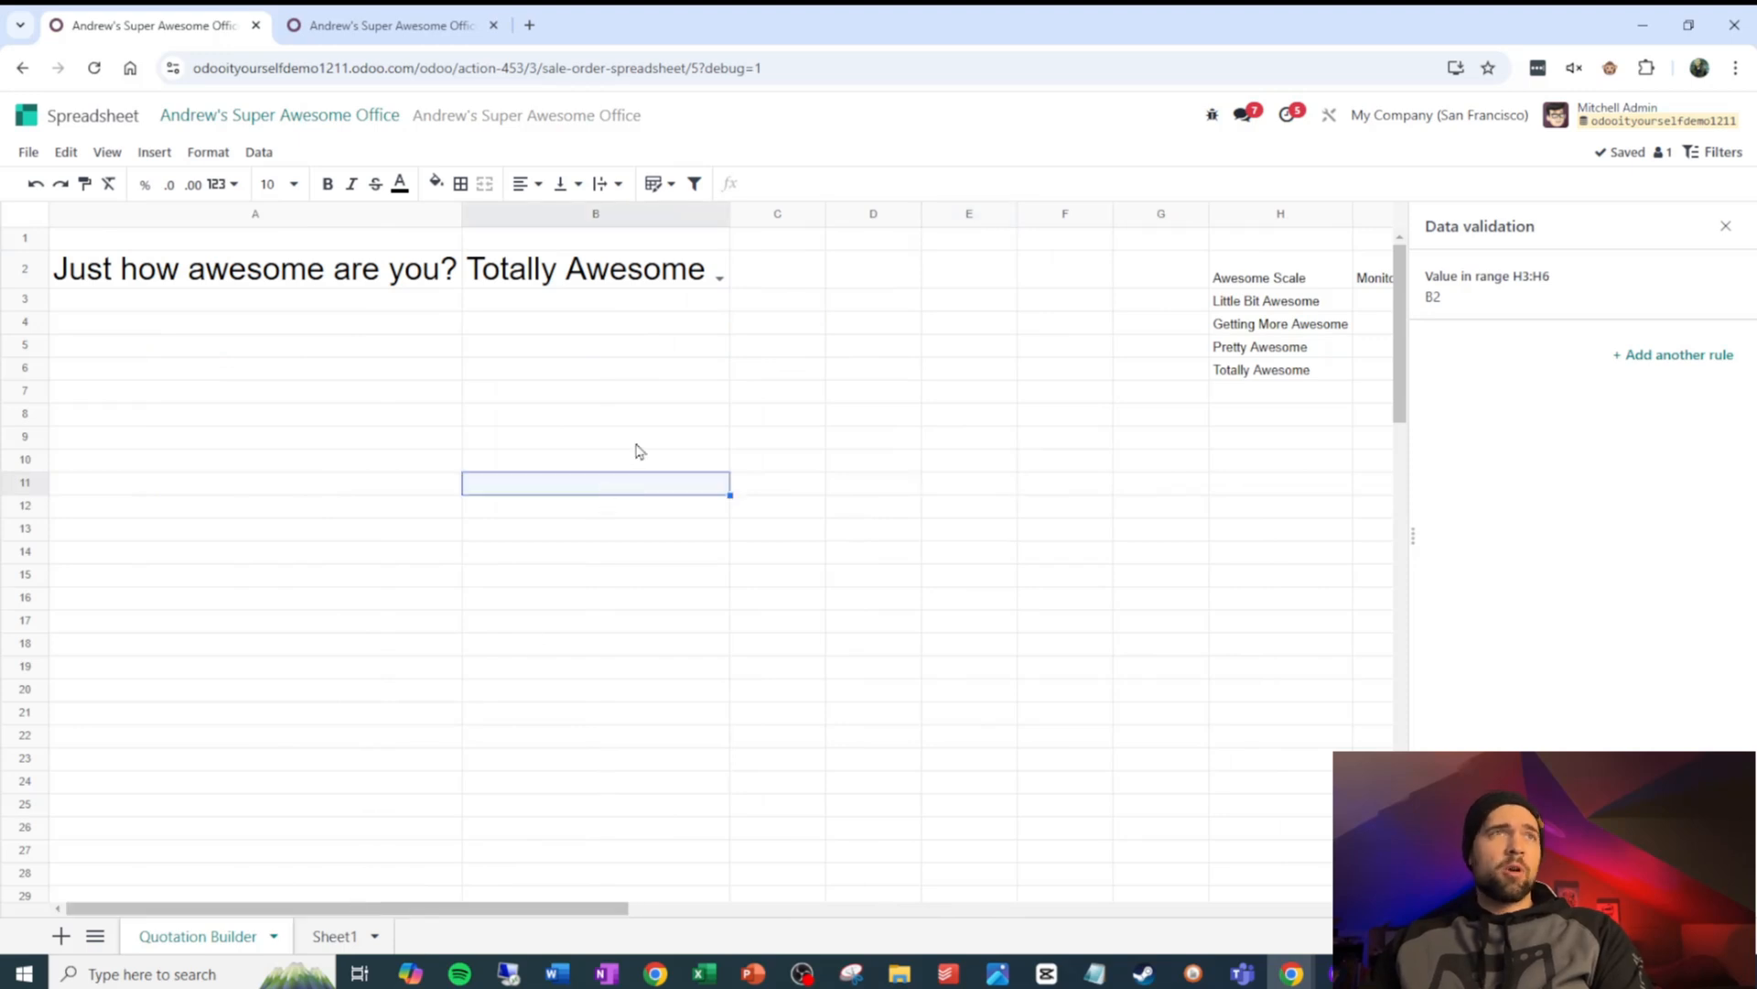
click(595, 269)
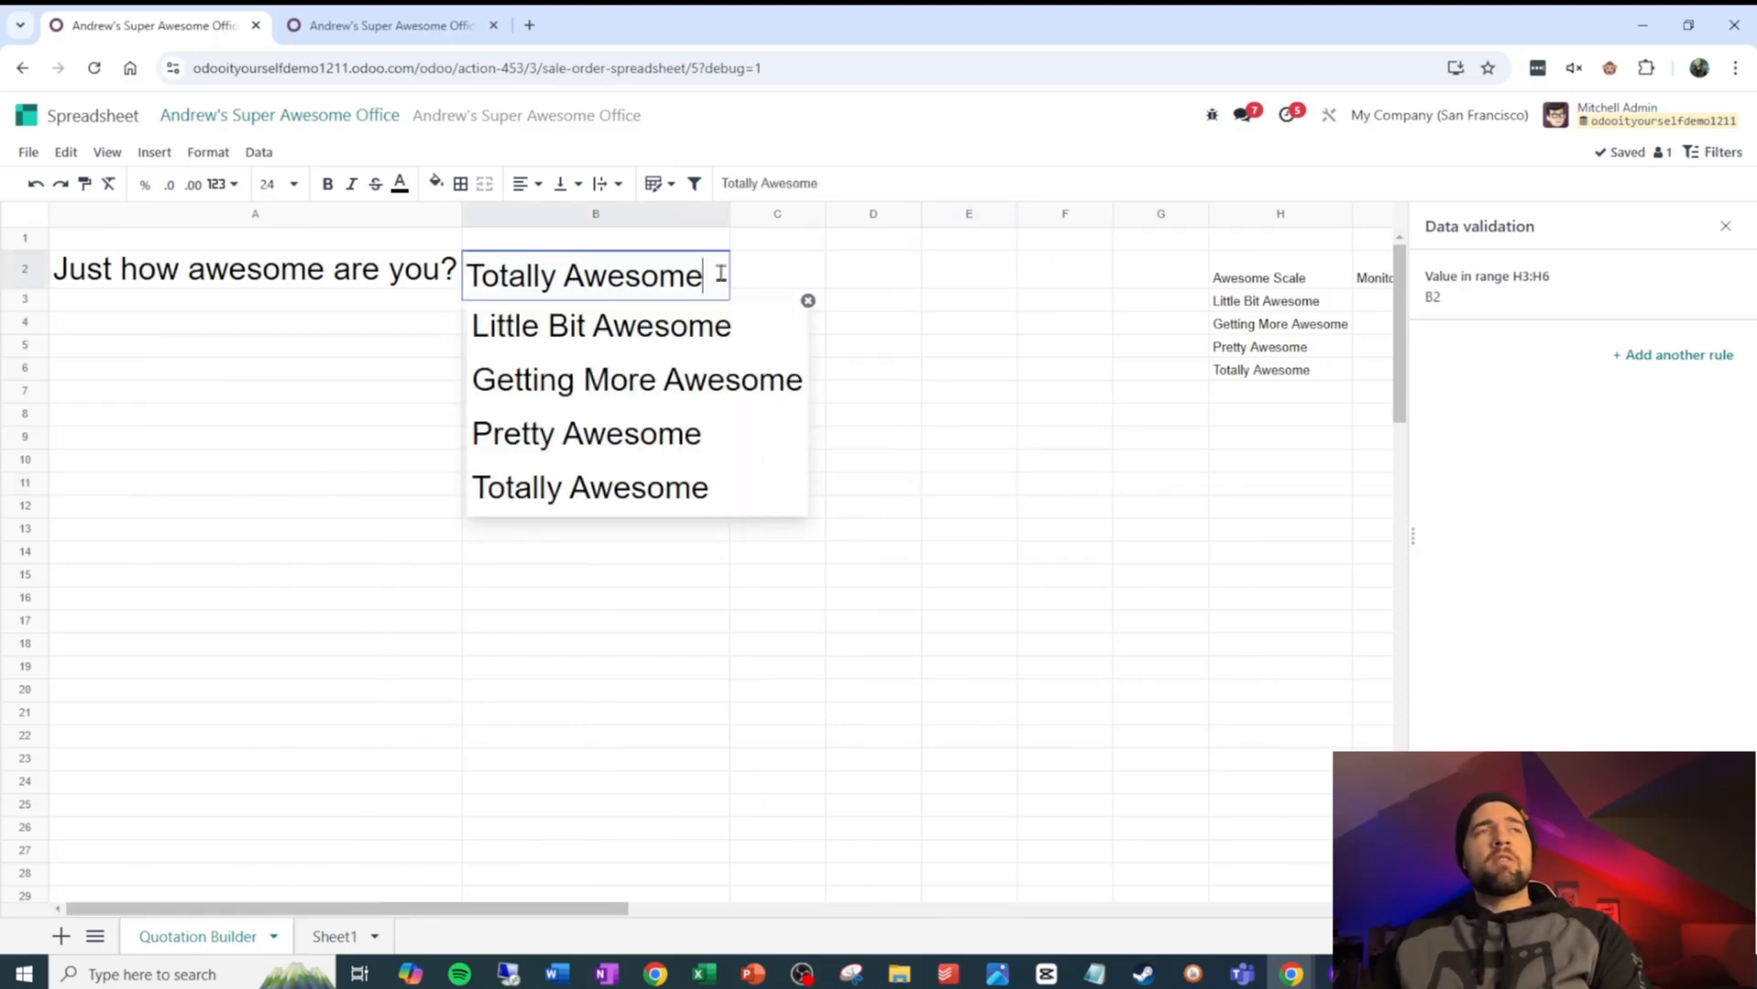
click(590, 486)
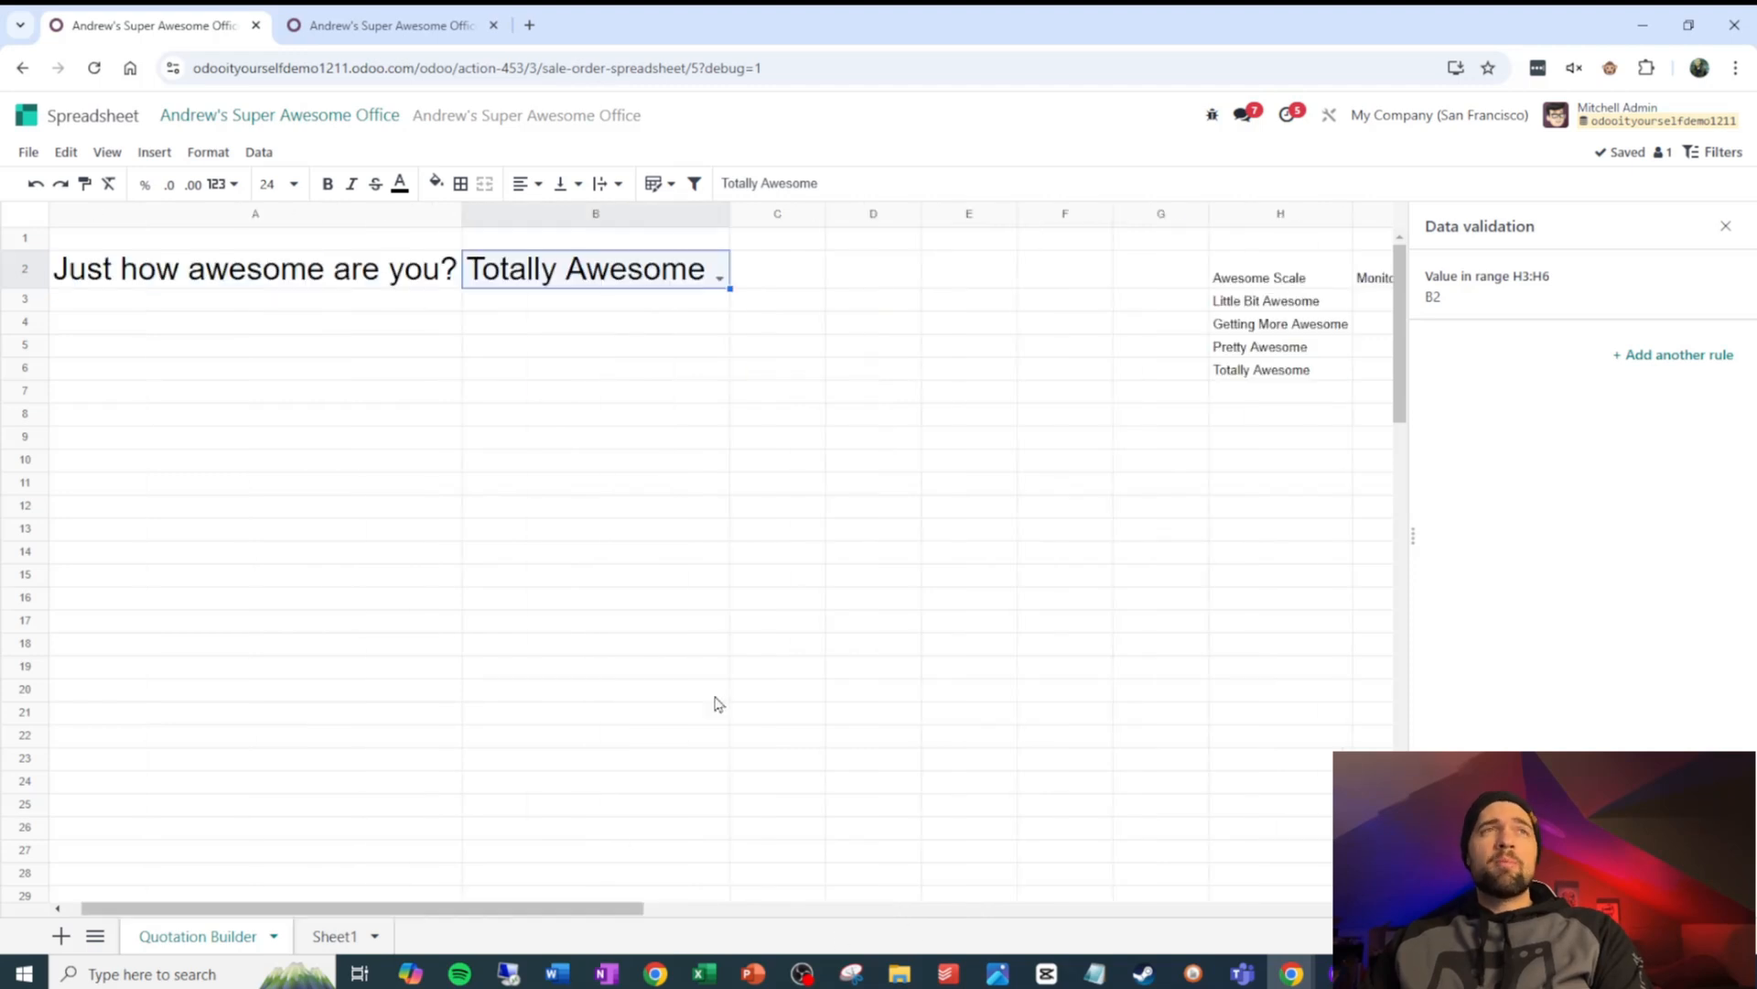
click(334, 936)
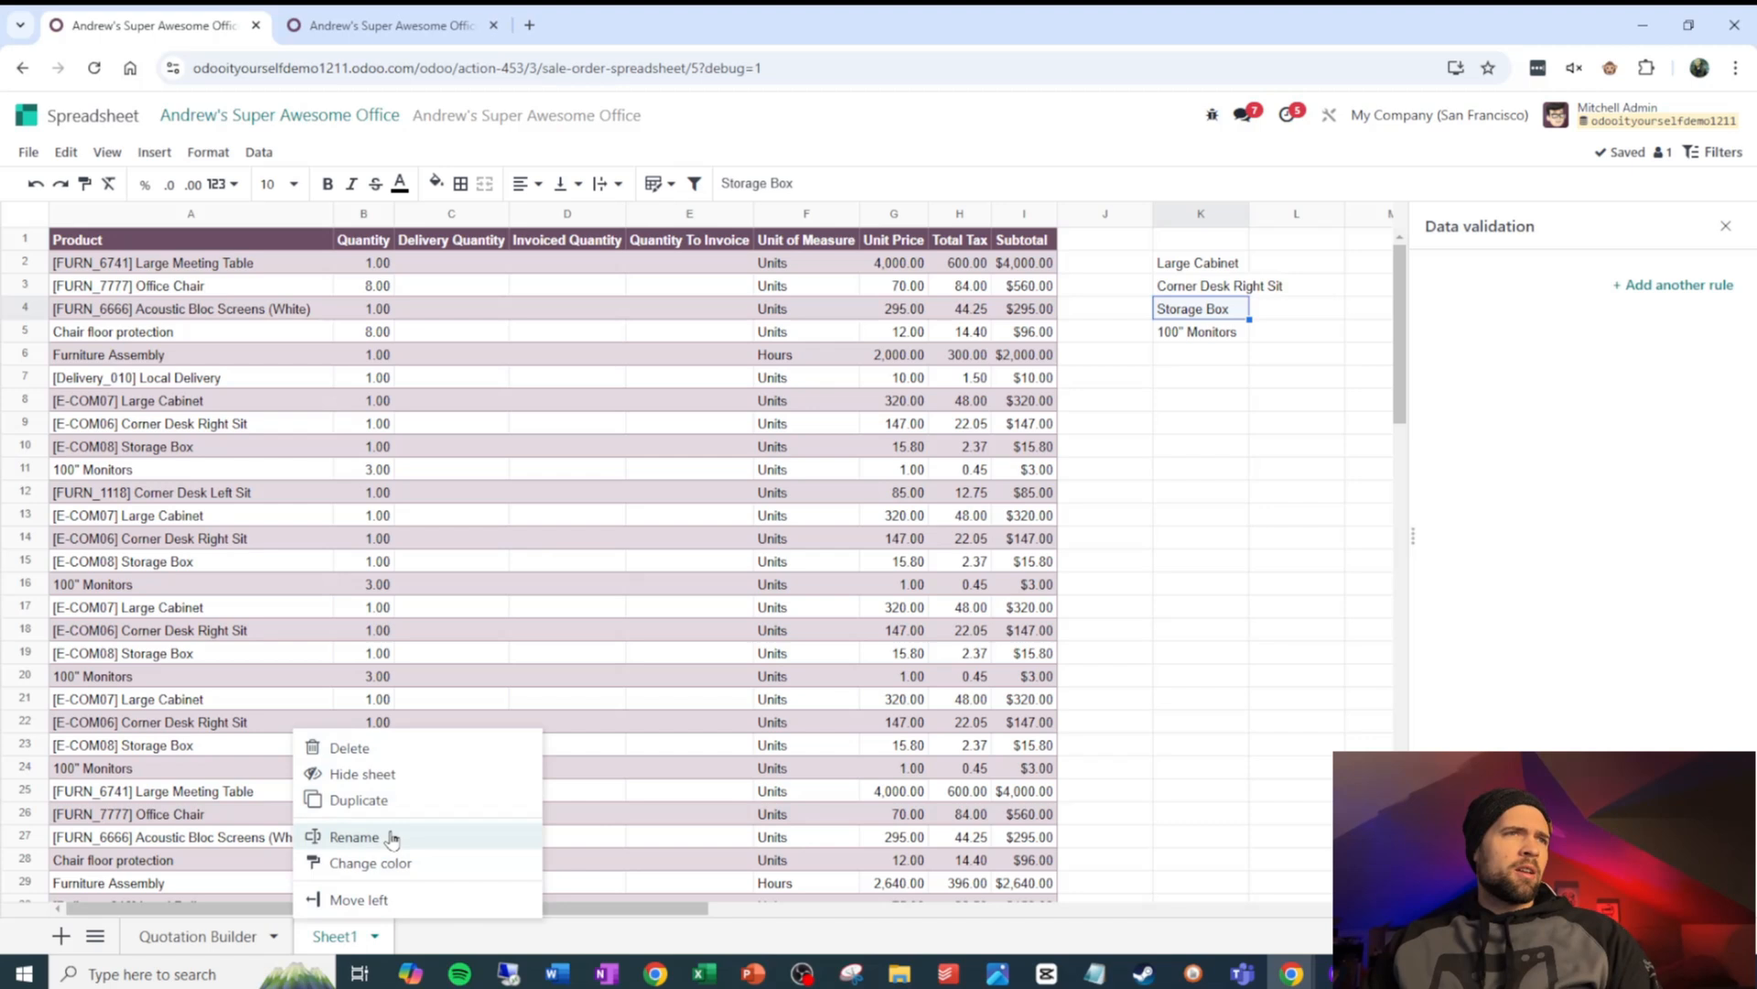
Rename Sheet1 to 'SO Lines' and select its quantity cell B5
click(354, 836)
text(Push to SO Lin)
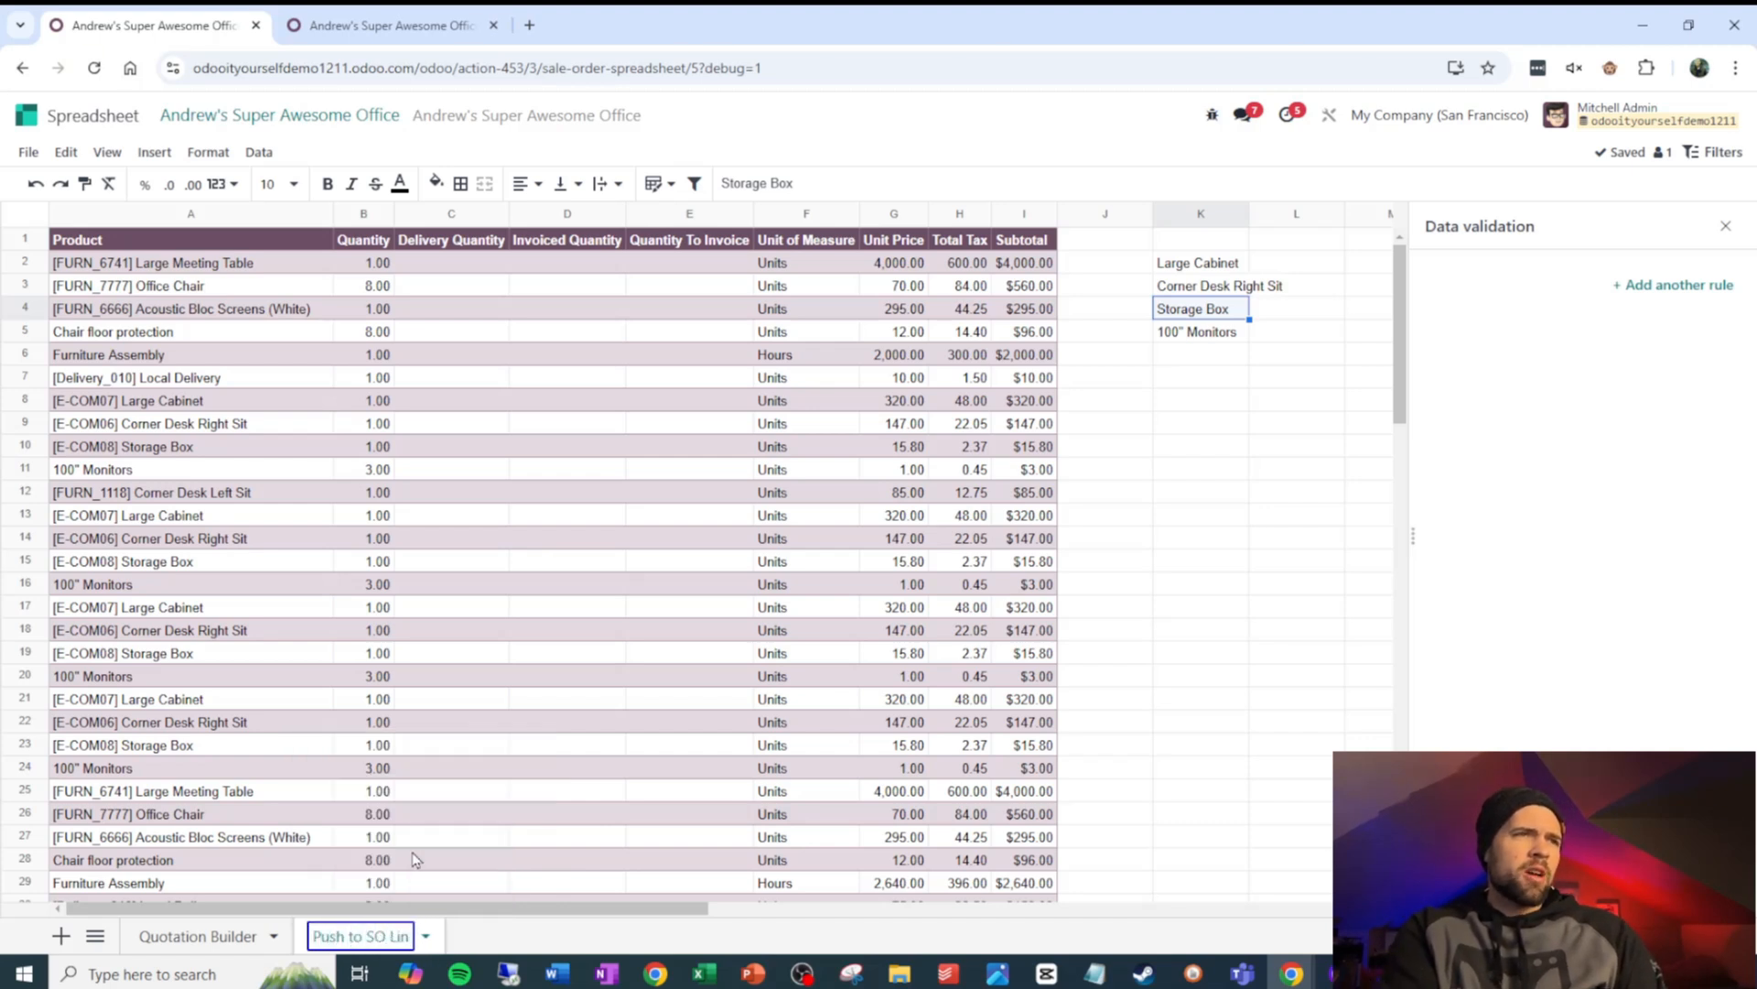
double_click(360, 936)
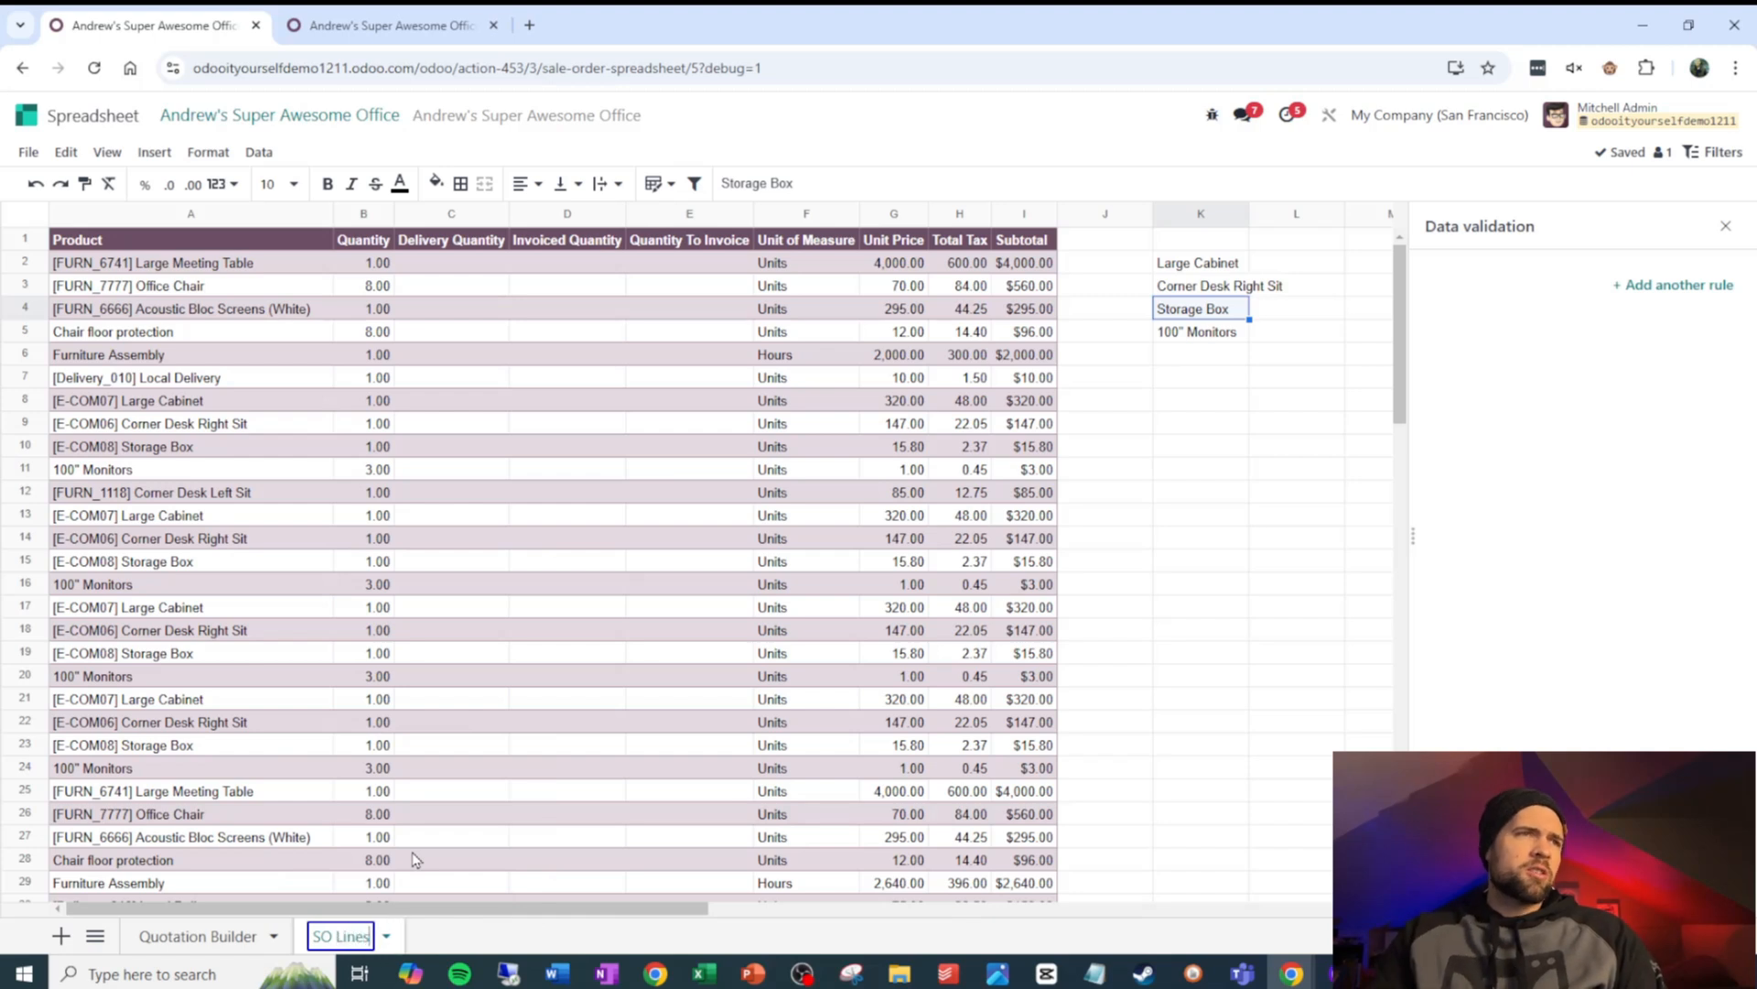
click(1104, 538)
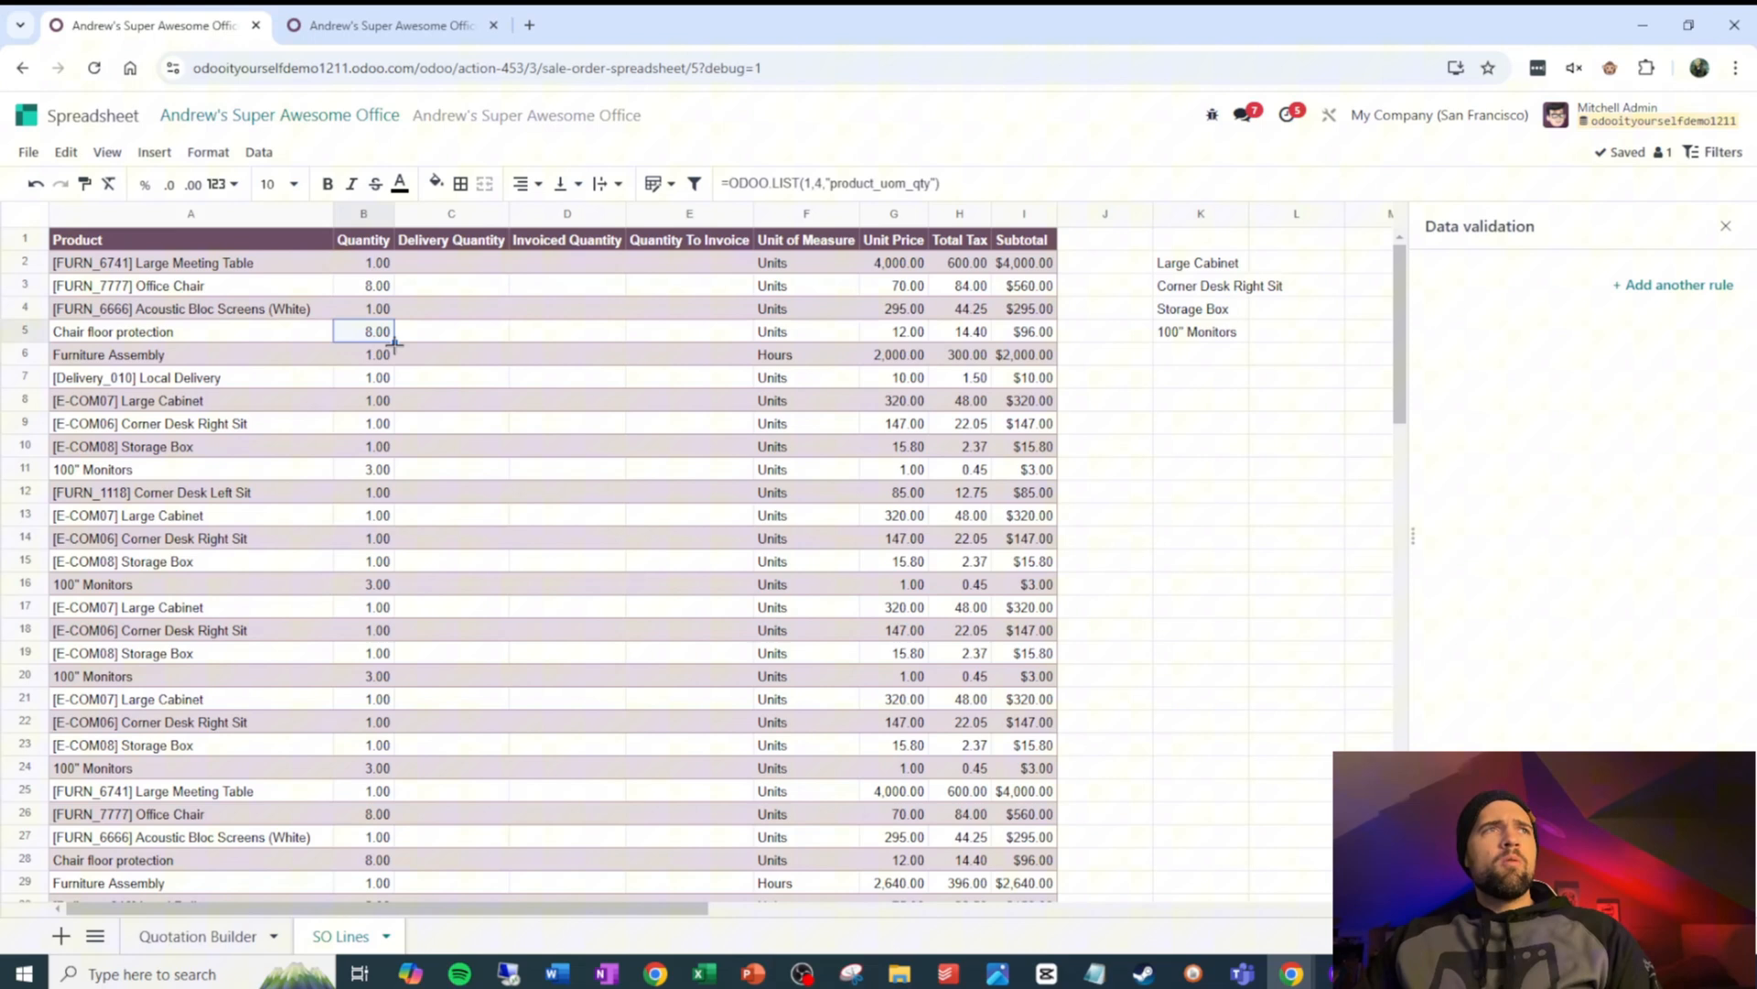
Enter =vlookup('Quotation Builder'!B2,'Quotation Builder'!$H$3:$I$6,2,false) in B5 for the Monitors count
text(=vlookup('Quotation Builder'!B2,'Quotation Builder'!H3:I6)
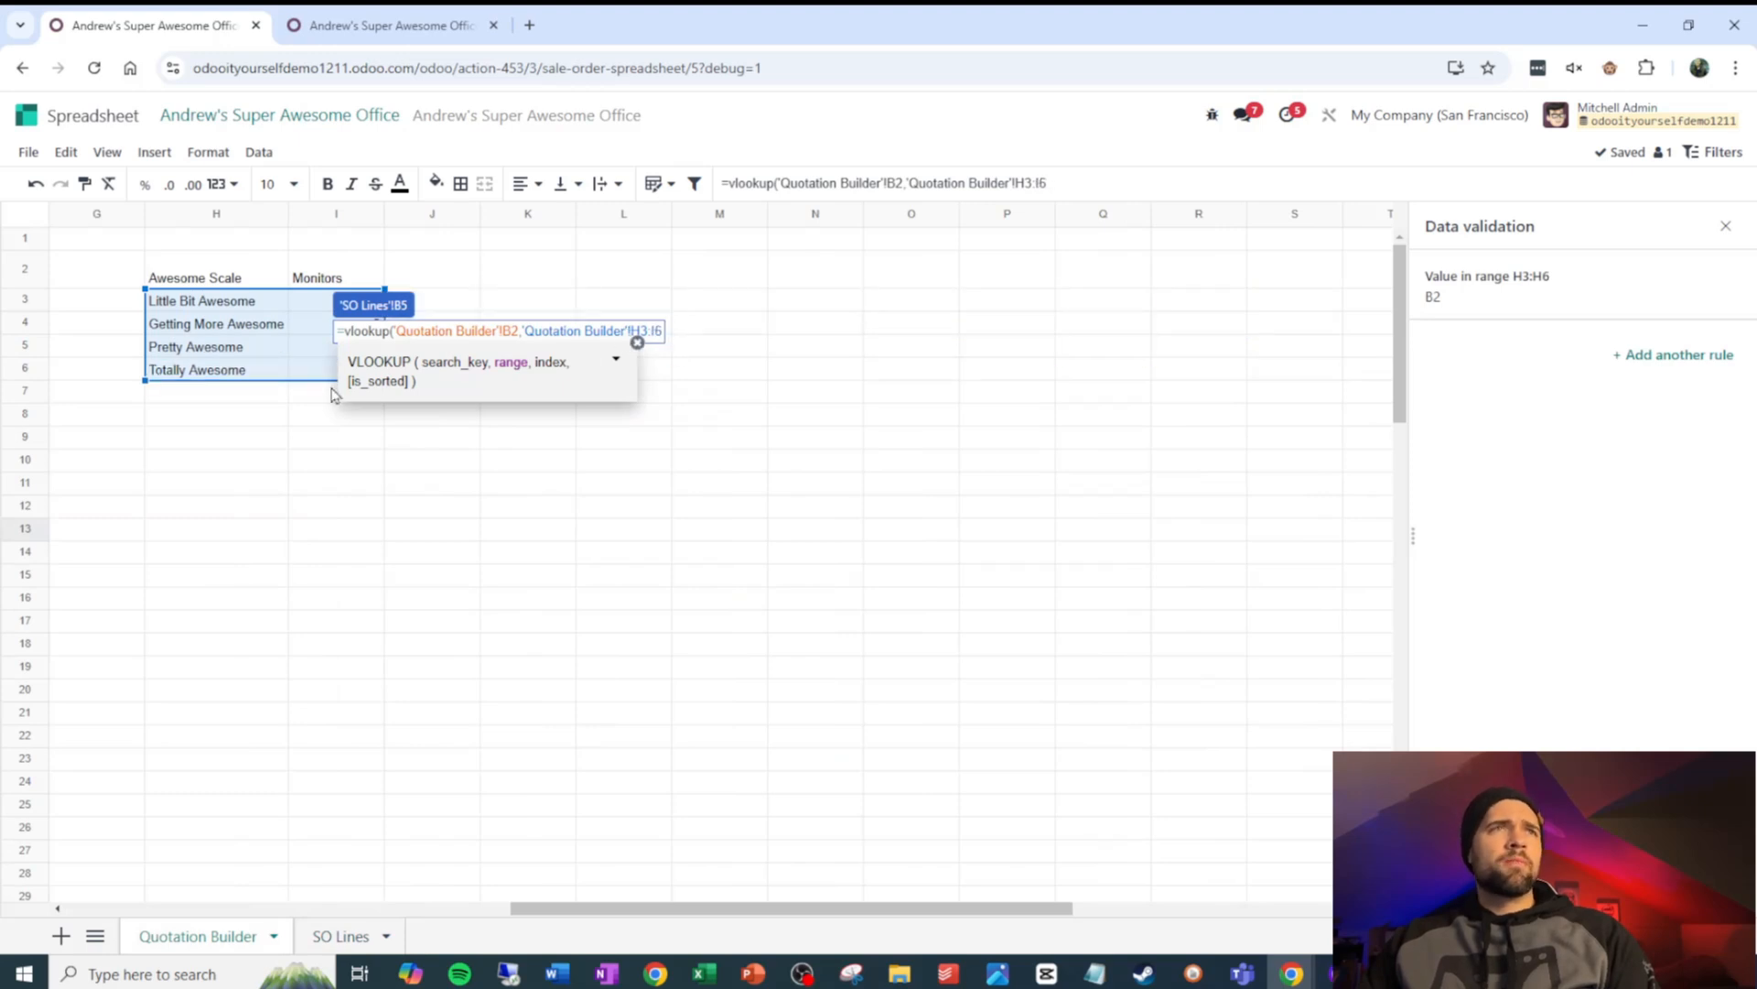
text($H$3:$I$6,)
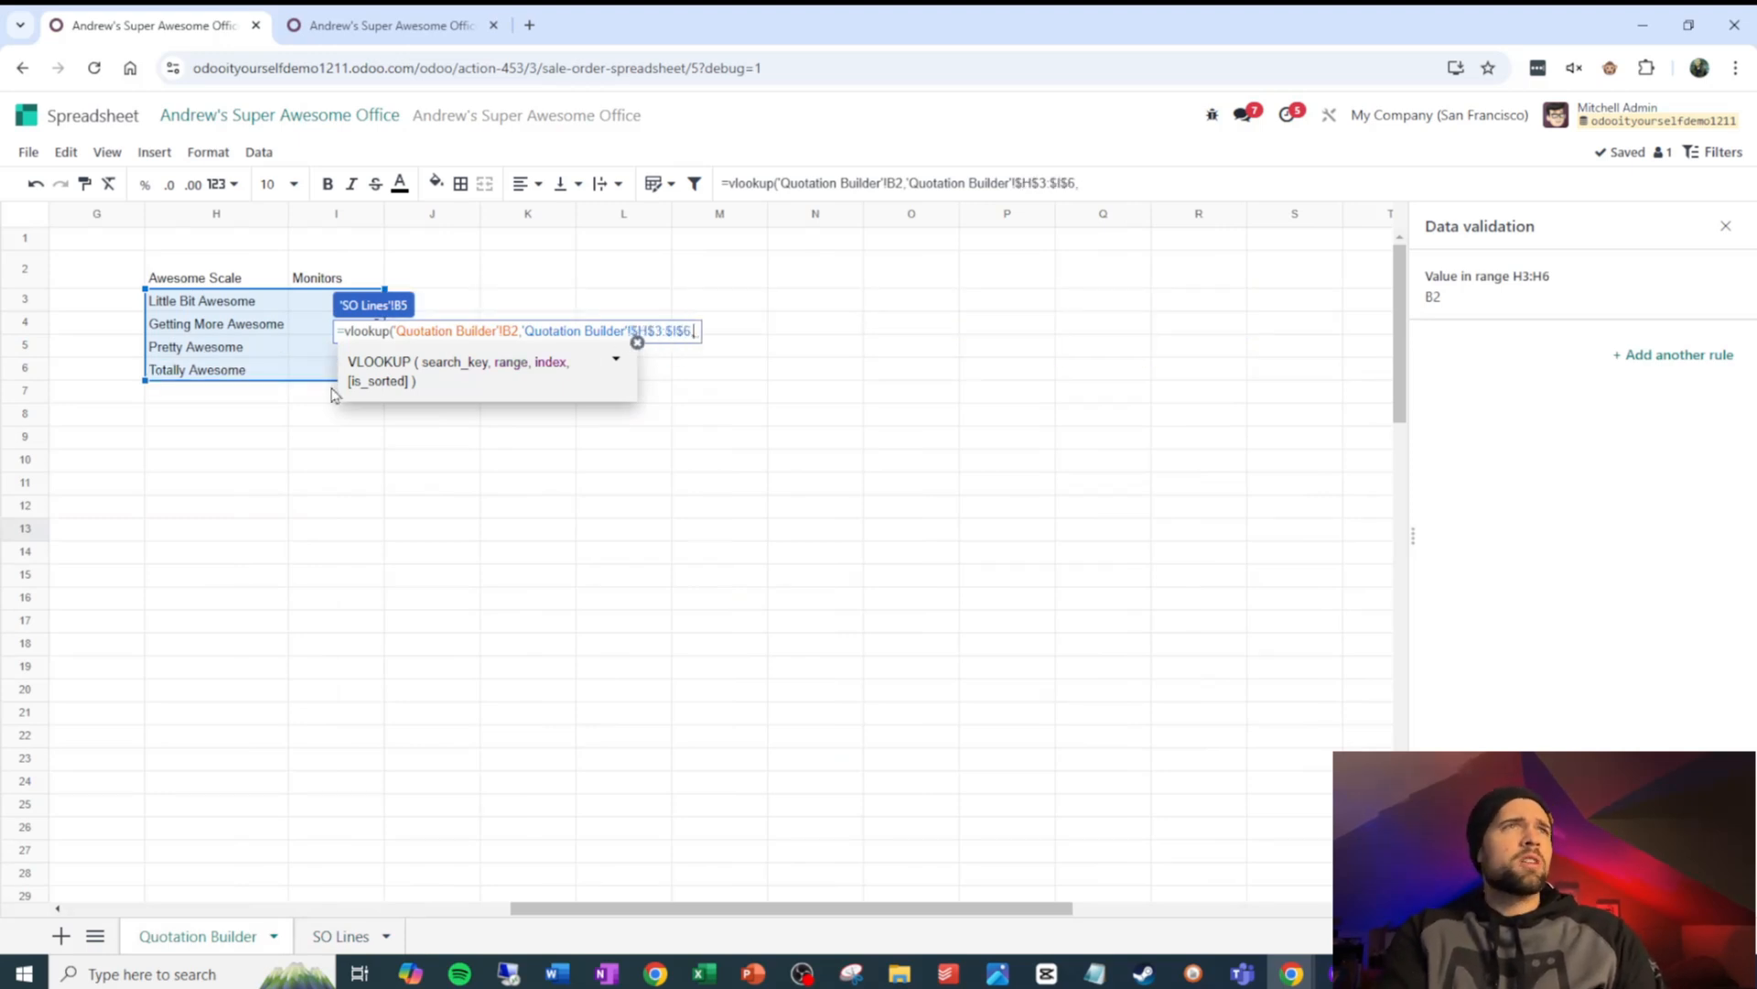
text(2)
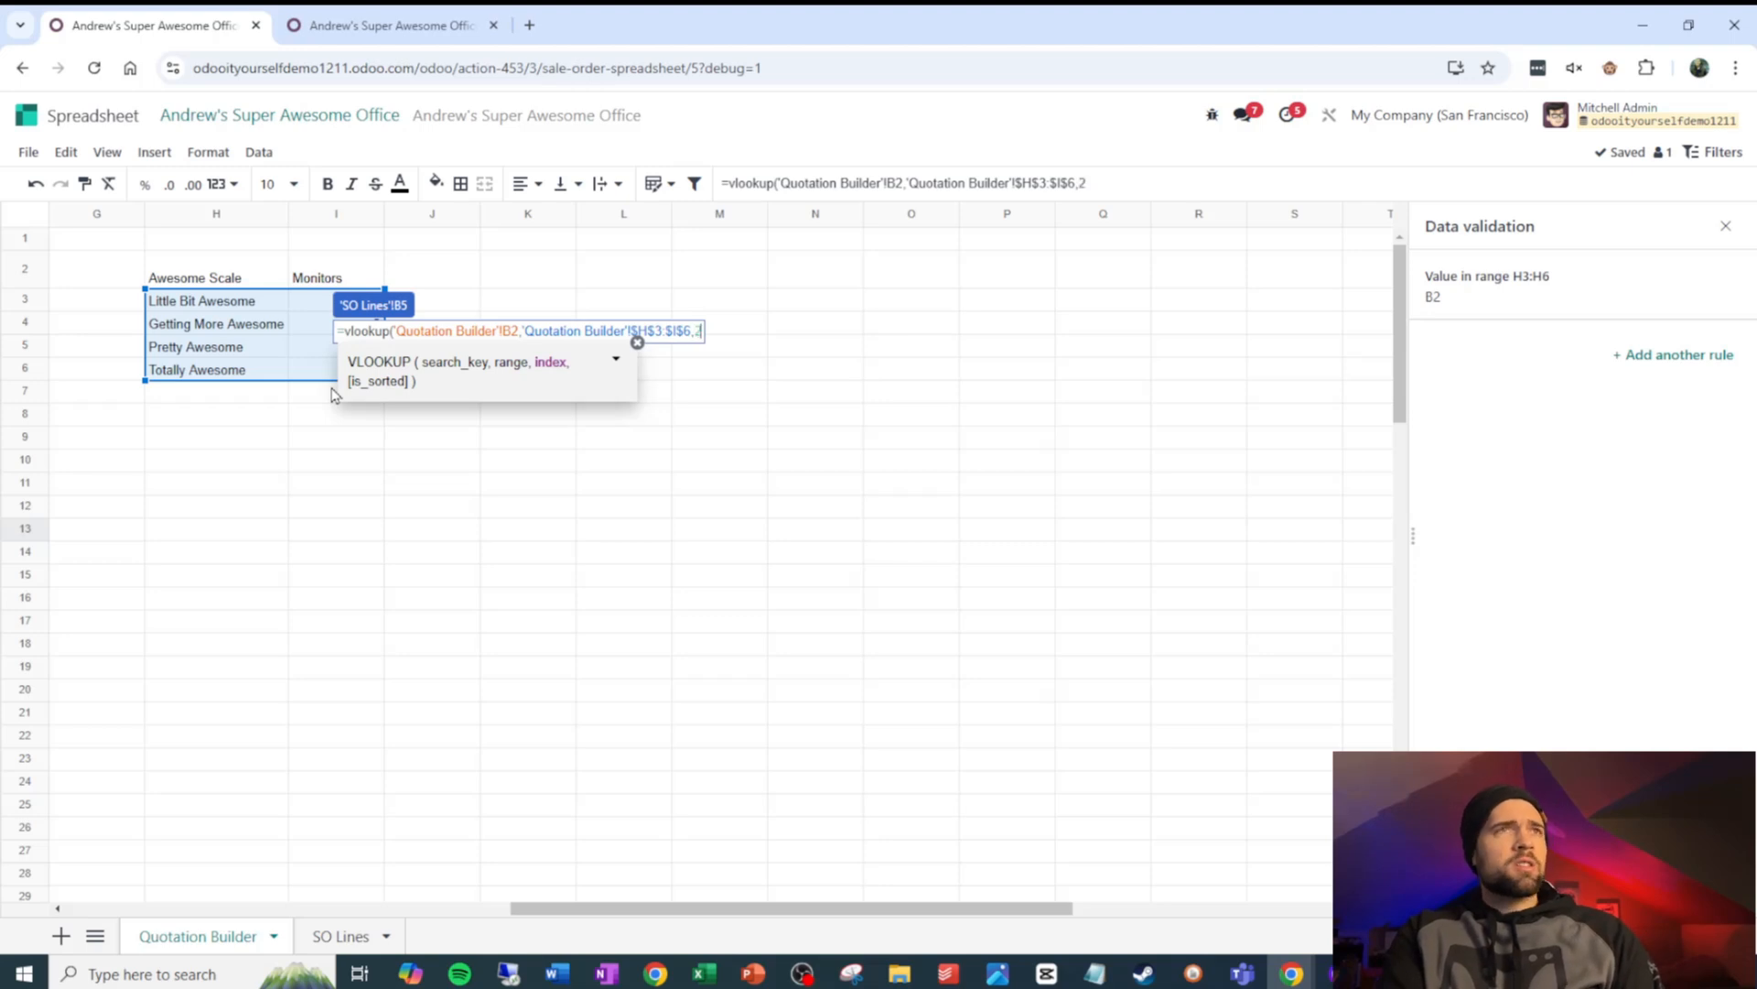
click(340, 936)
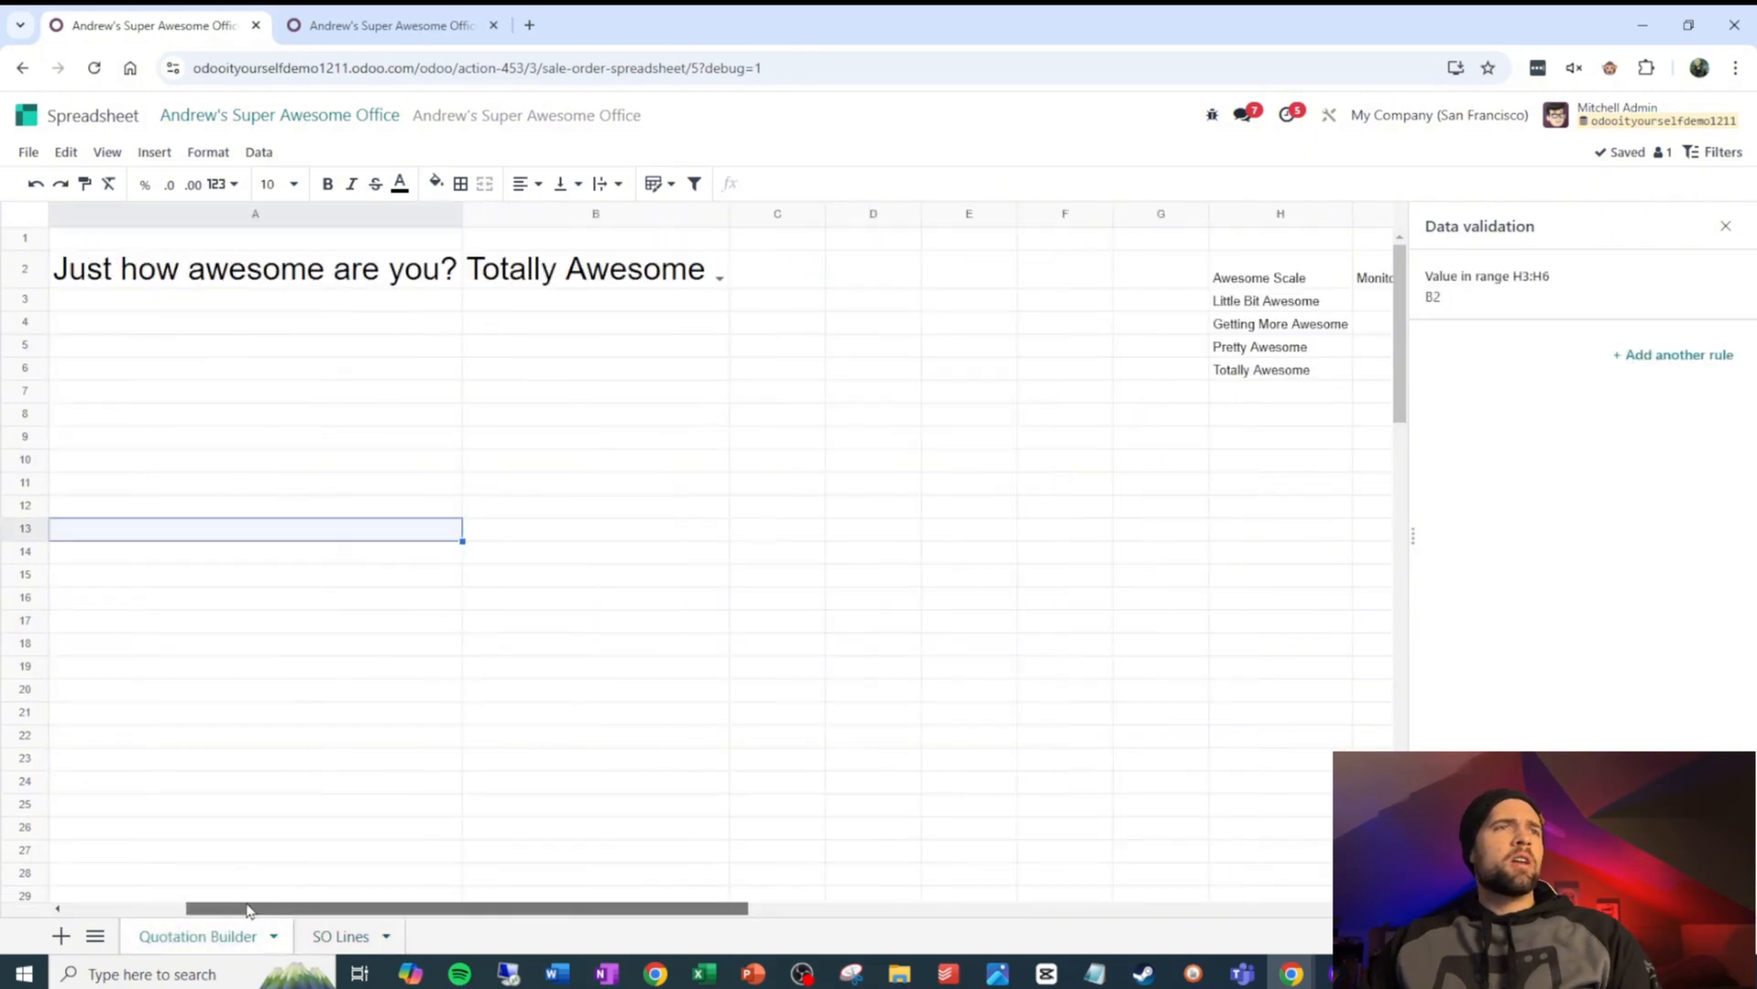
Sync SO Lines cell B5 with the Quantity field of order line position 1
click(595, 269)
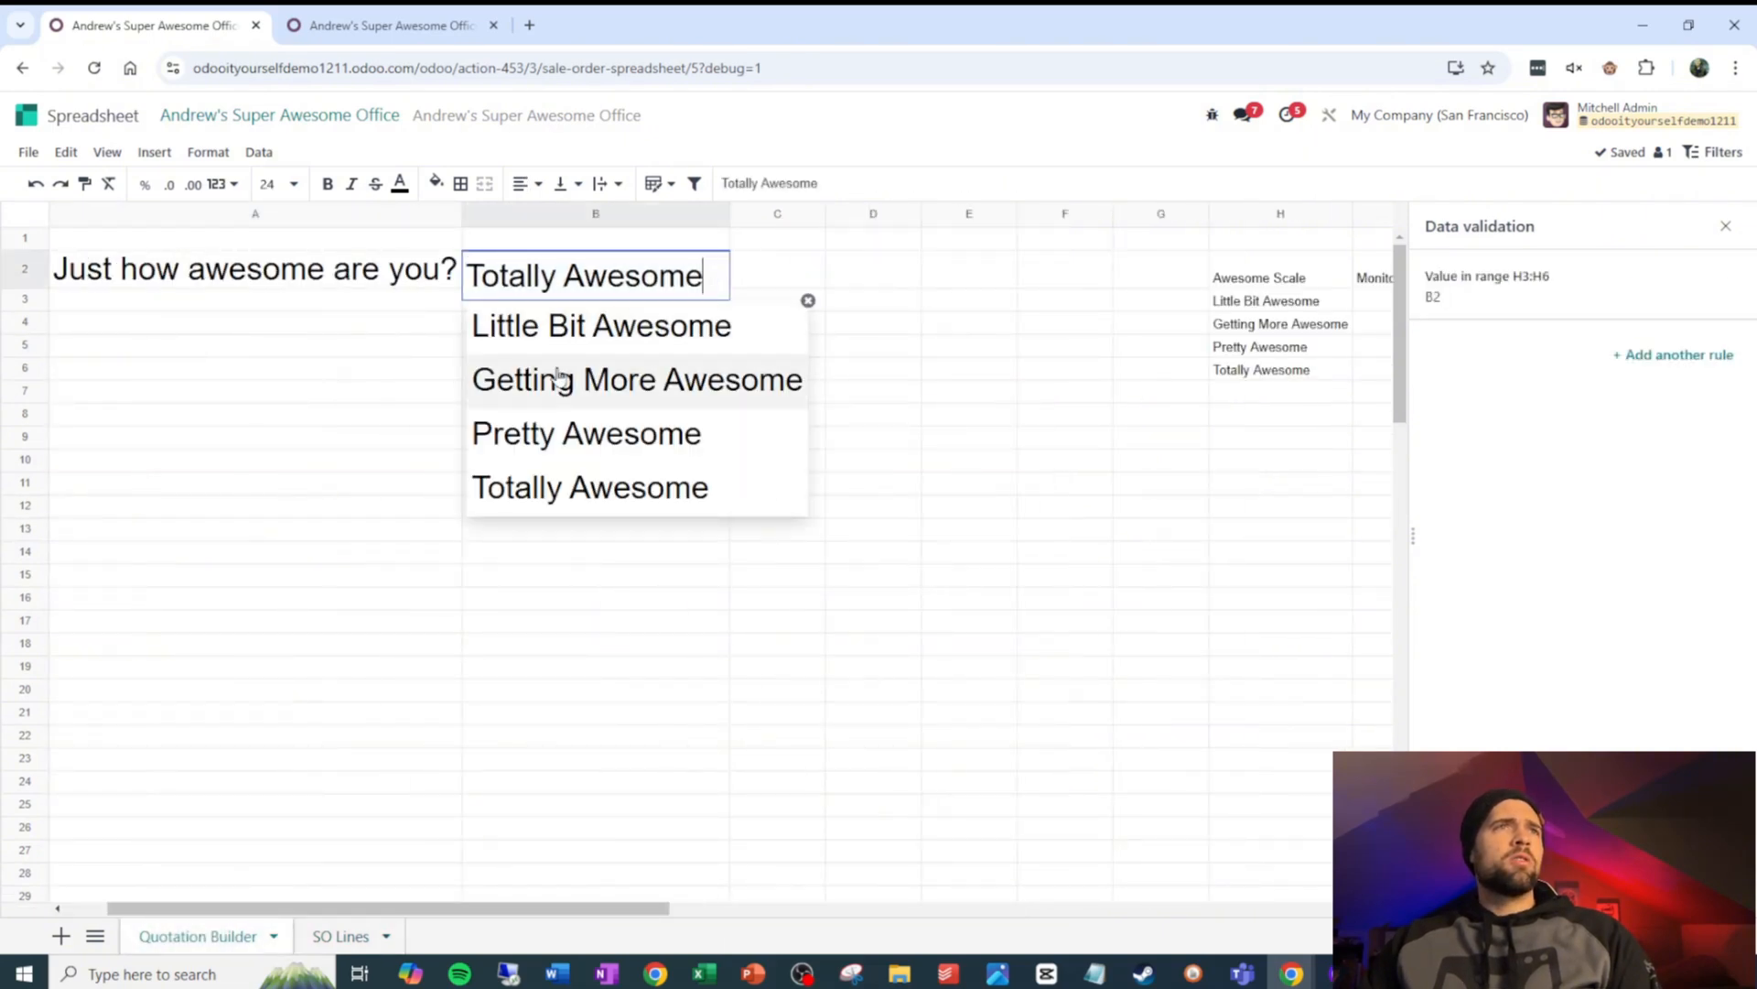
click(339, 935)
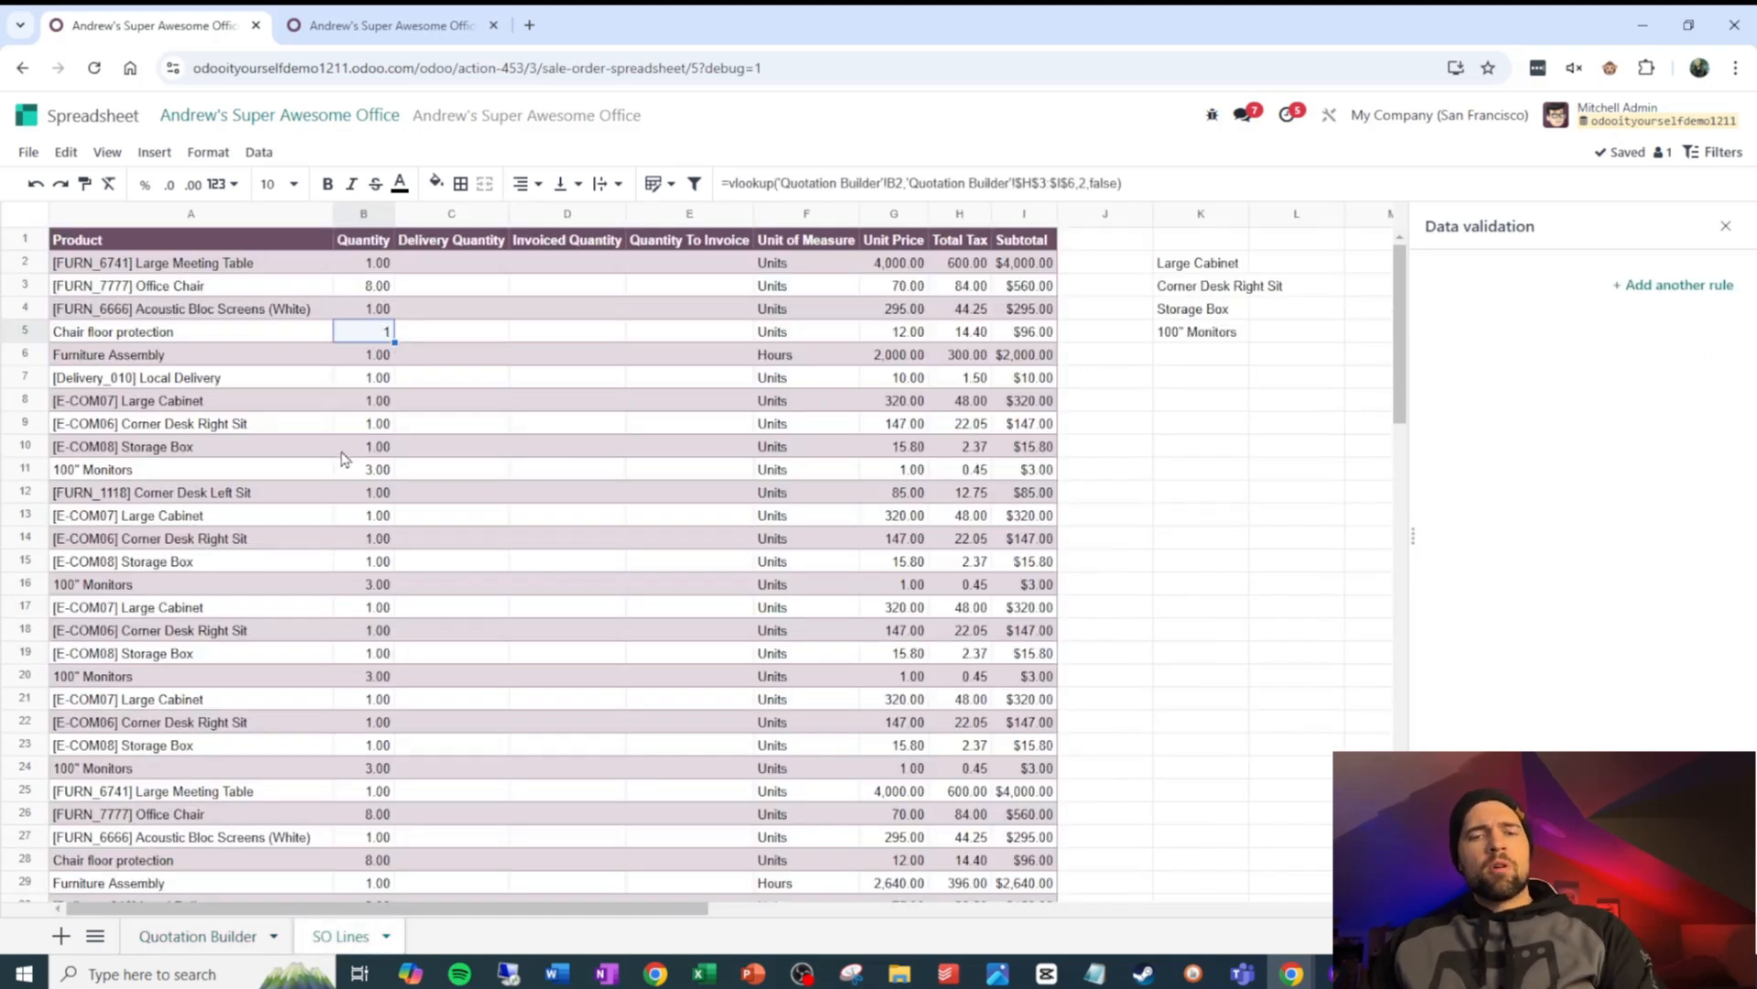
right_click(364, 330)
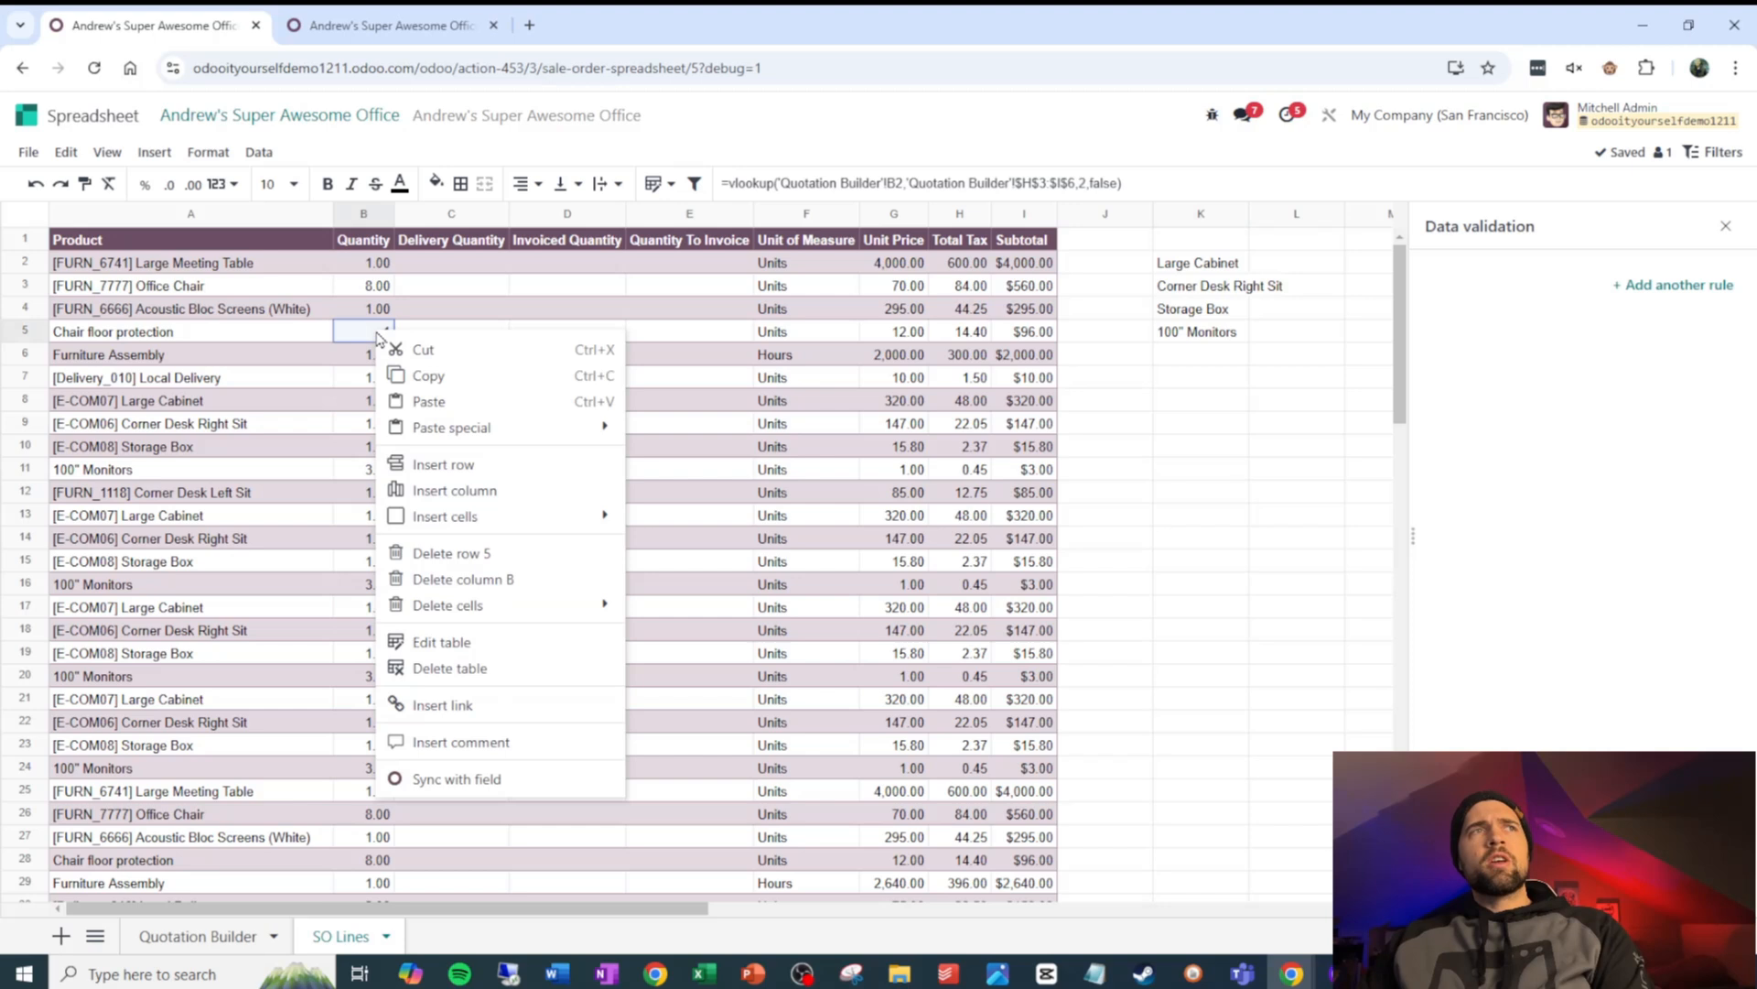
click(455, 778)
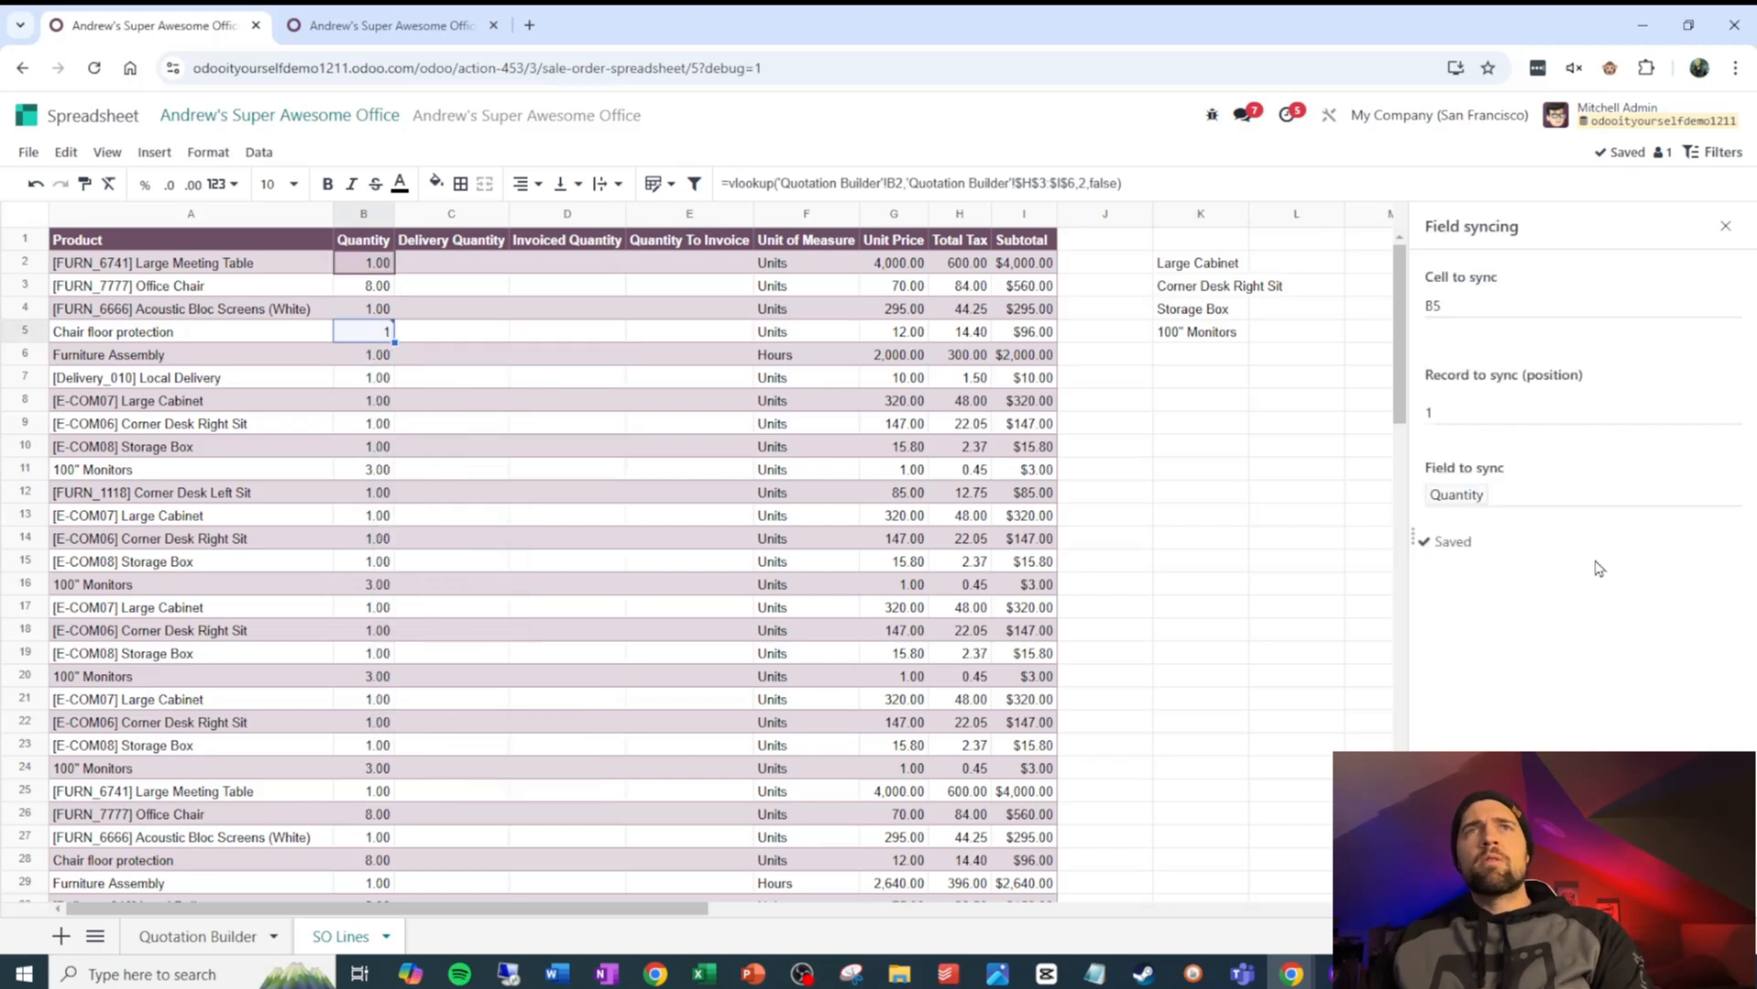
click(1491, 412)
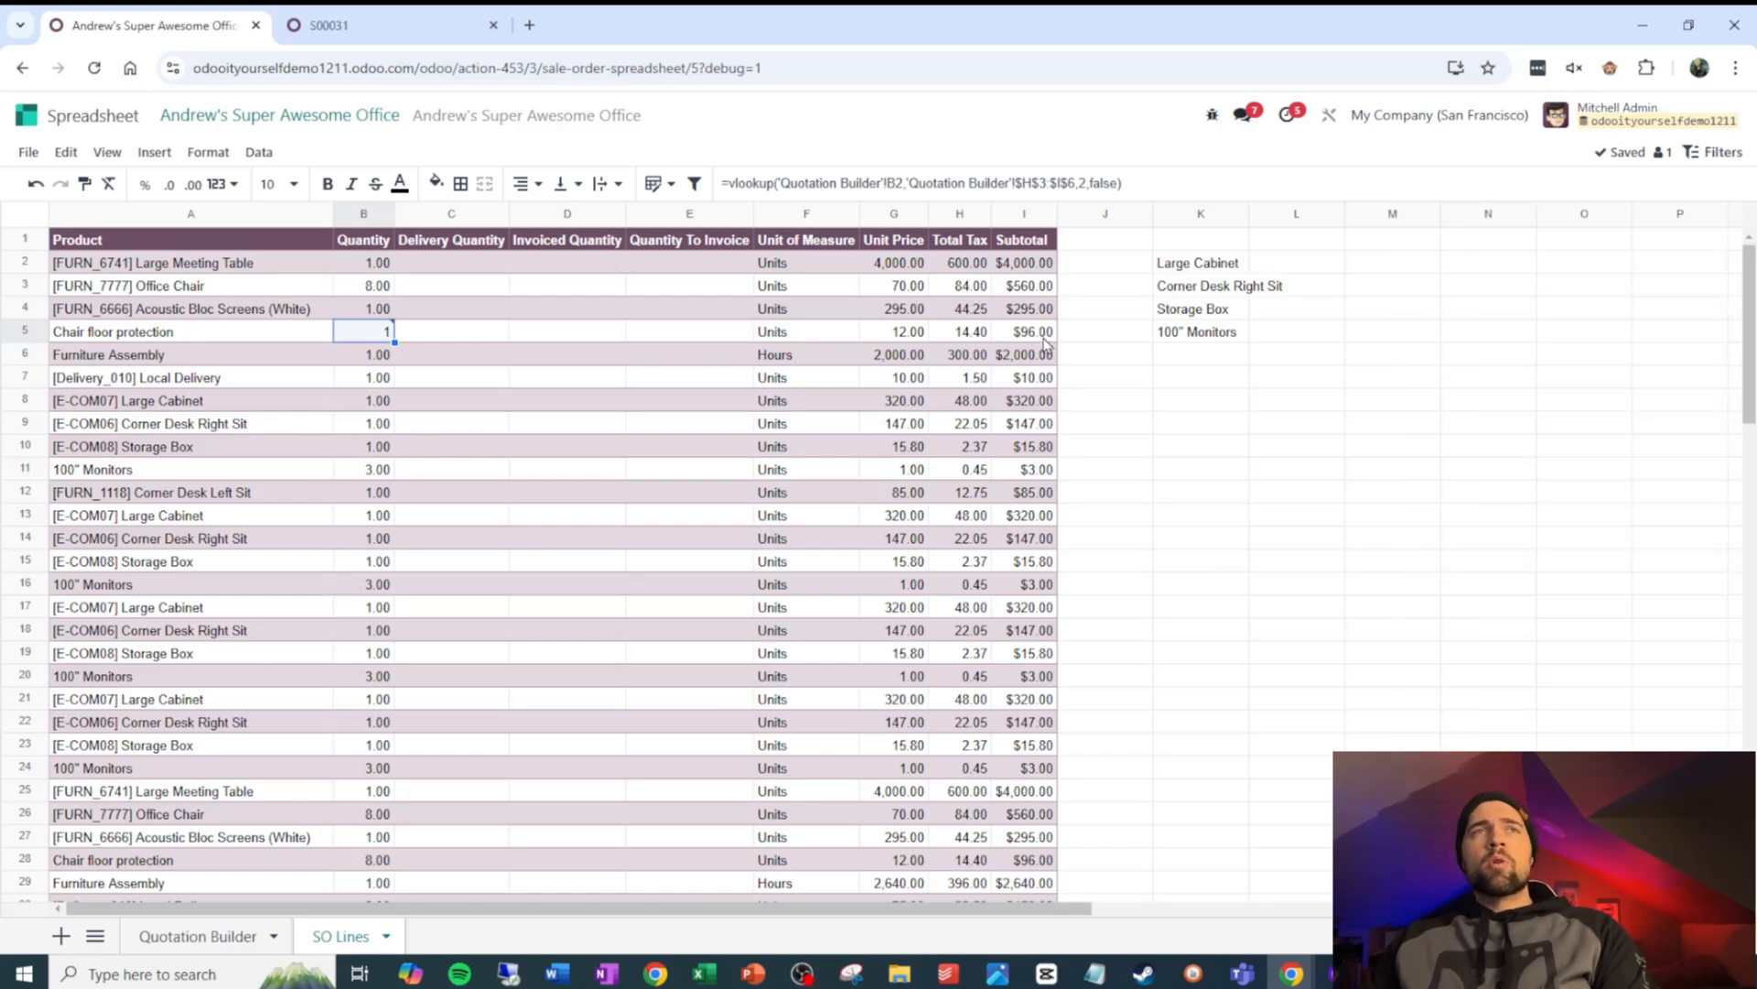
Sync the Chair floor protection unit price cell G5 with order line 4's field
click(893, 330)
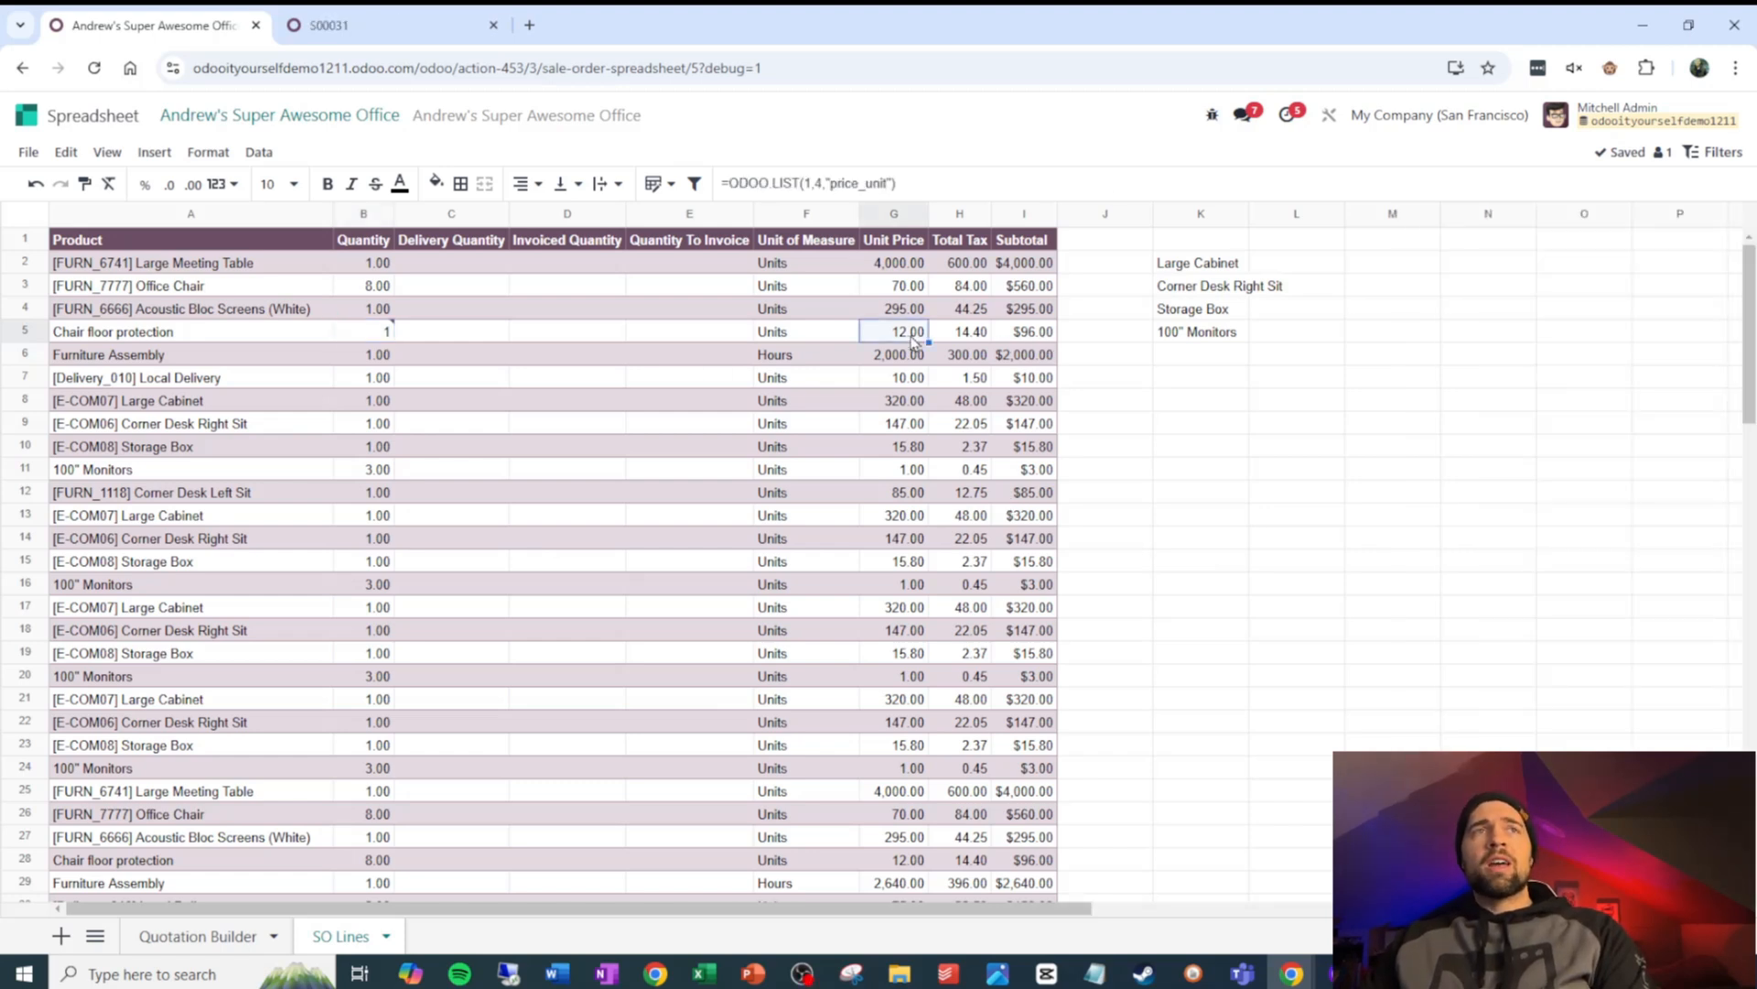
right_click(894, 330)
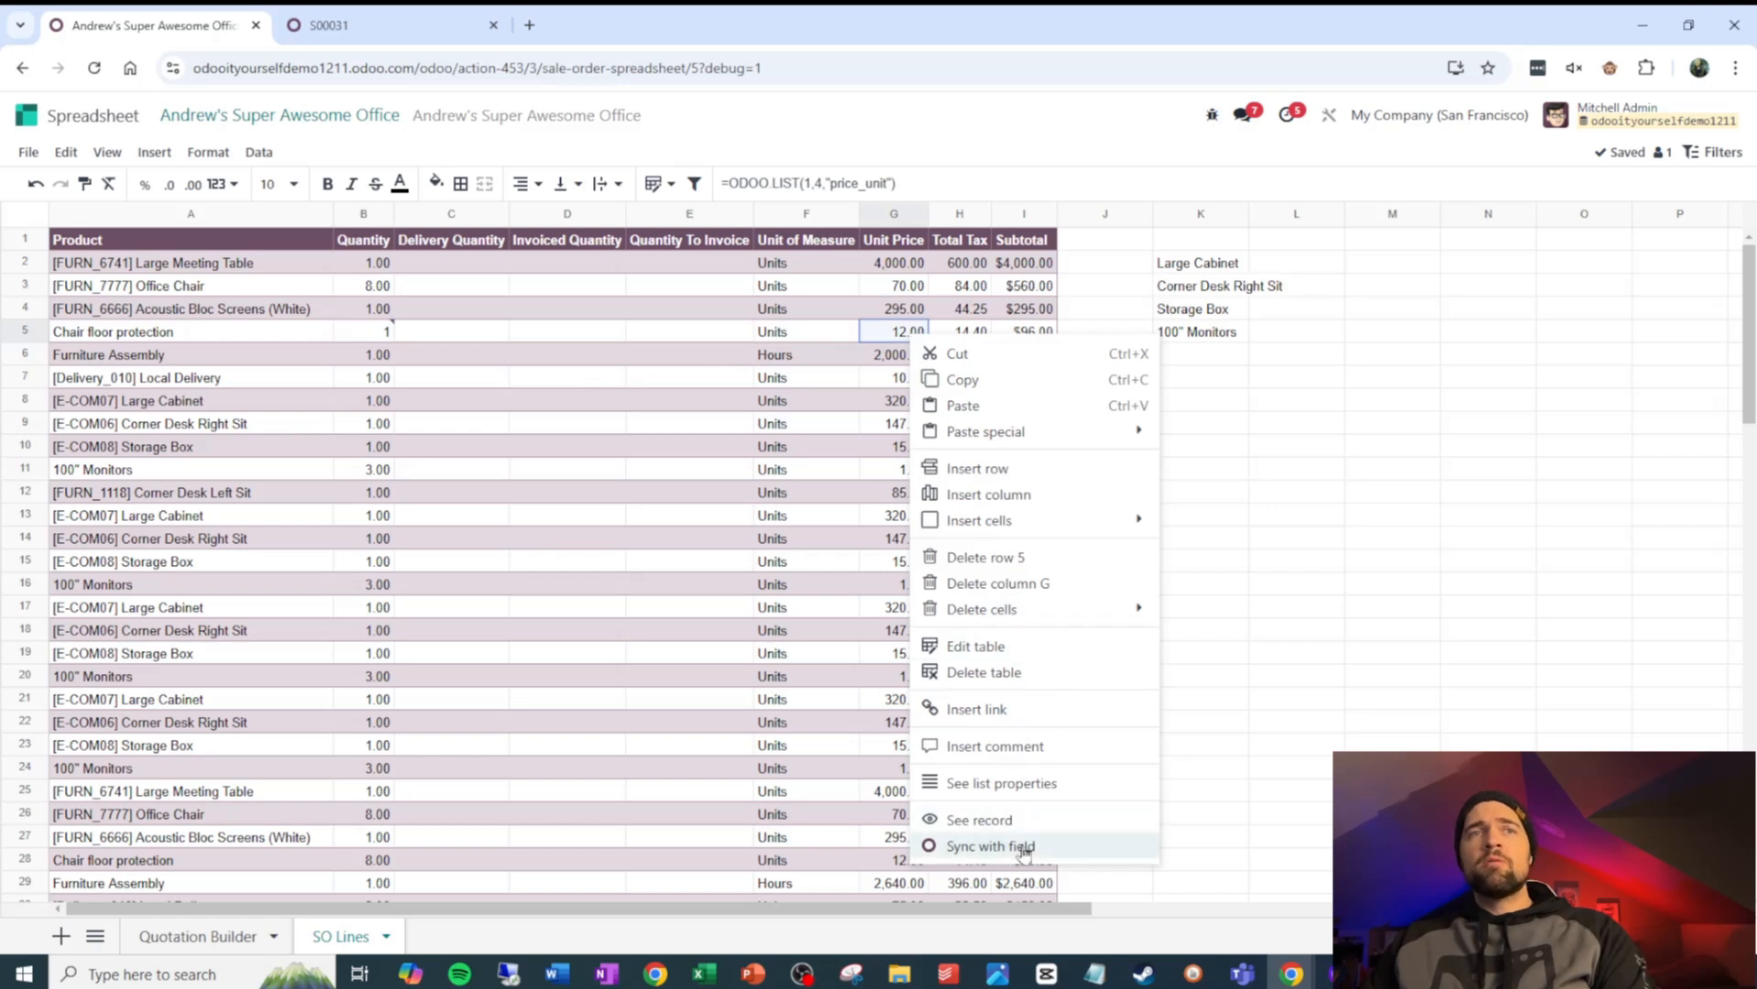
click(990, 844)
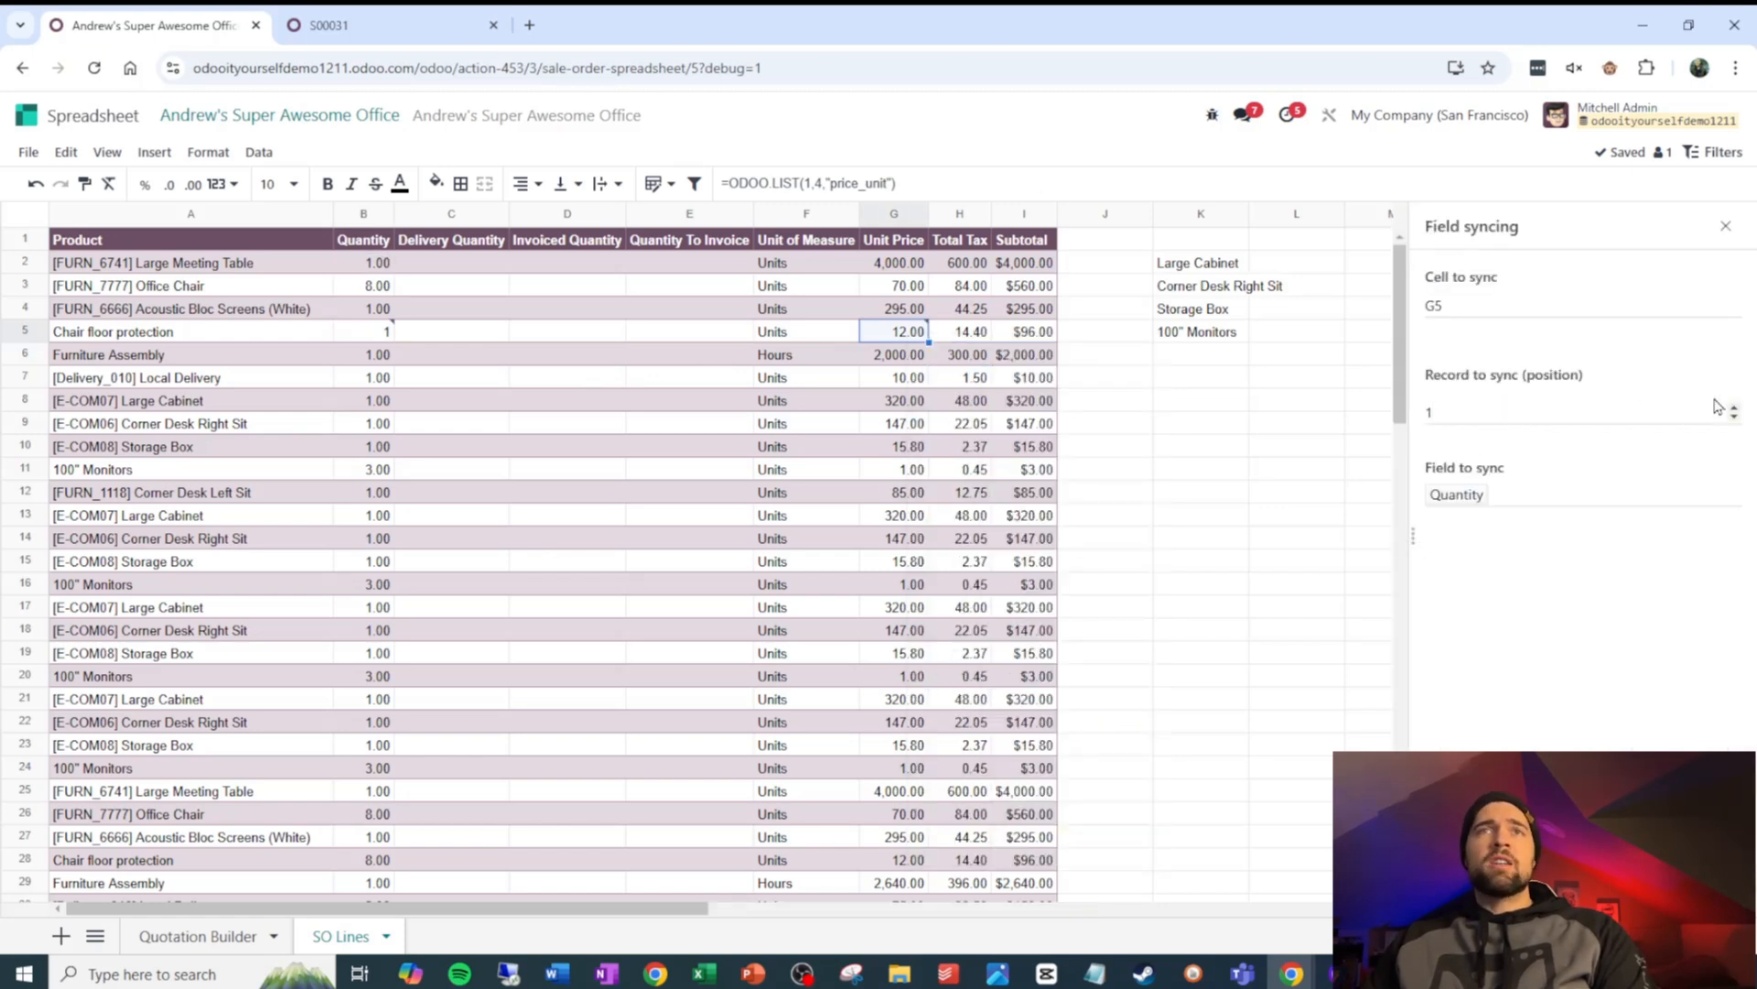
text(4)
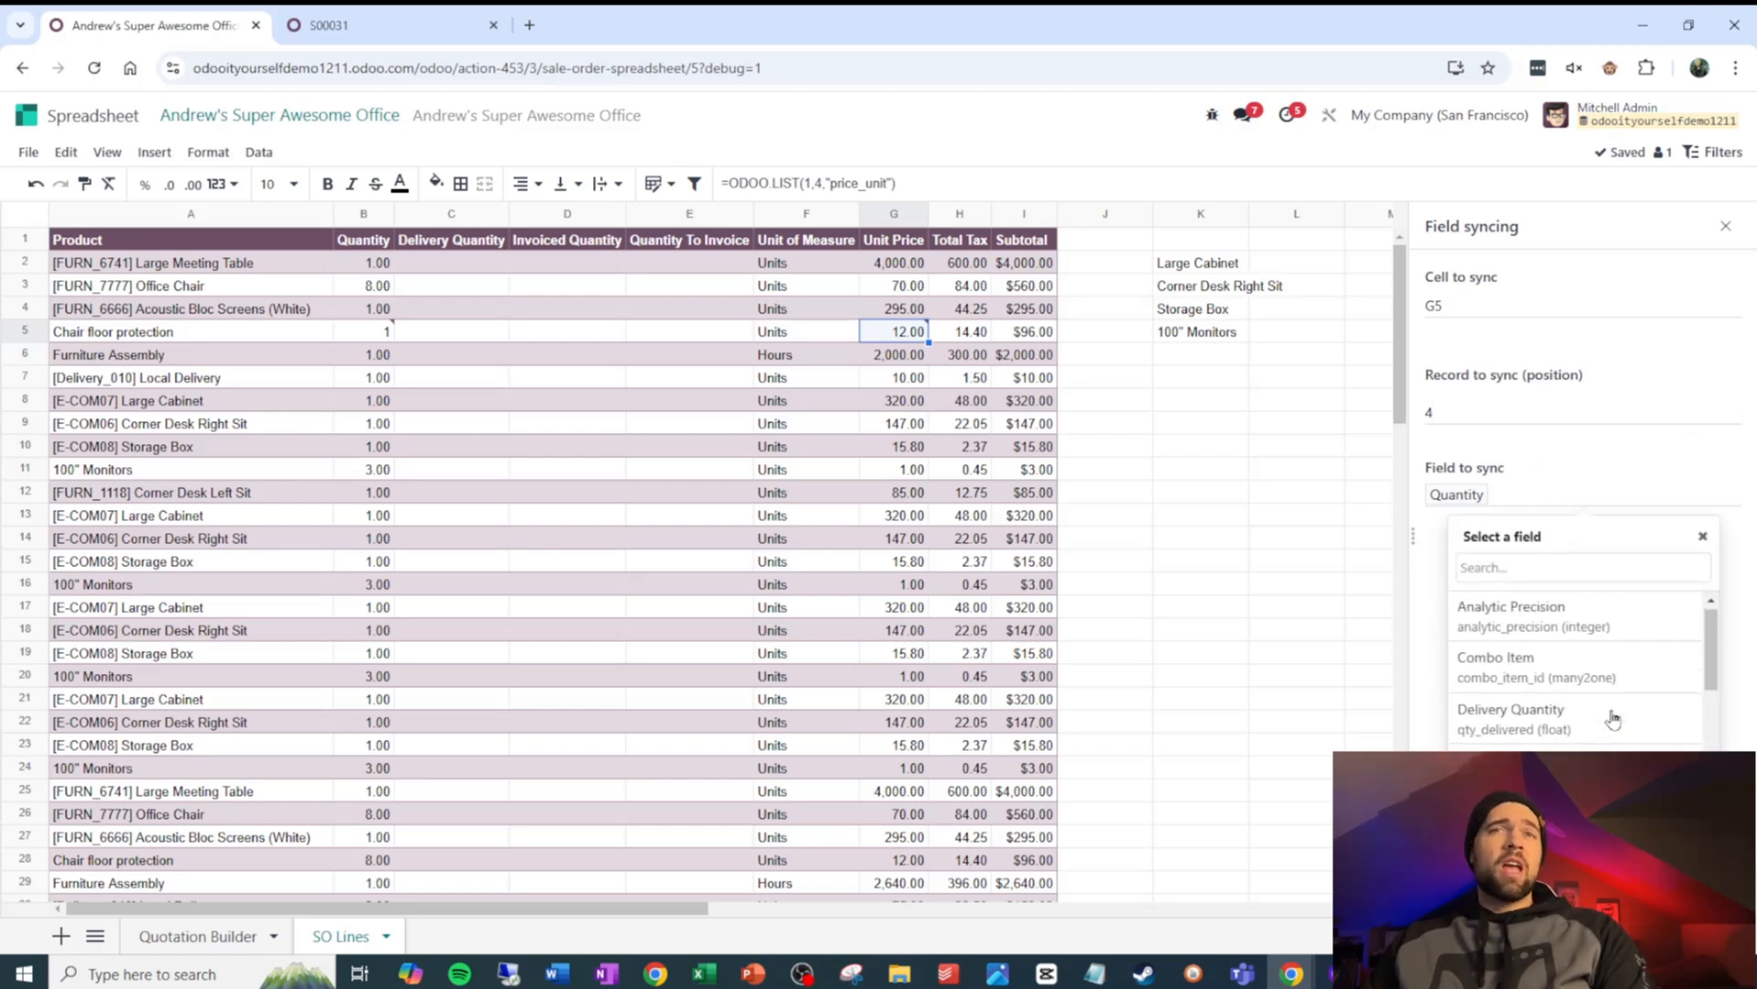
scroll(down, 3)
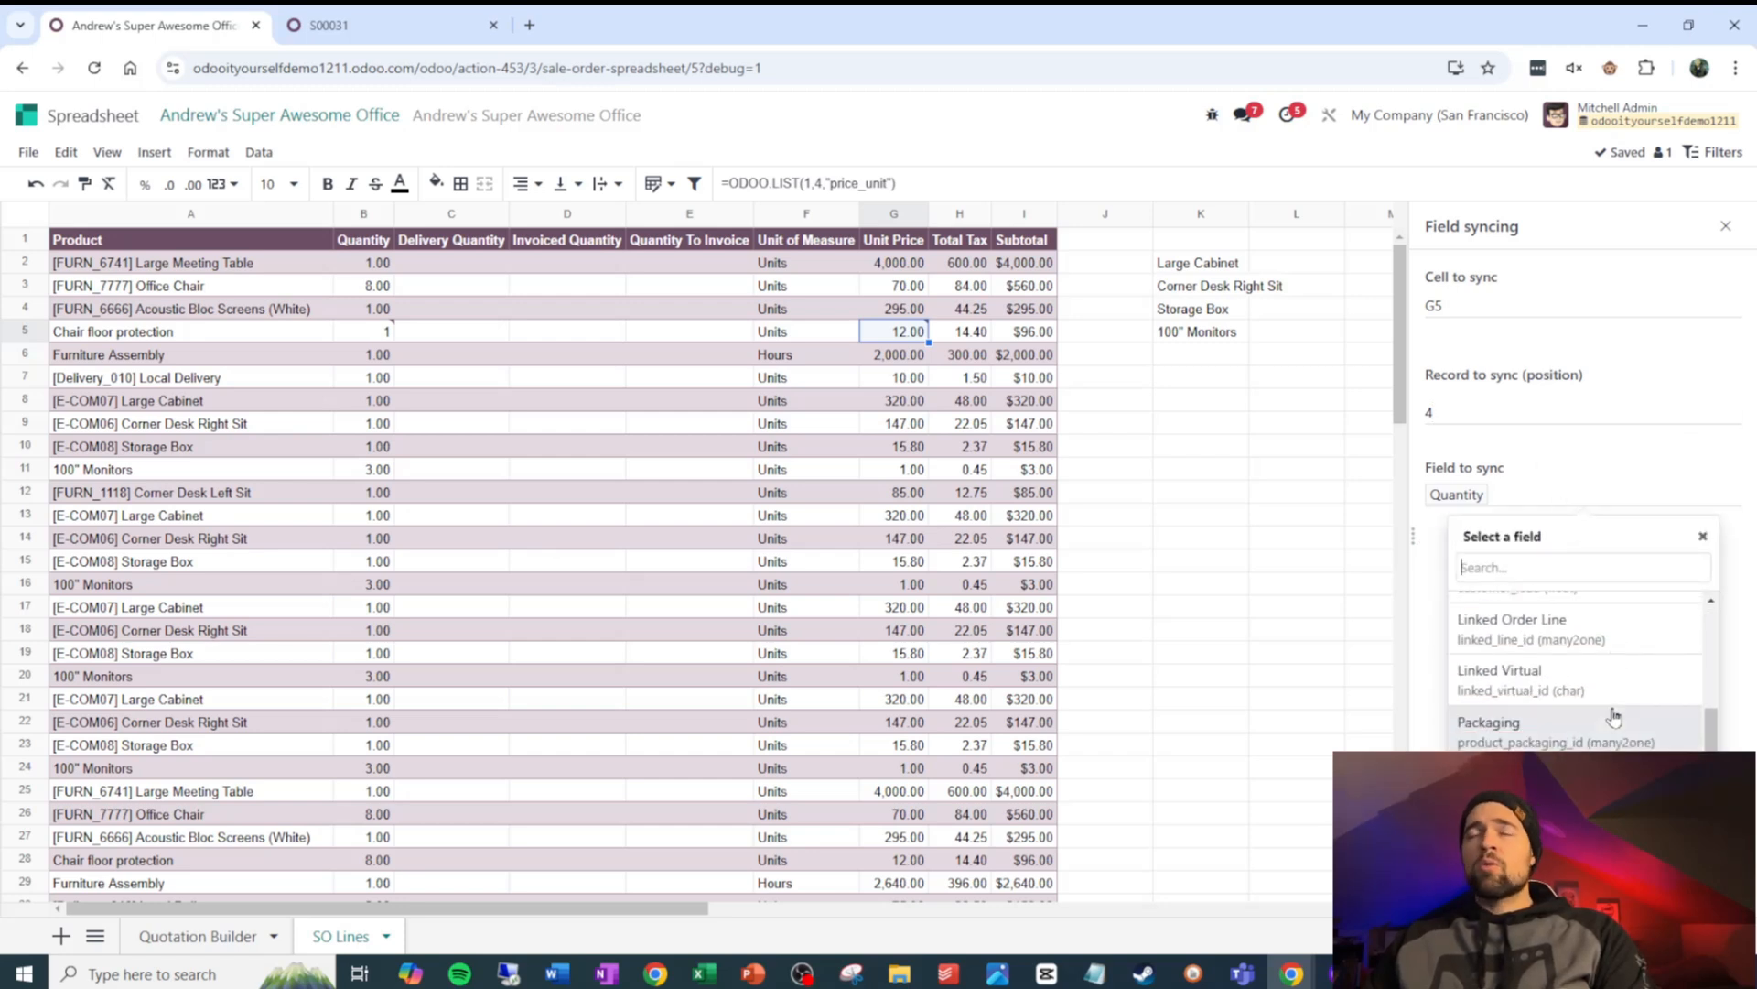
mouse_move(1533, 723)
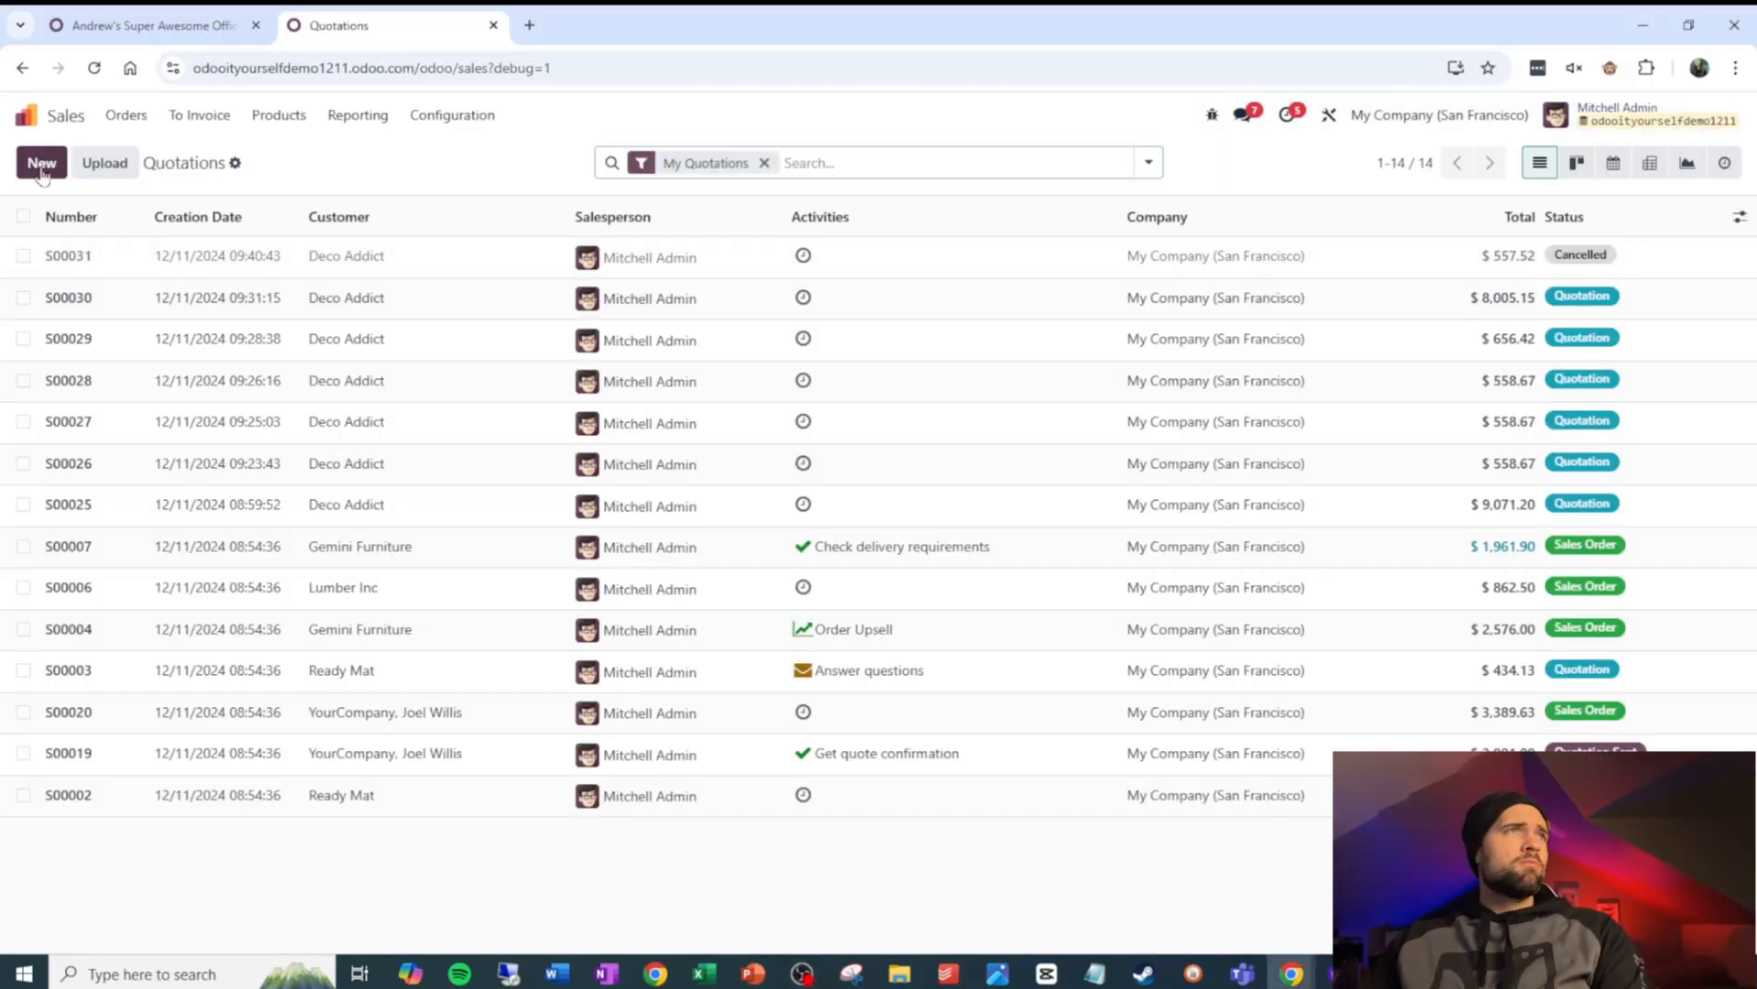
Start a new quotation for Deco Addict and apply the Andrew's Super Awesome Office template
click(41, 163)
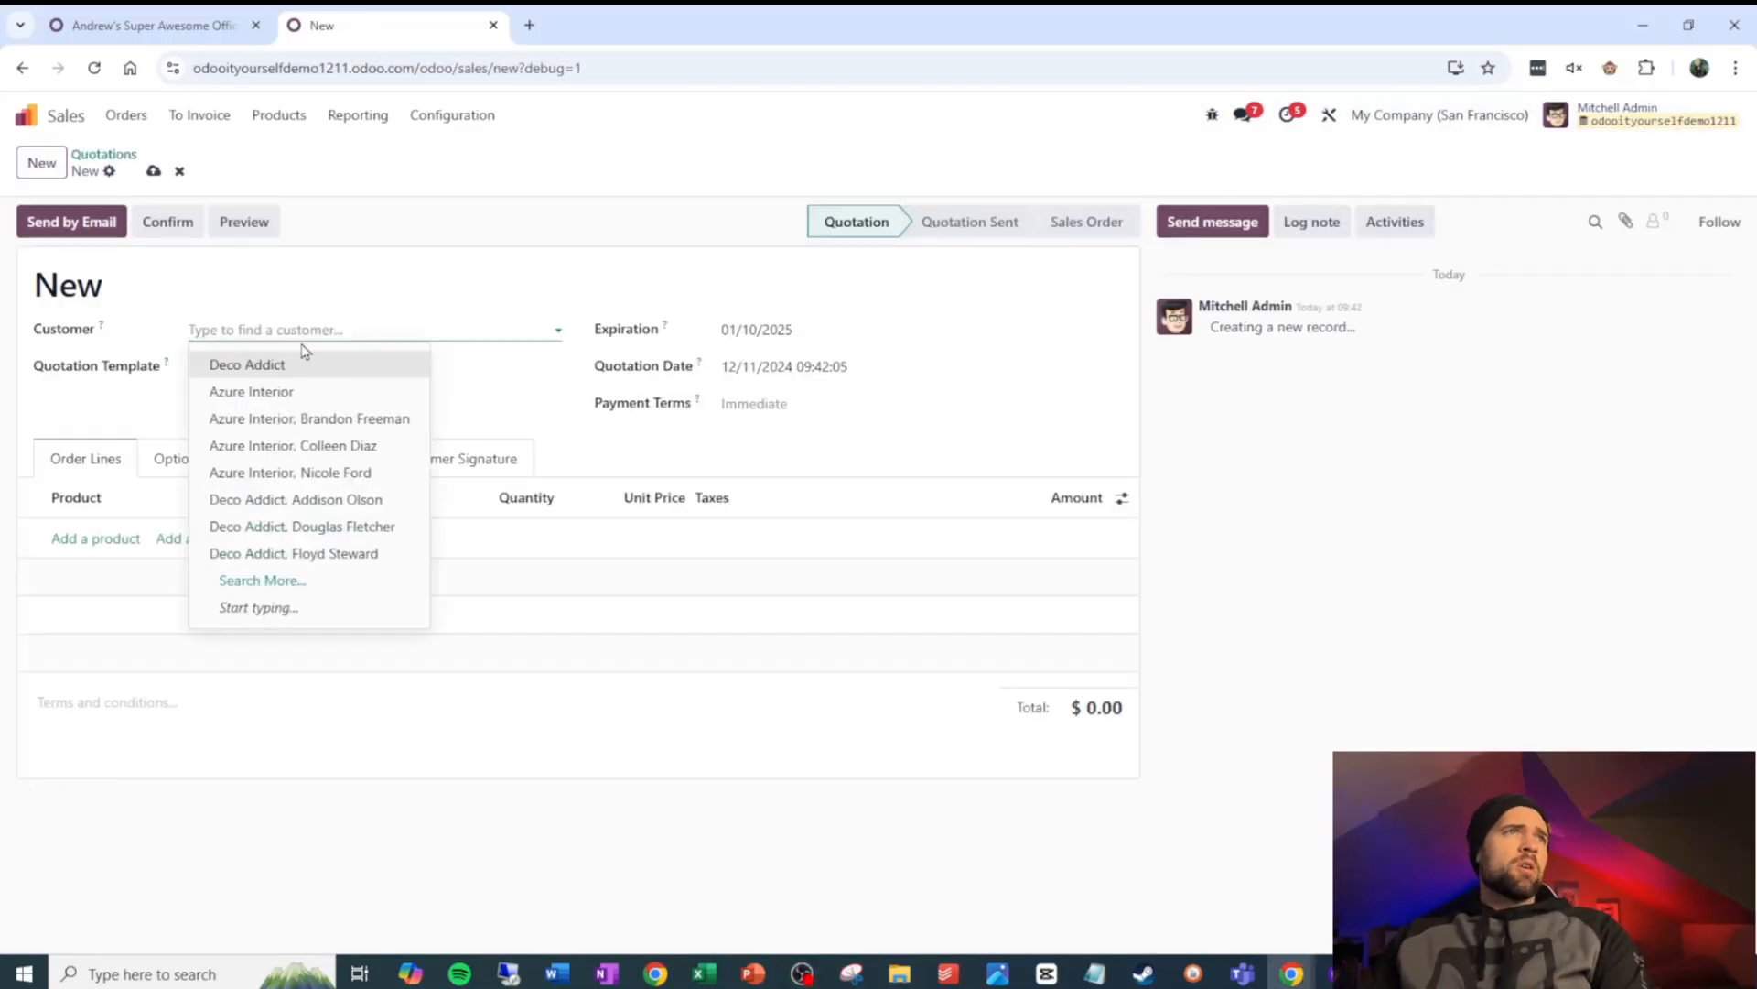
click(246, 364)
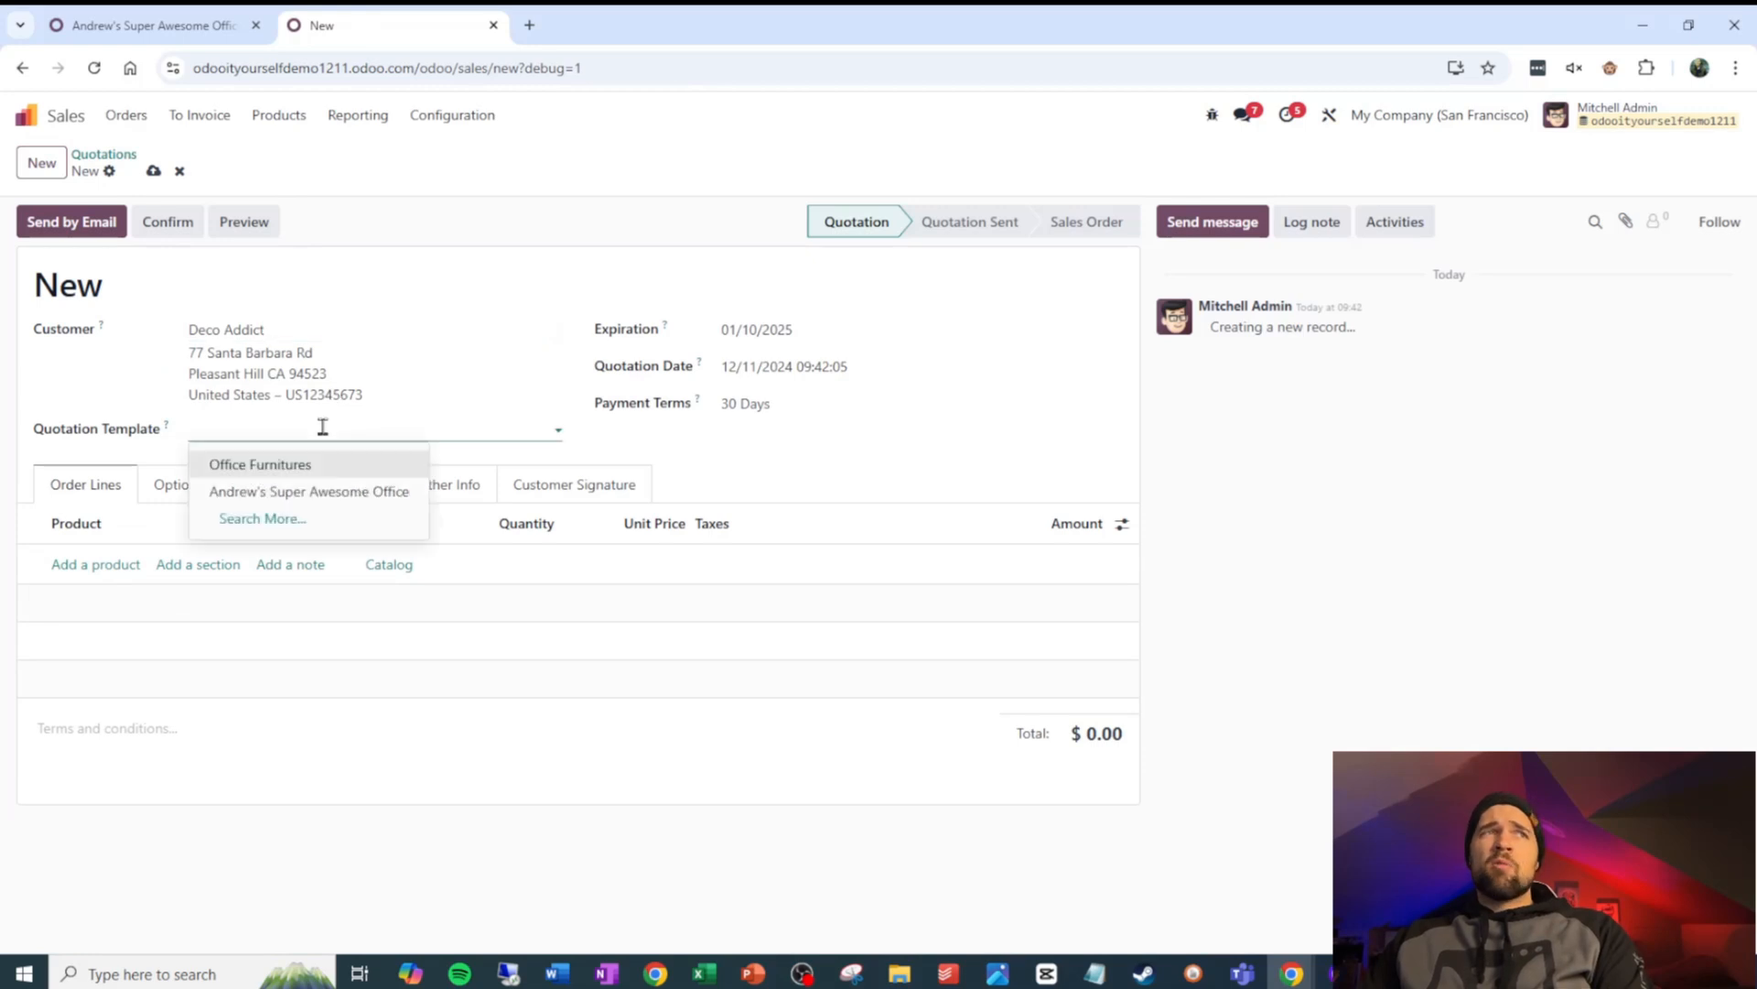
mouse_move(321, 498)
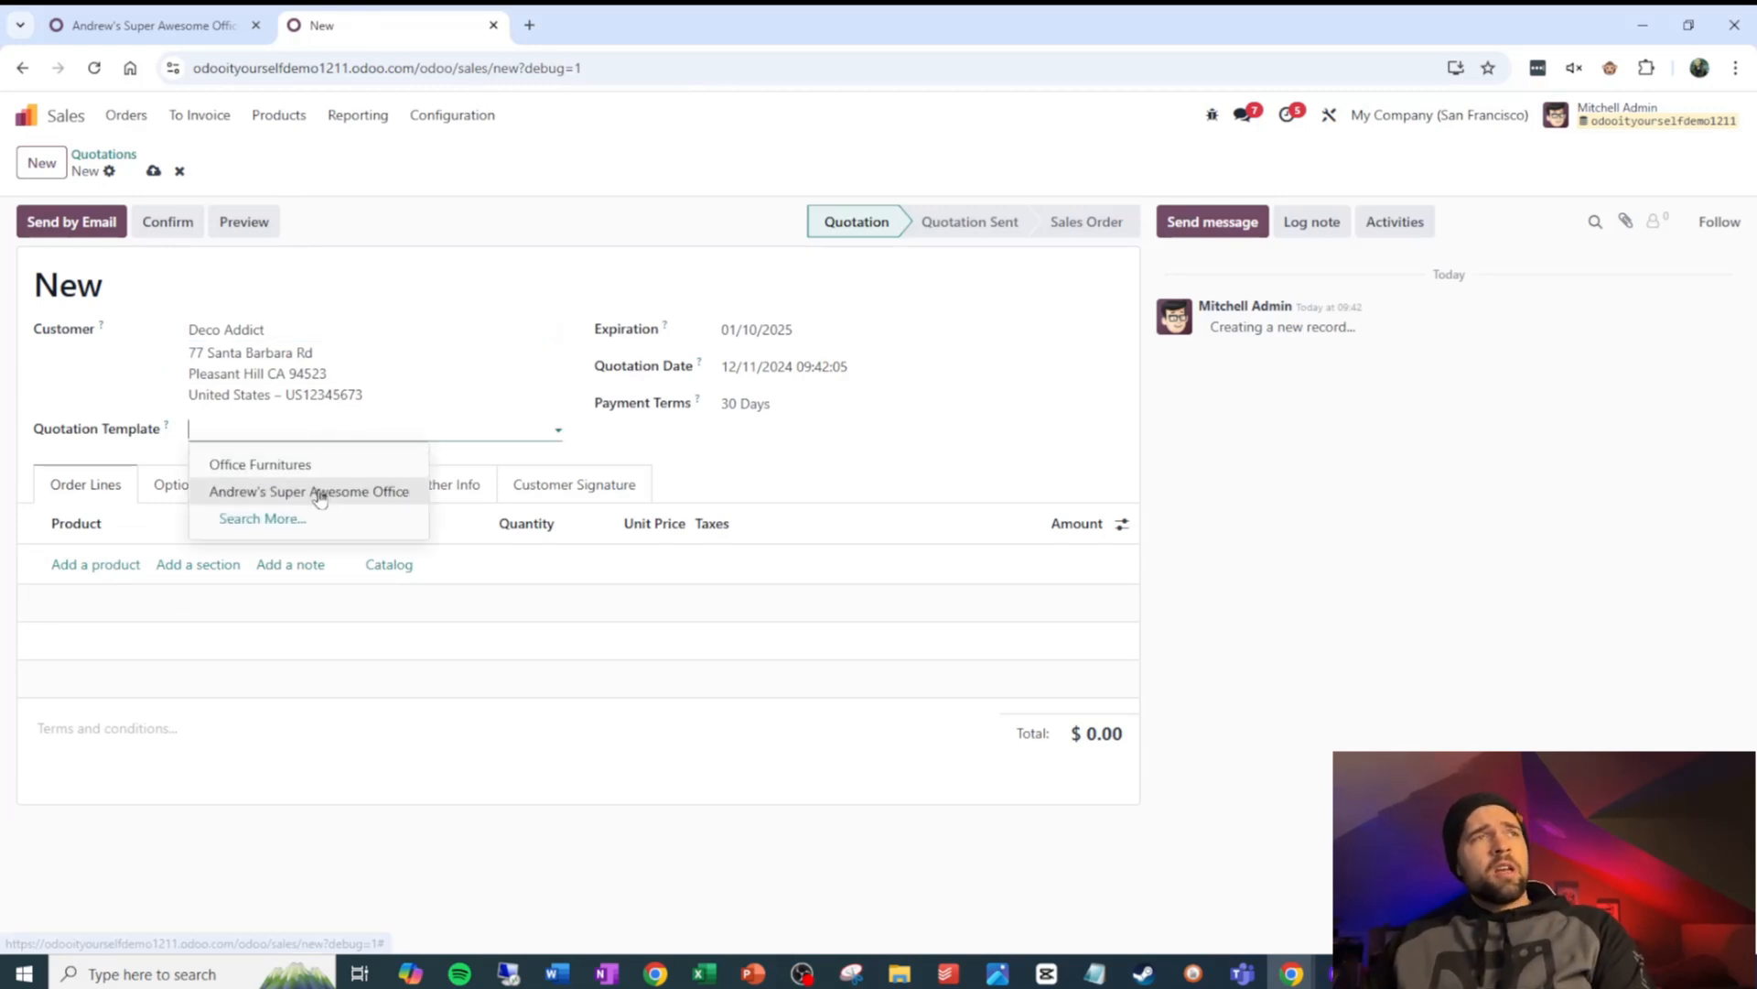
click(310, 490)
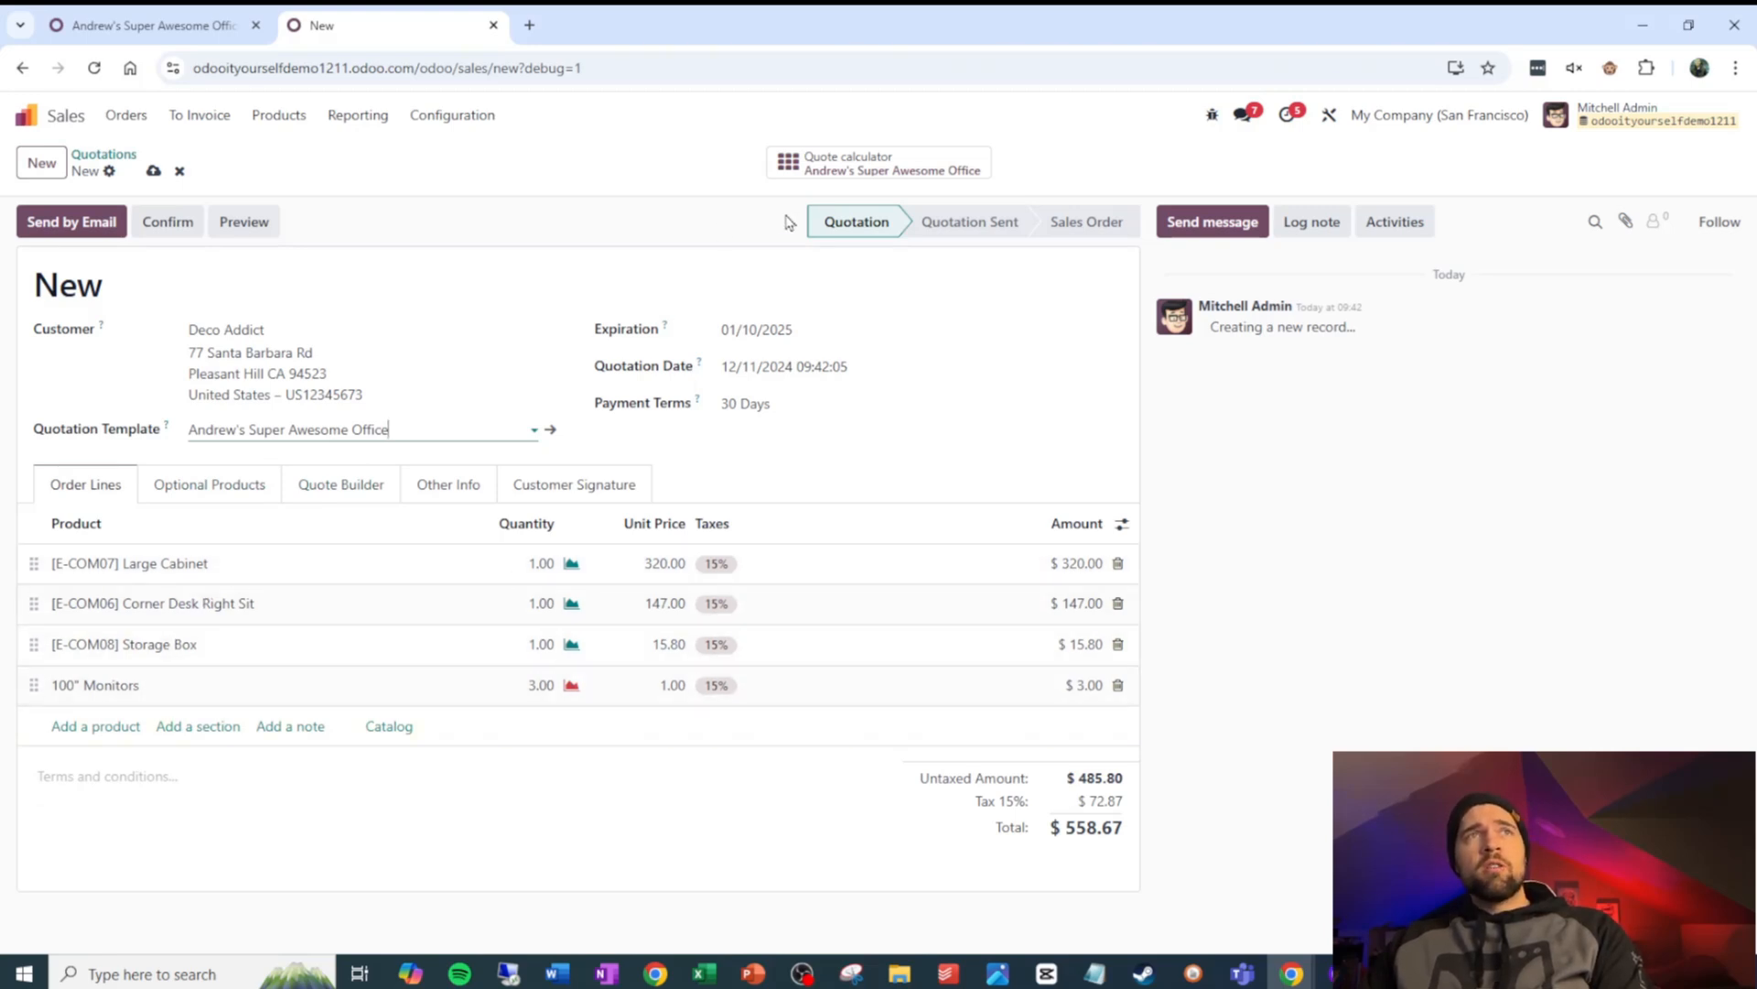
mouse_move(880, 163)
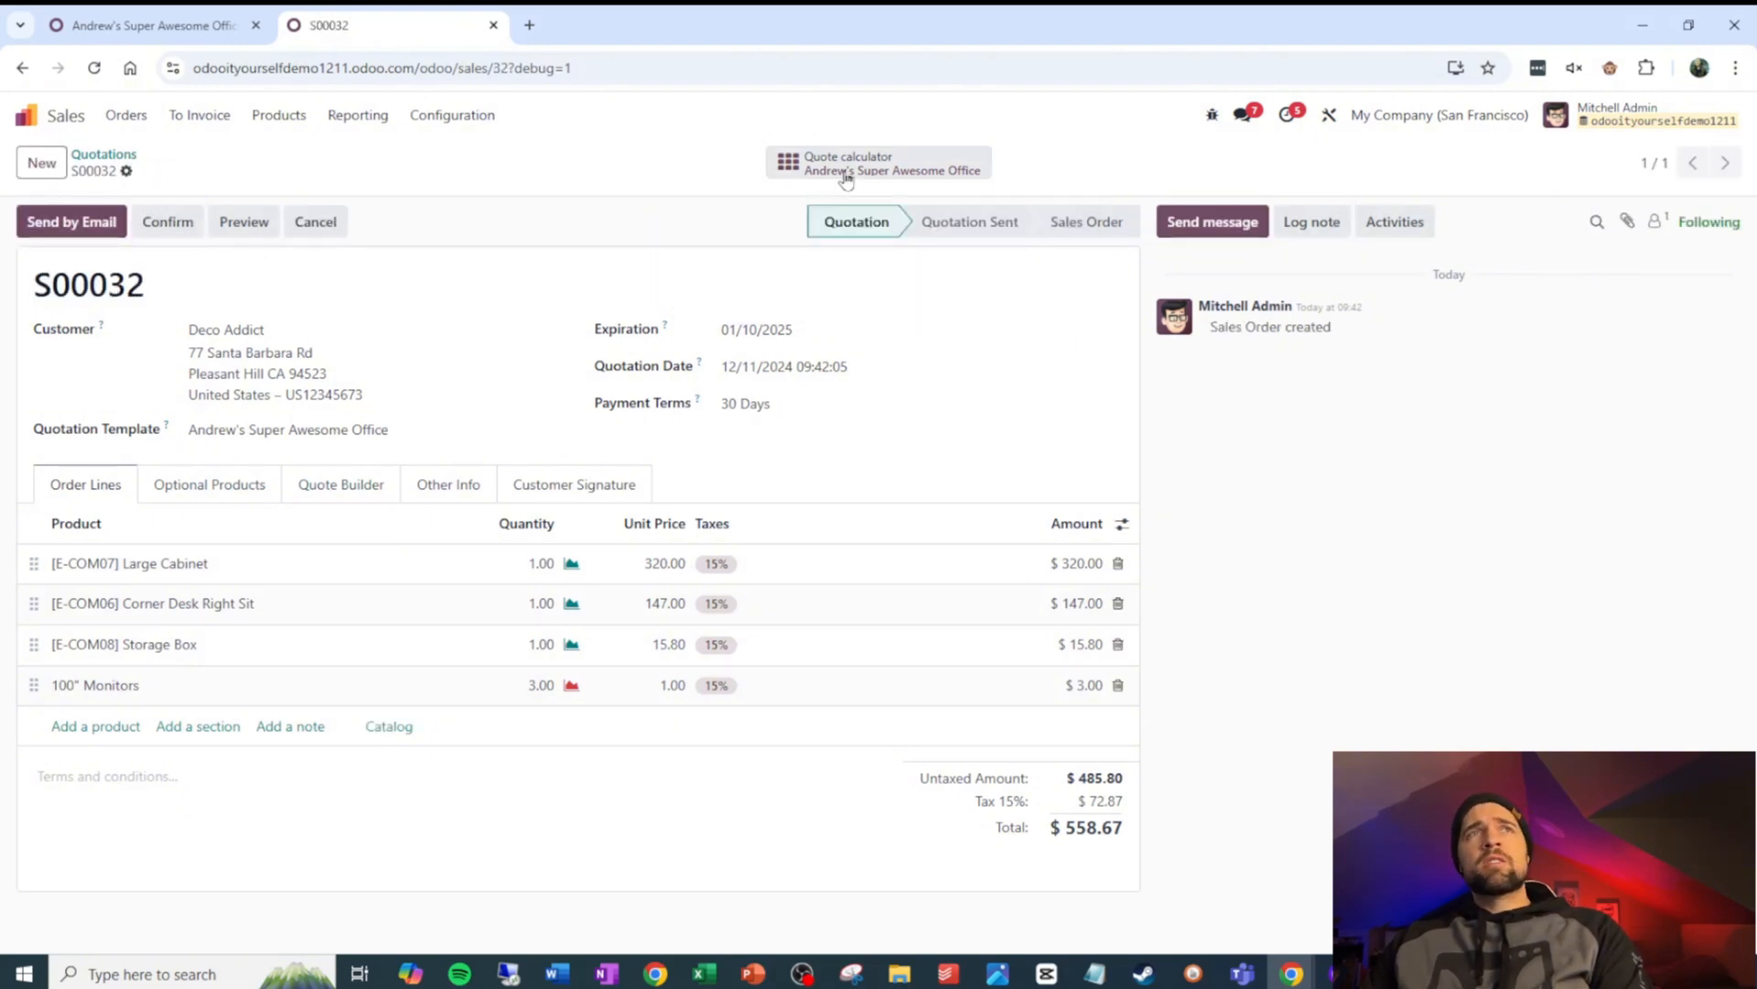
Answer Totally Awesome in the linked quote calculator and save it into S00032, making monitors 10
click(848, 163)
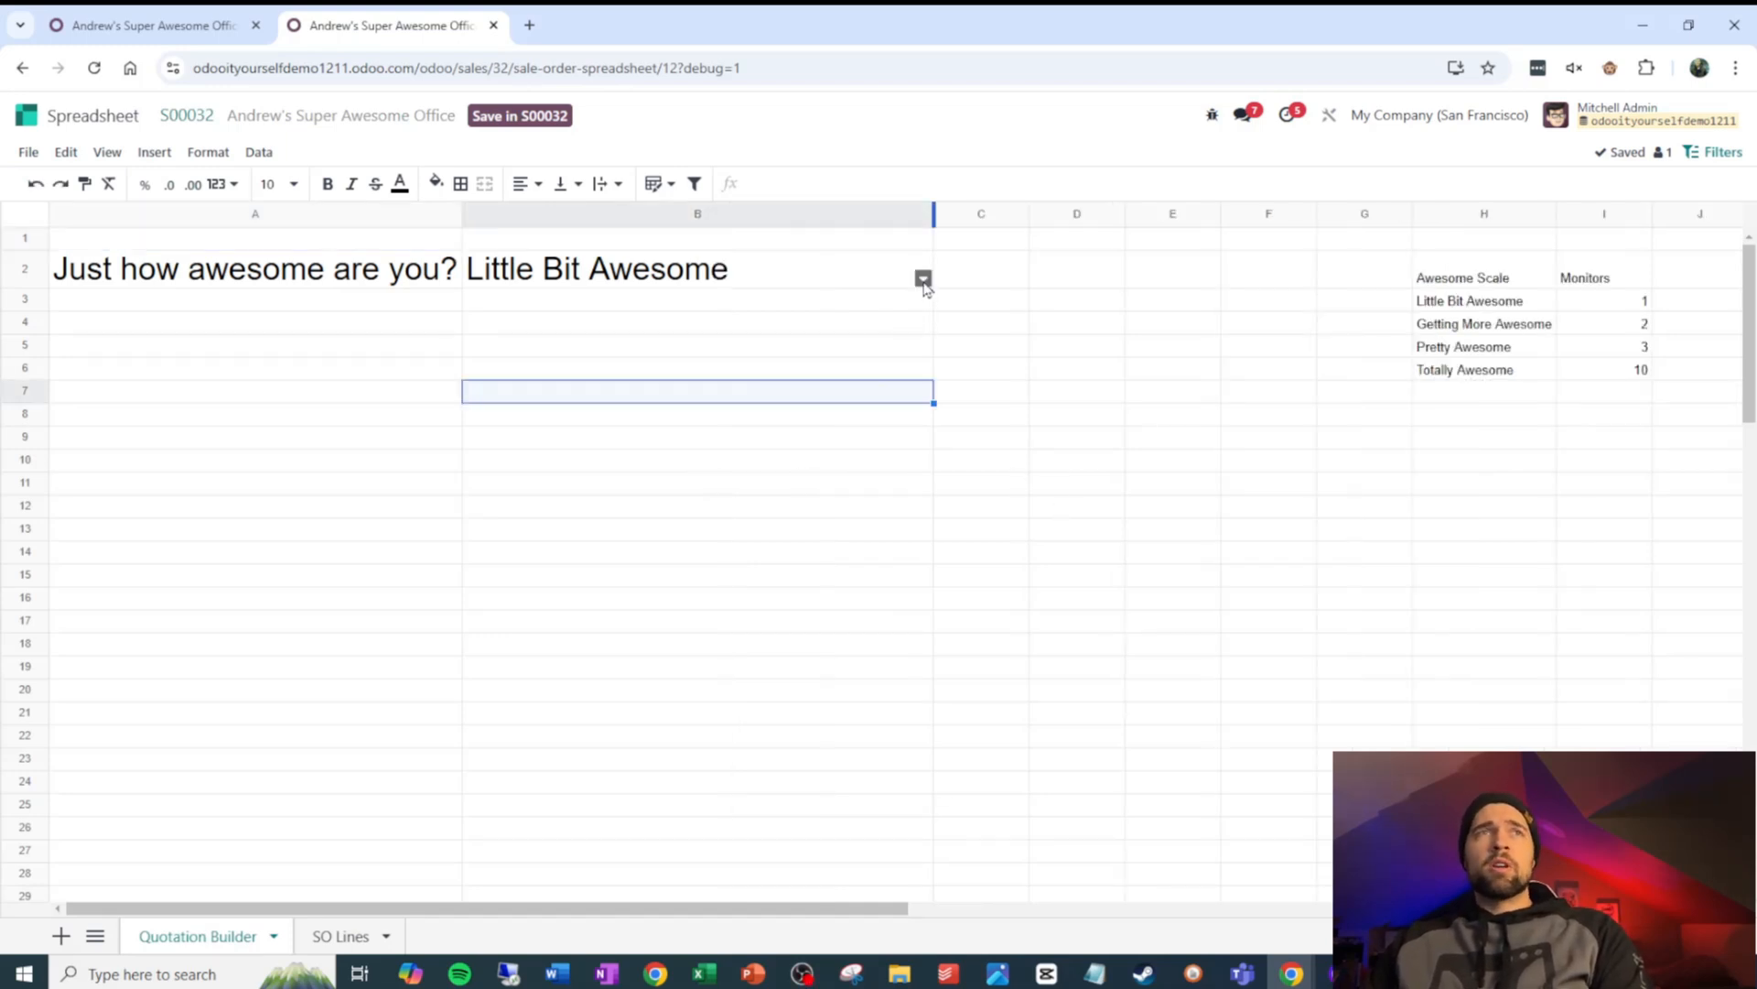
click(923, 276)
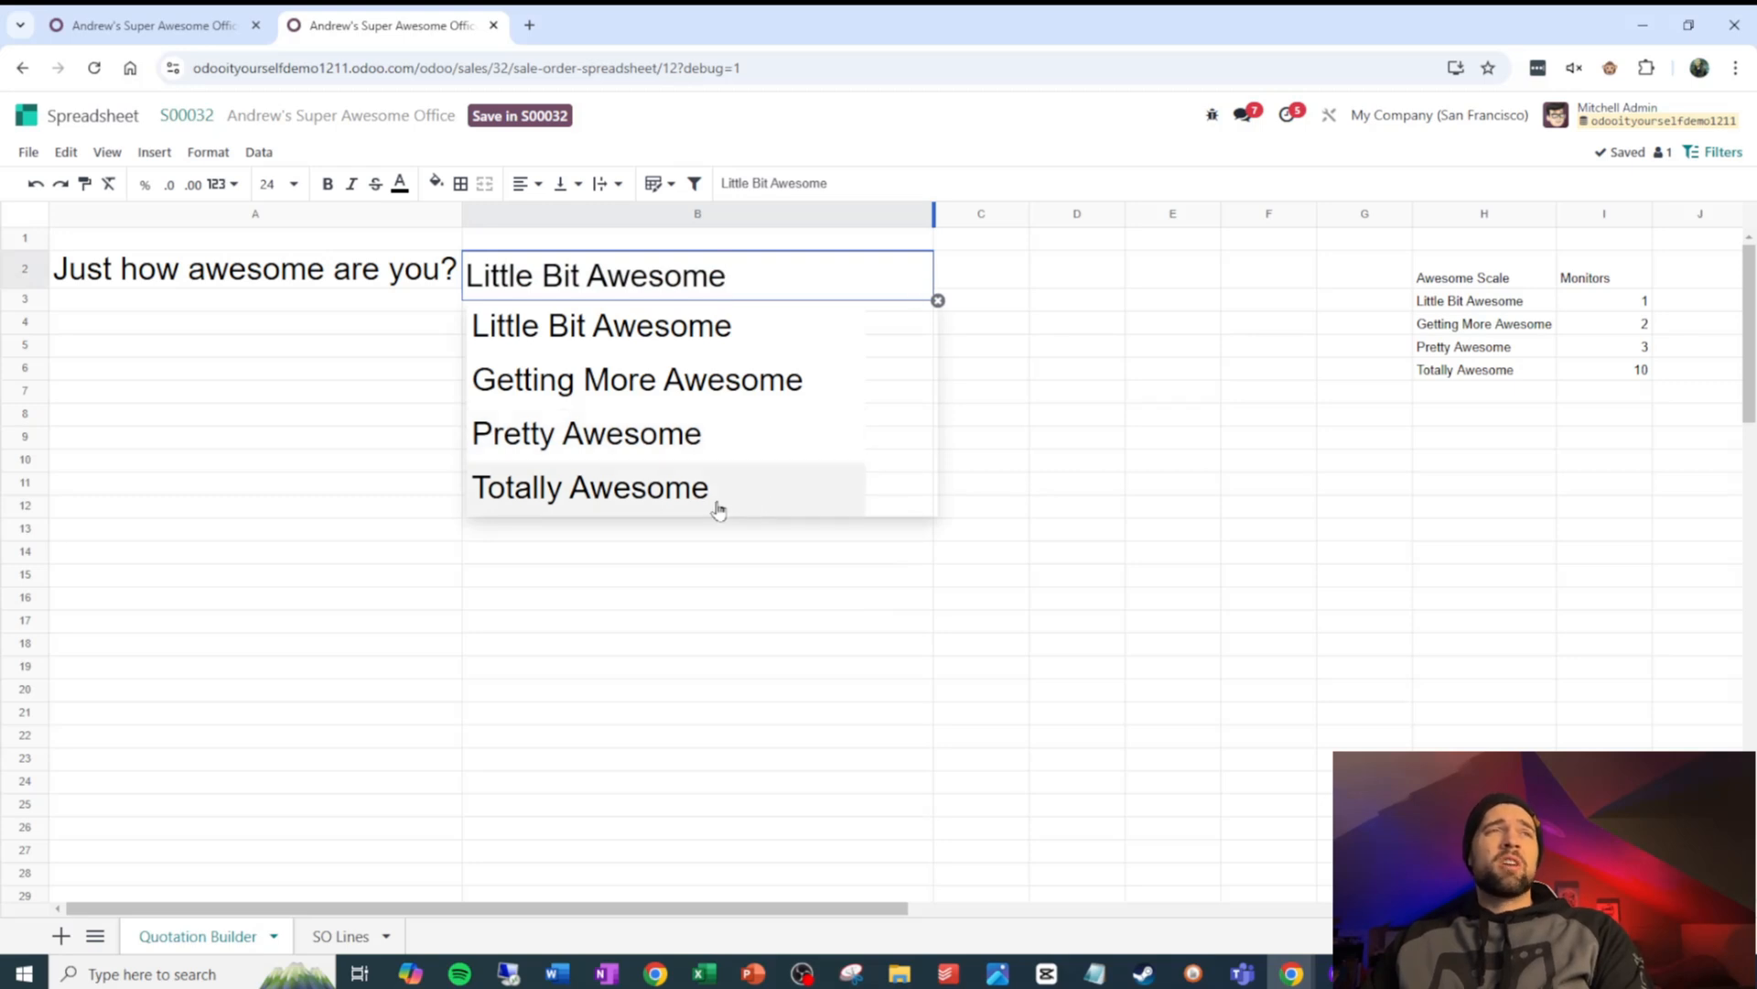
click(590, 486)
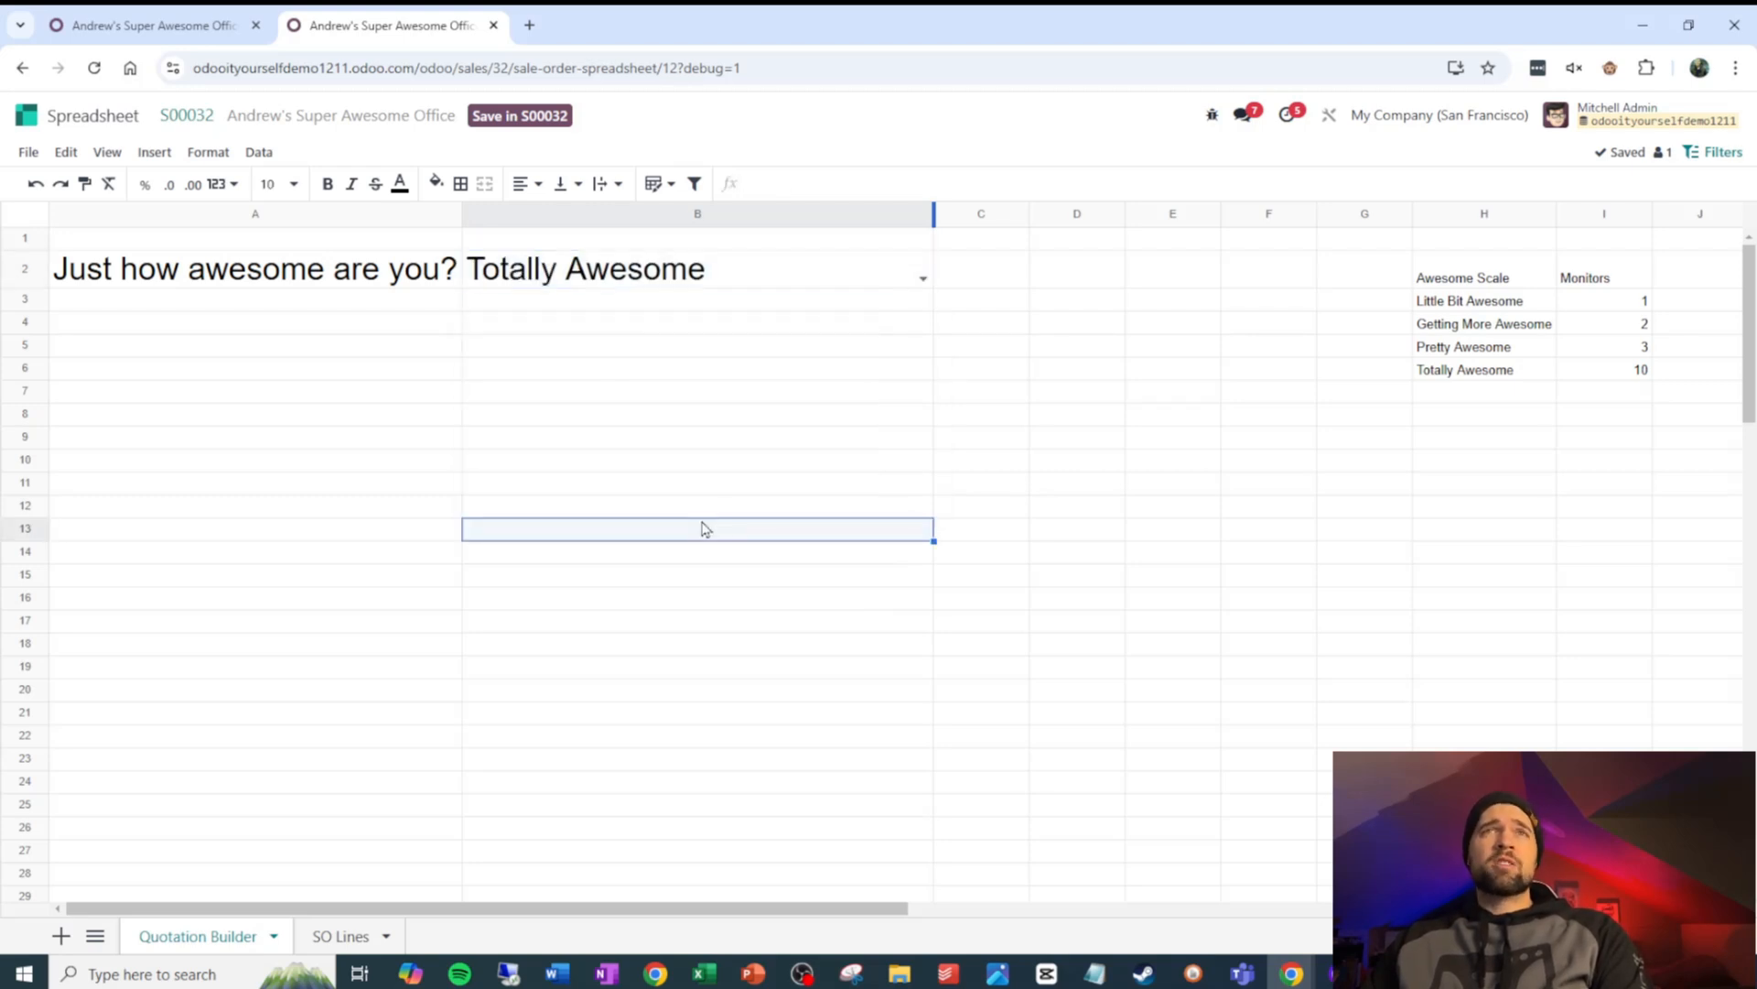
mouse_move(609, 232)
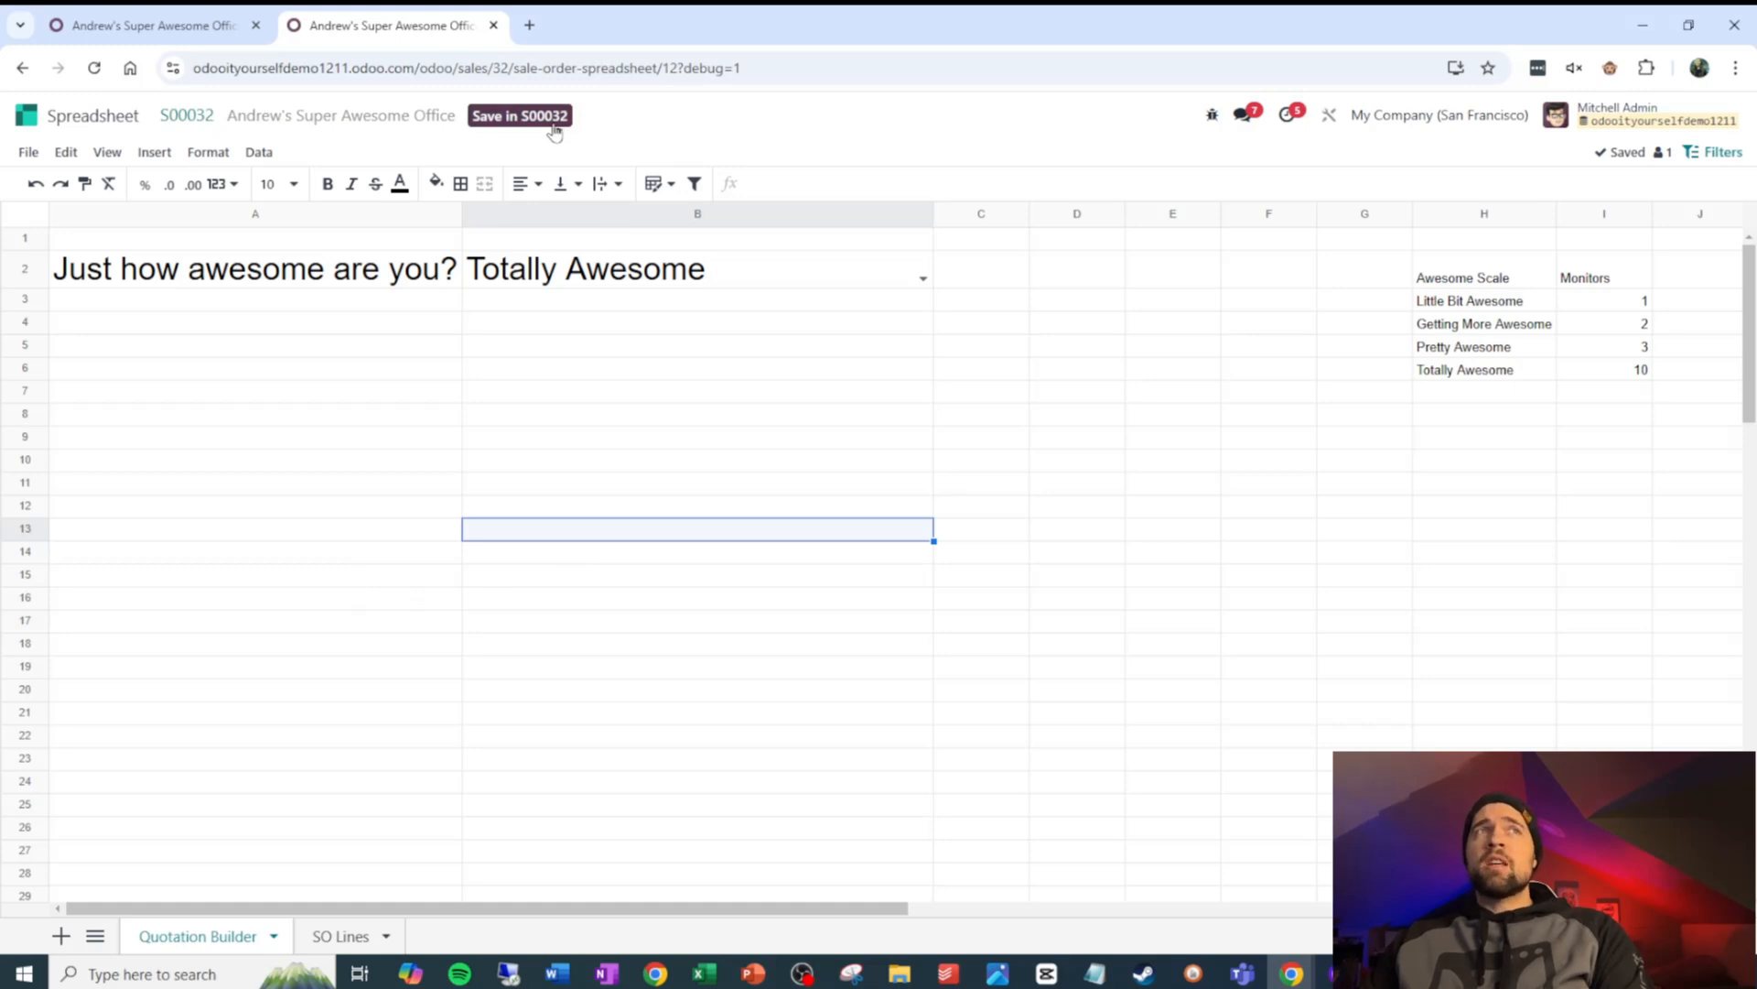
click(519, 116)
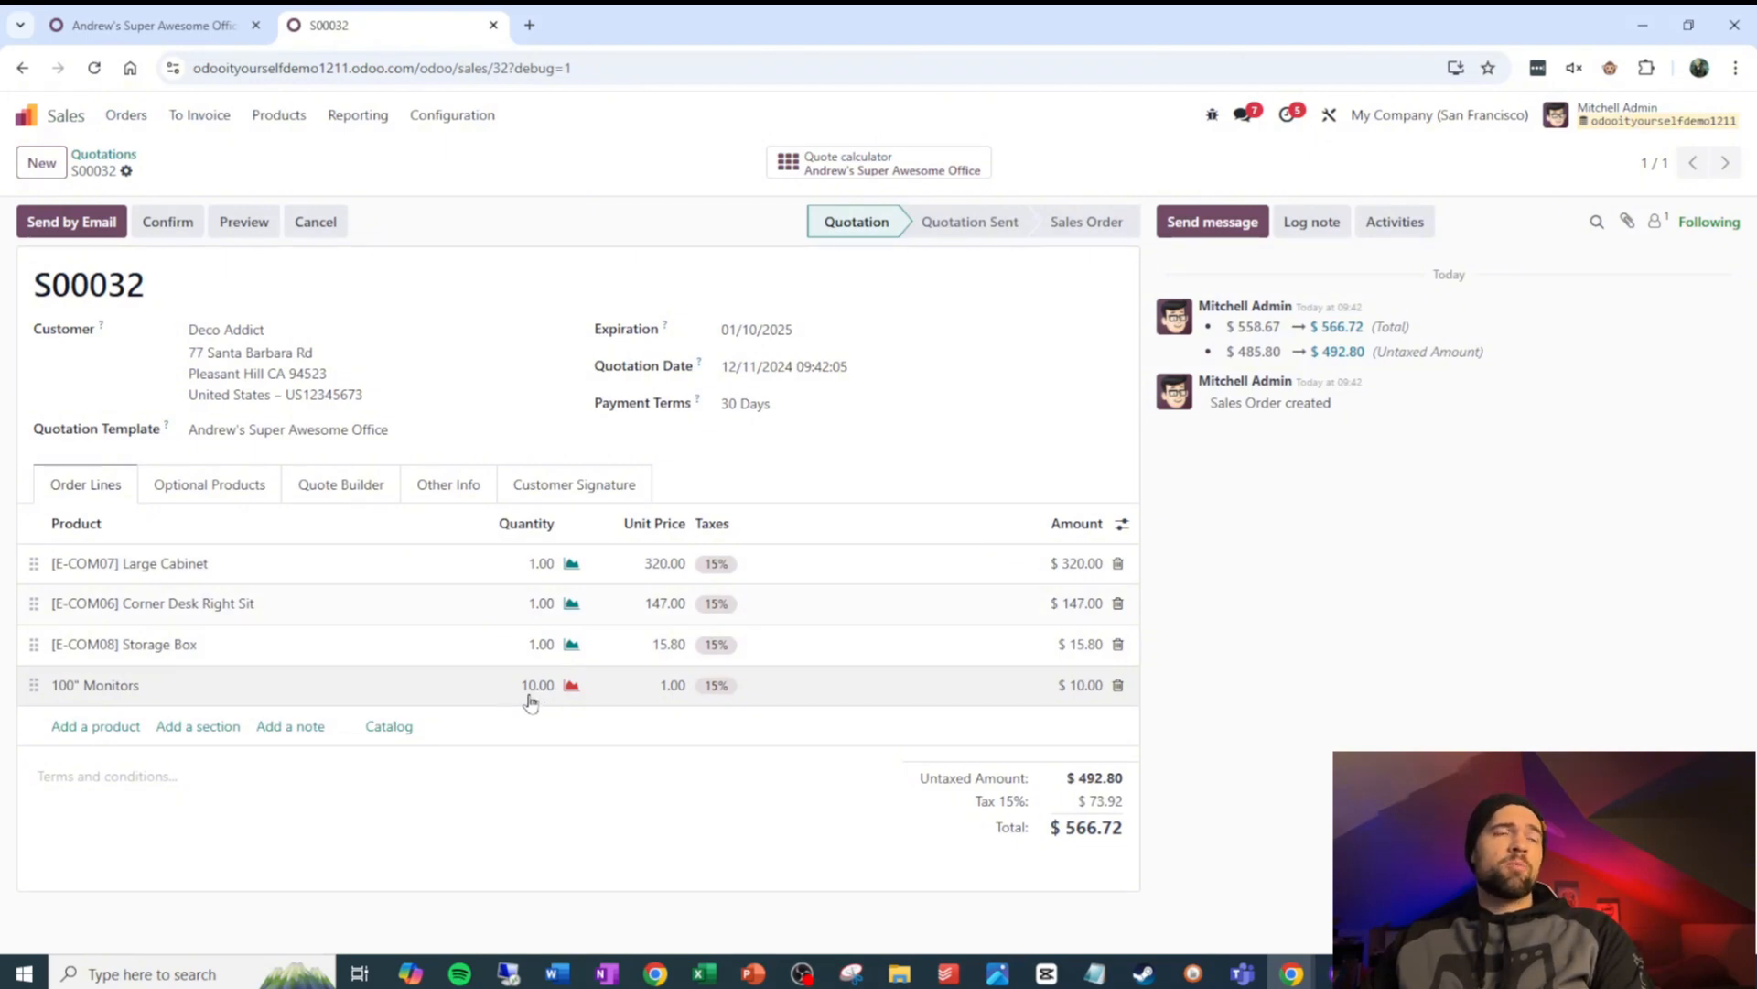
mouse_move(688, 703)
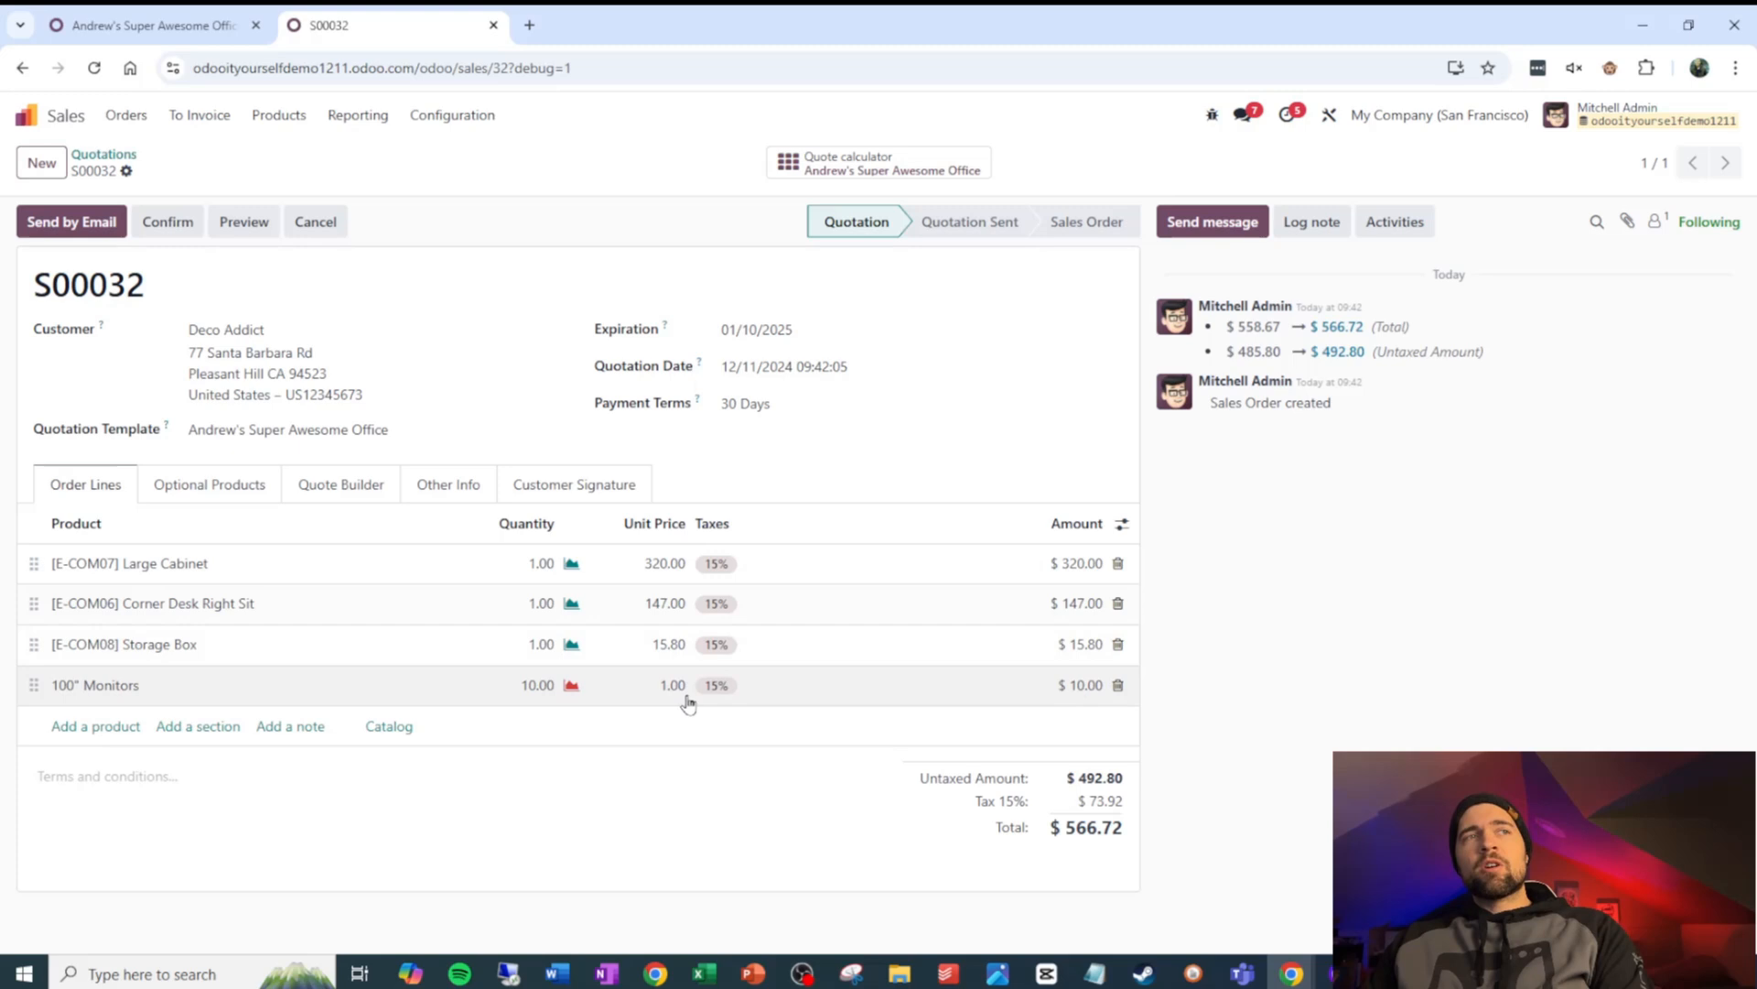
mouse_move(535, 699)
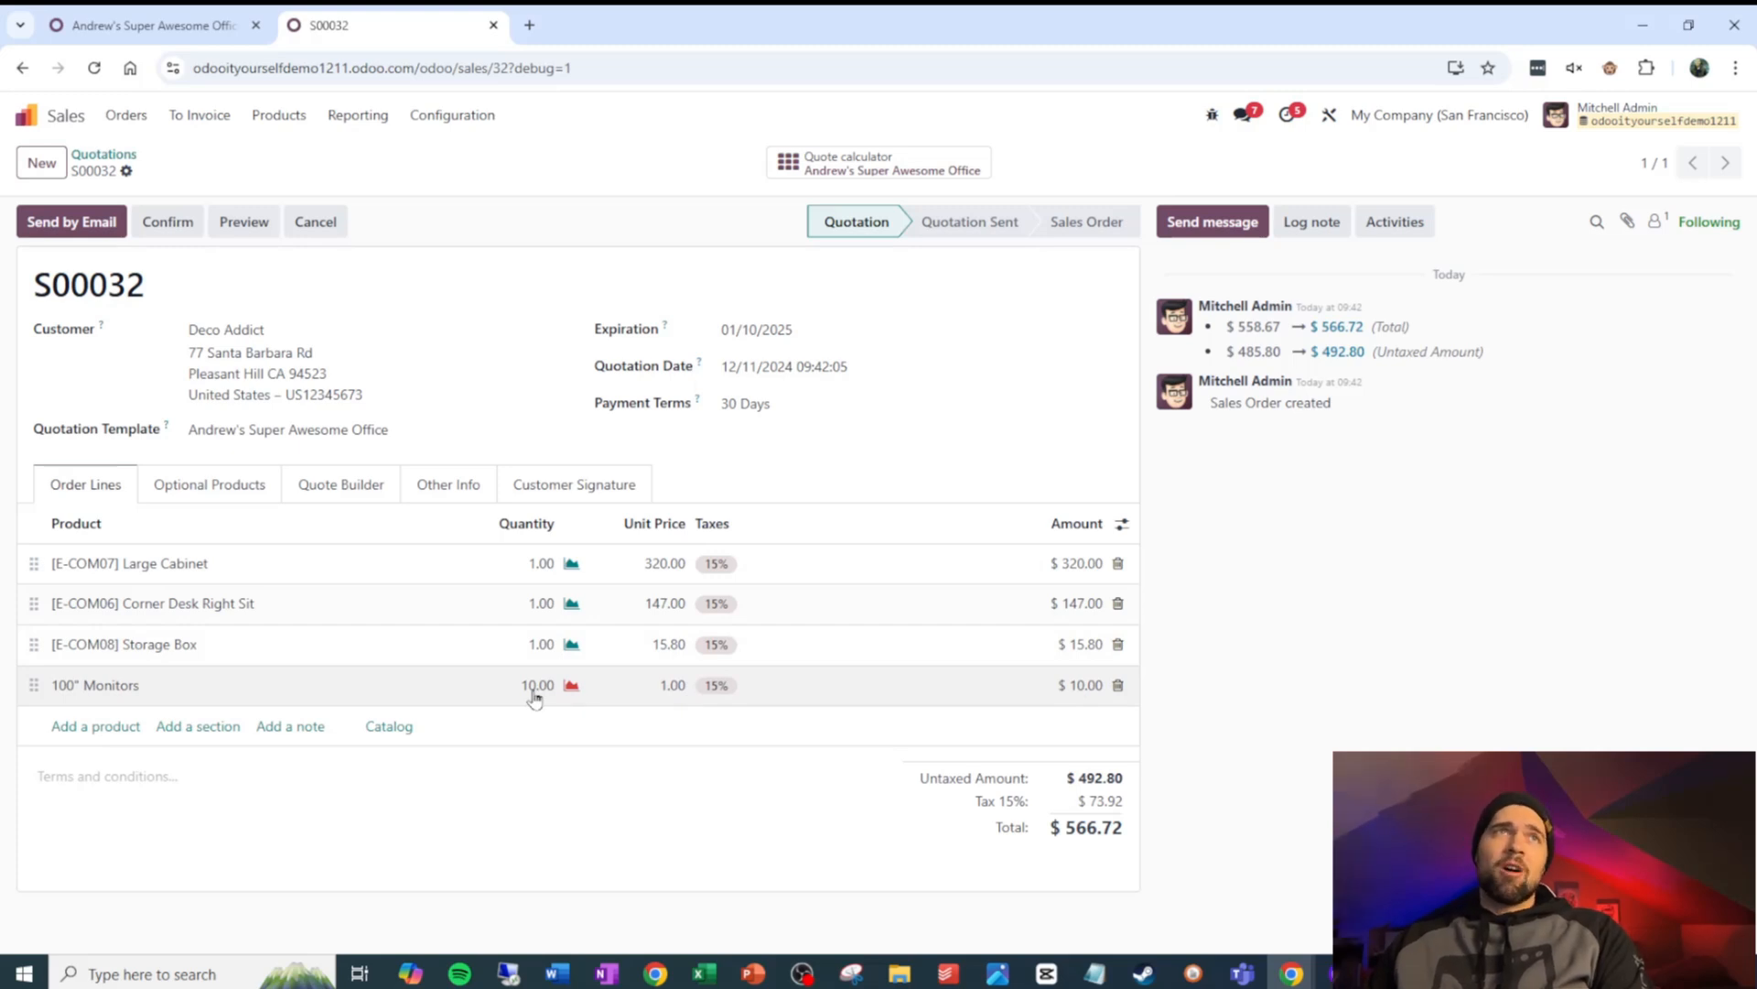